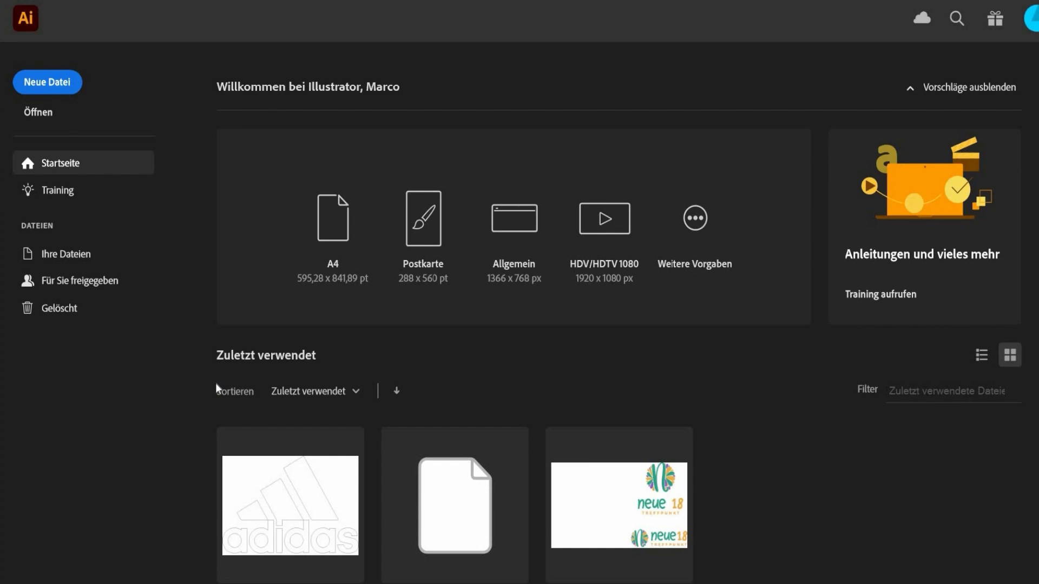
mouse_move(237, 94)
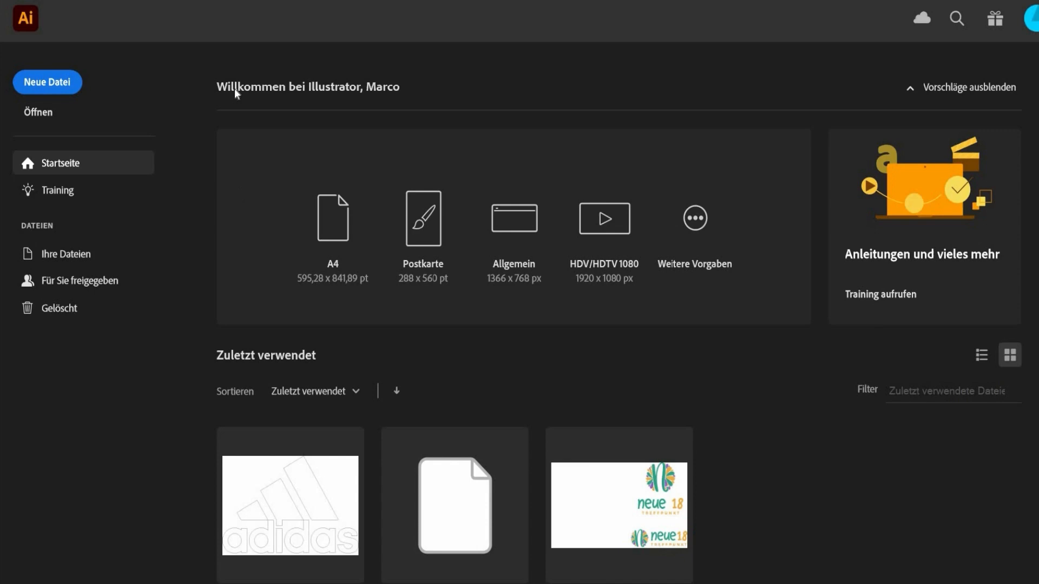
mouse_move(117, 94)
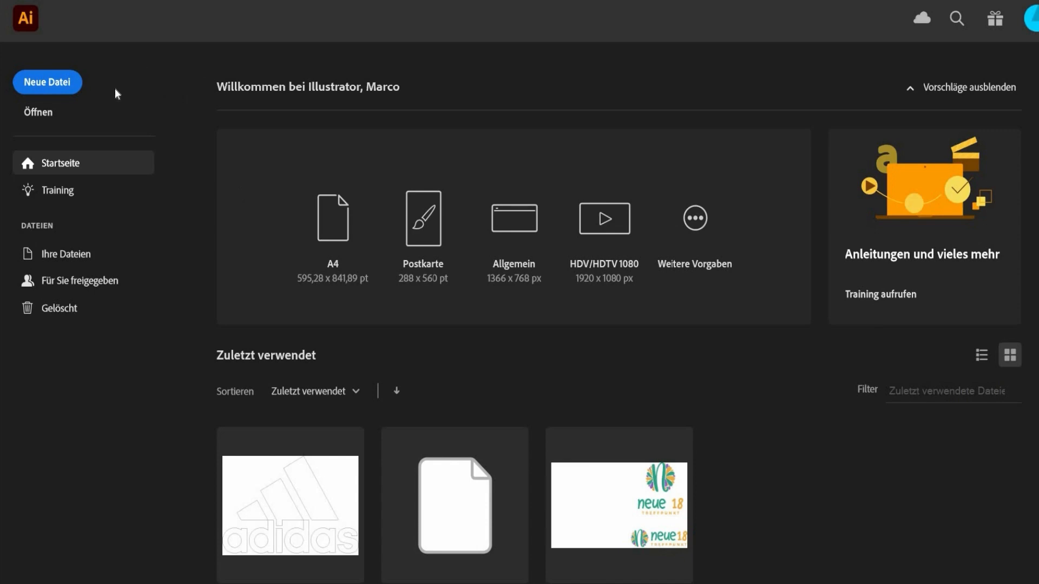
Start a new file from the start screen, showing the 1080 × 1080 px RGB preset.
click(47, 82)
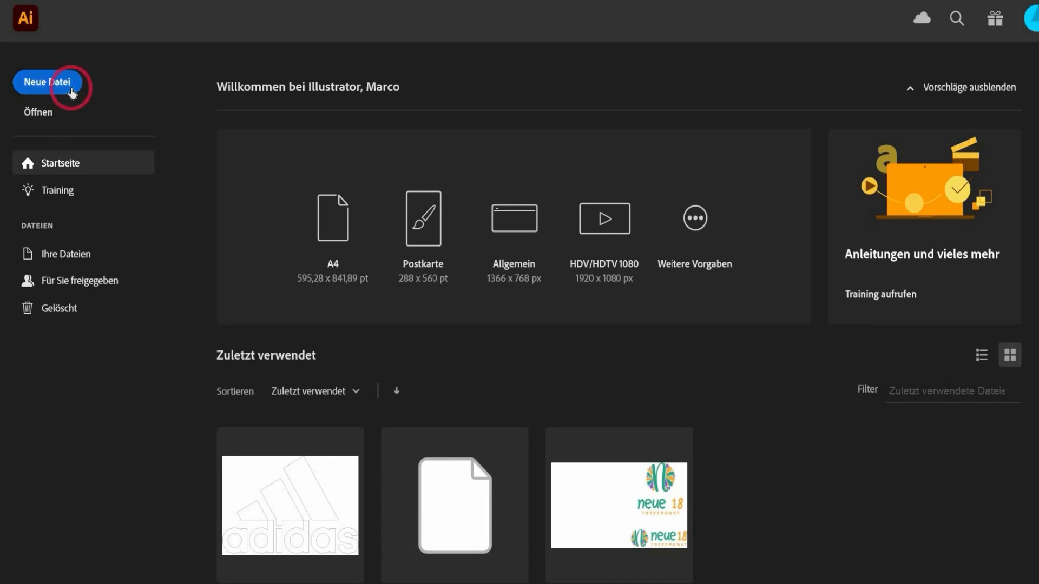
click(46, 82)
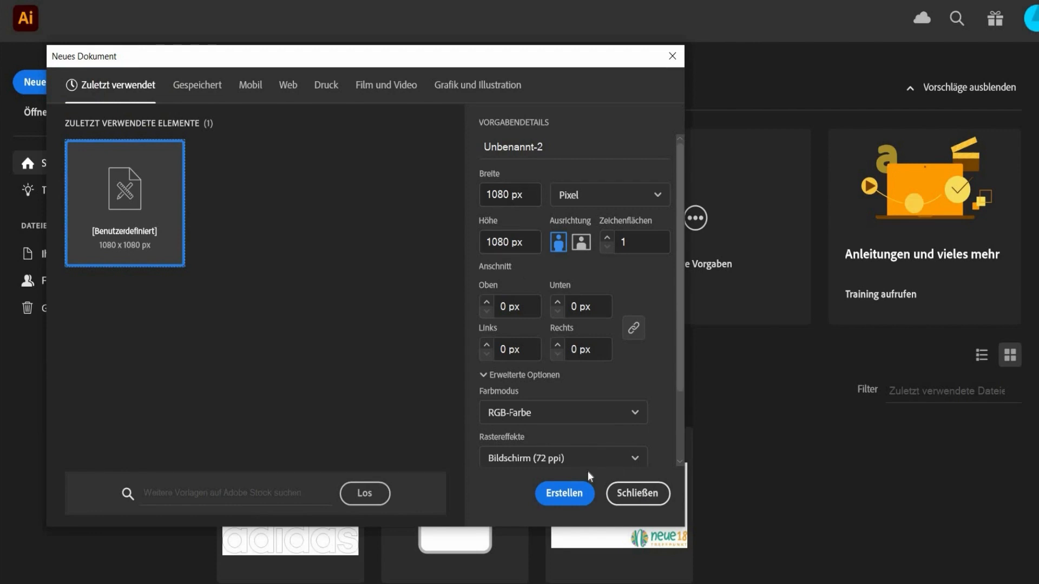
Create the 1080 × 1080 px document, place Adidas_logo.png and image-trace it into expanded vector paths.
click(563, 494)
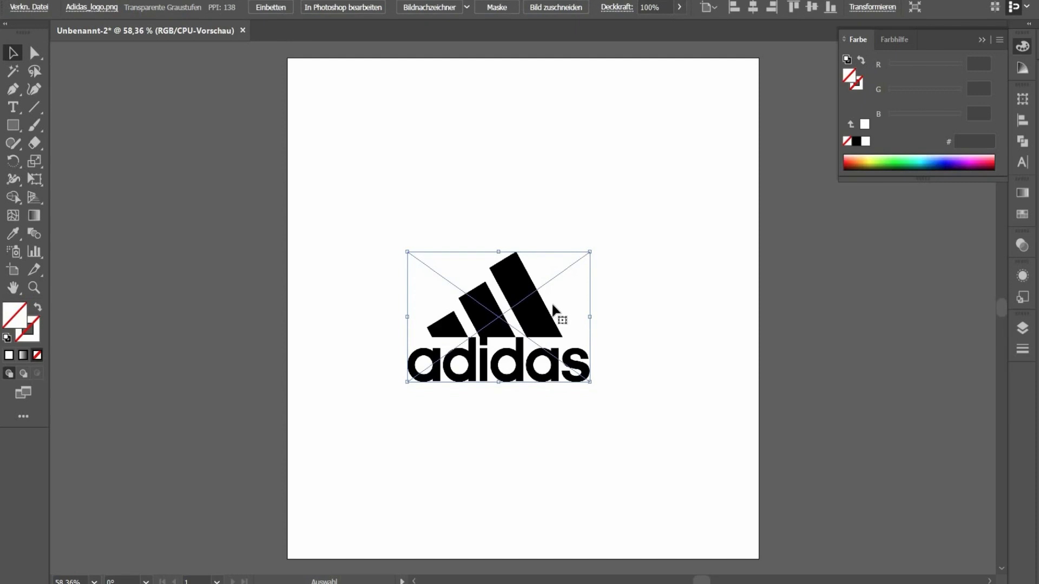
mouse_move(101, 105)
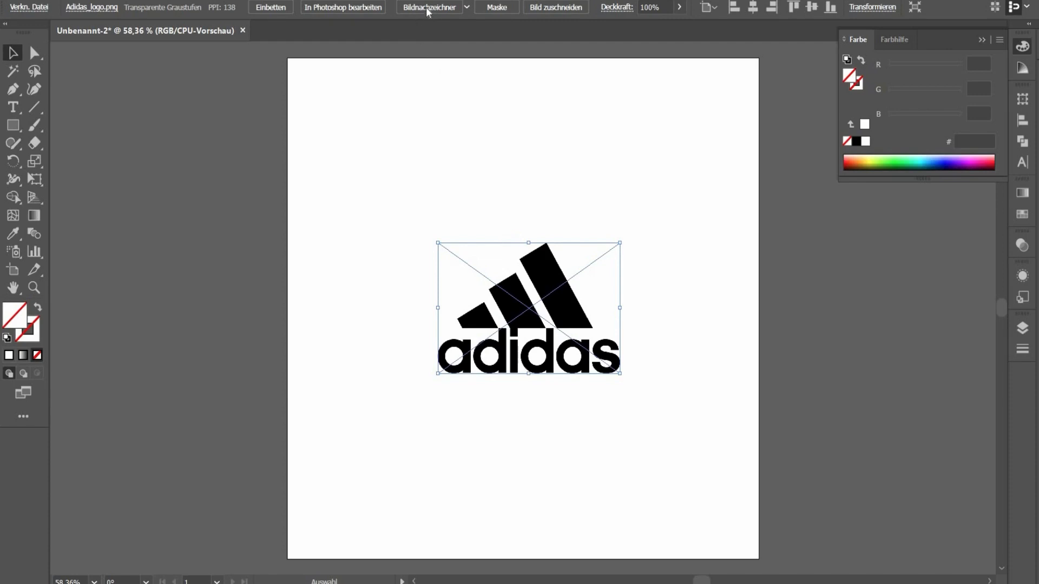
mouse_move(430, 8)
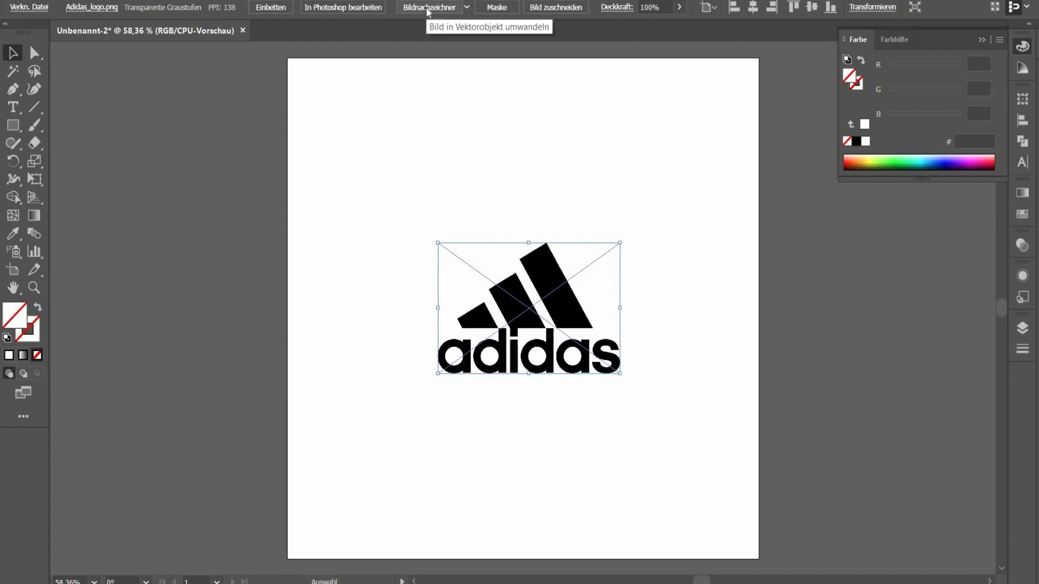
click(430, 8)
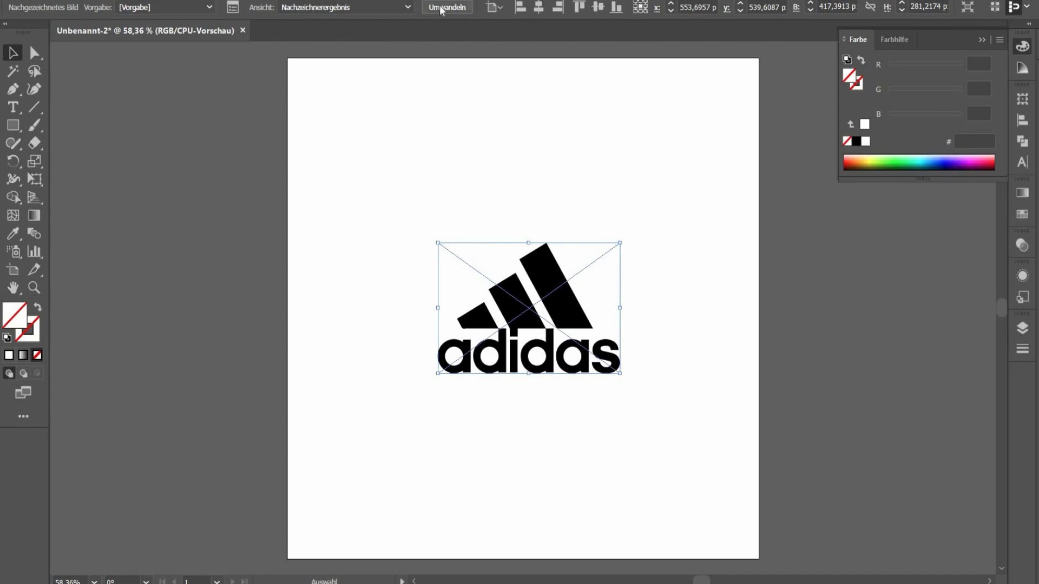
mouse_move(447, 8)
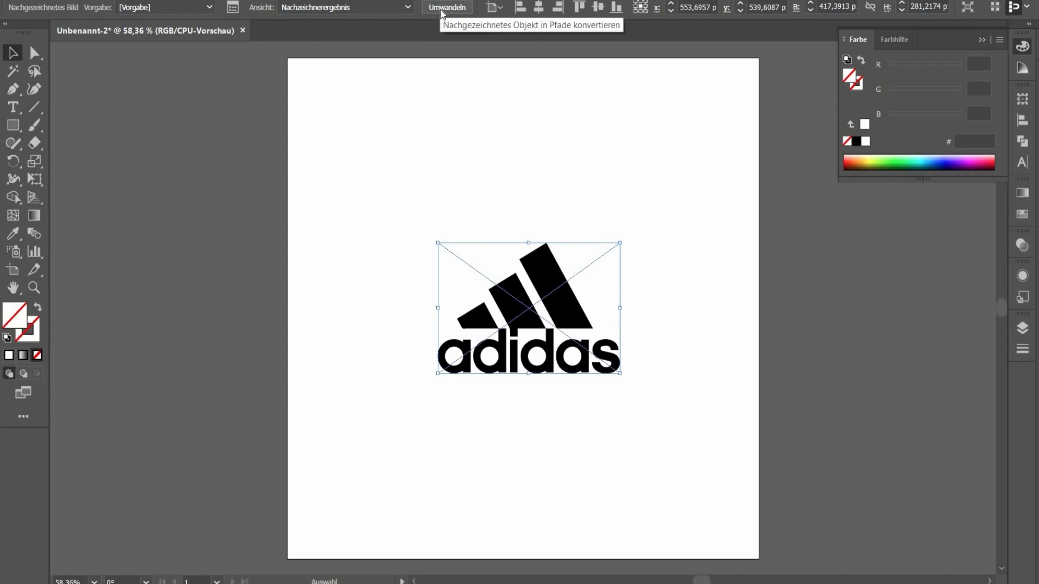
click(447, 8)
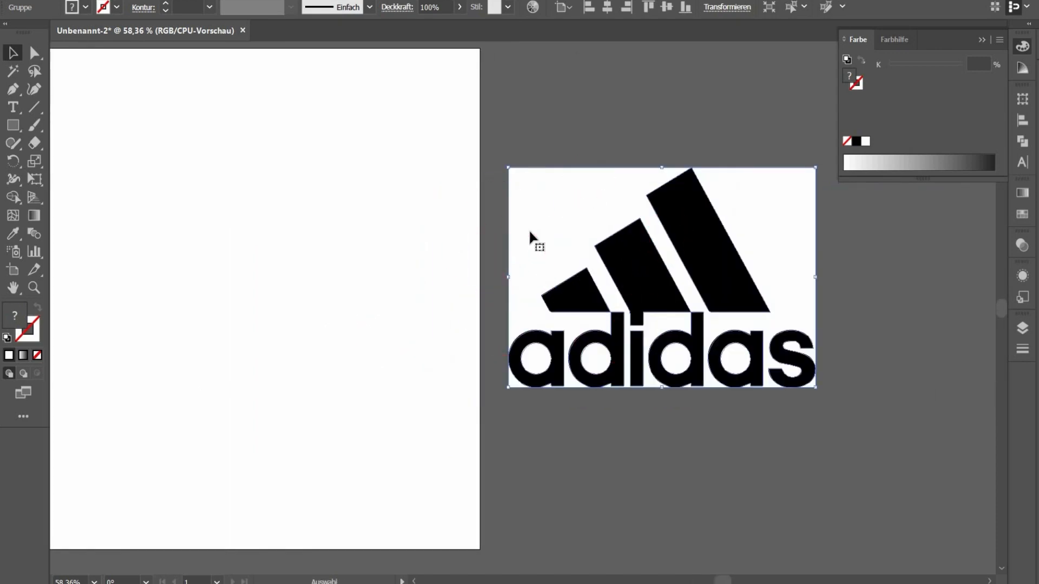
mouse_move(68, 81)
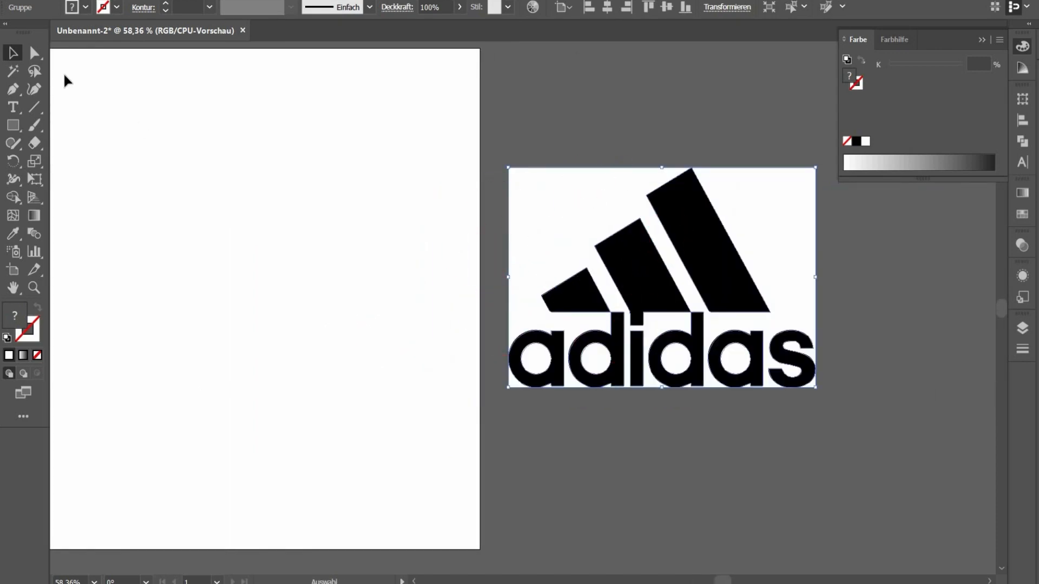
mouse_move(629, 285)
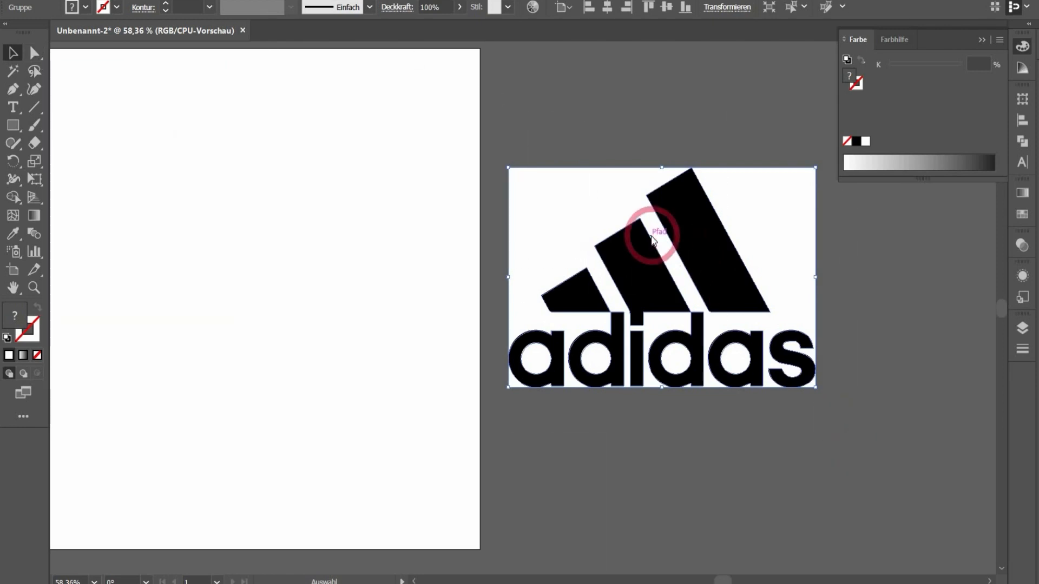
Ungroup the traced logo into separate paths, switch to Direct Selection and undo the accidental deletion.
right_click(652, 241)
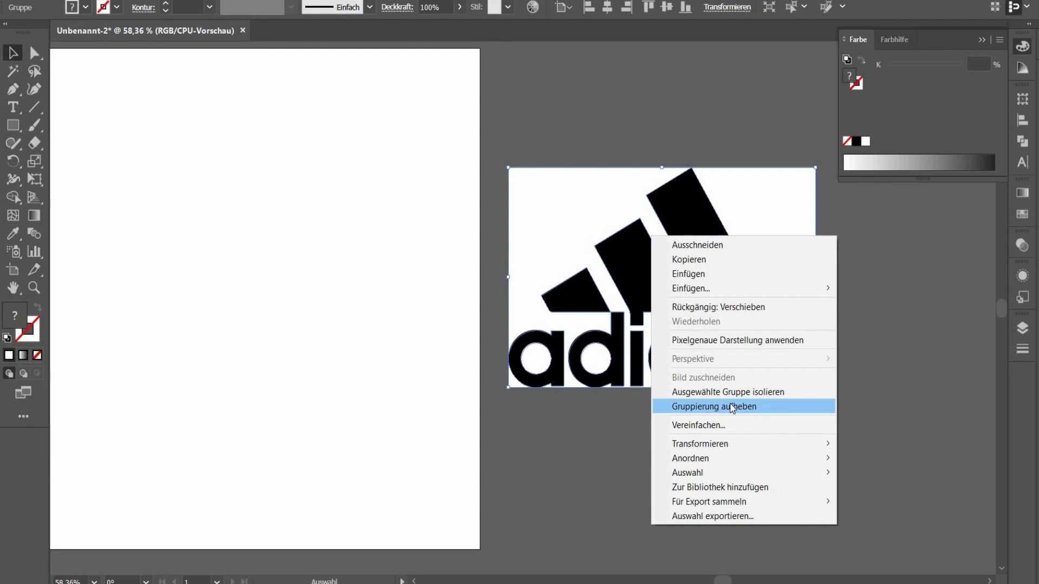
click(714, 406)
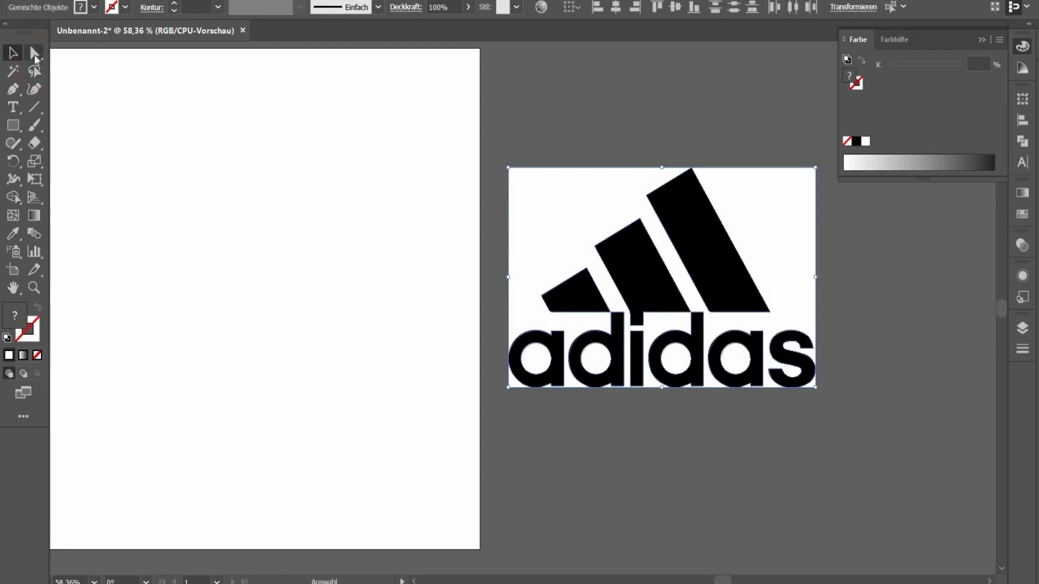
click(35, 53)
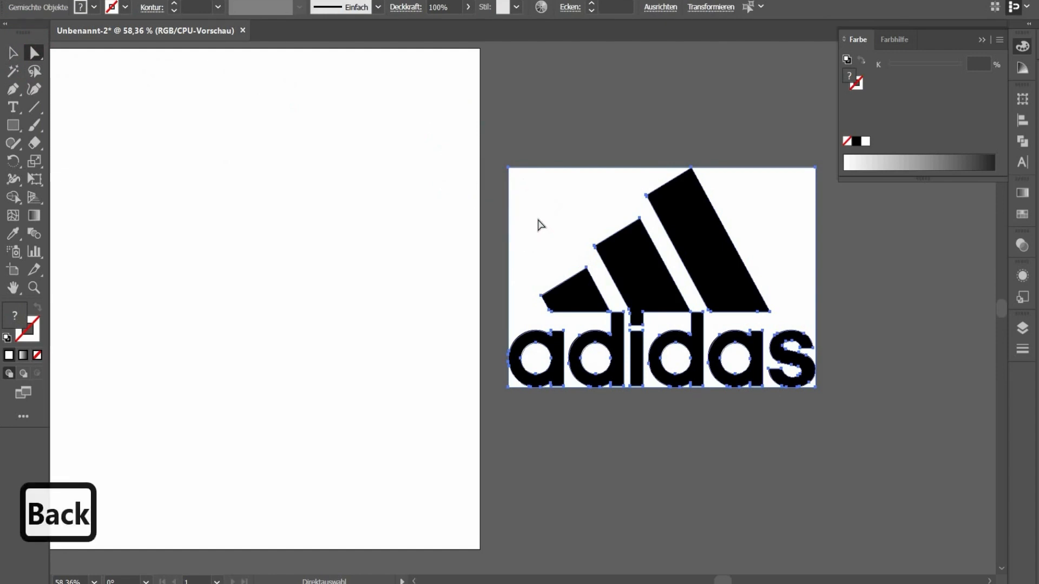
key(ctrl+z)
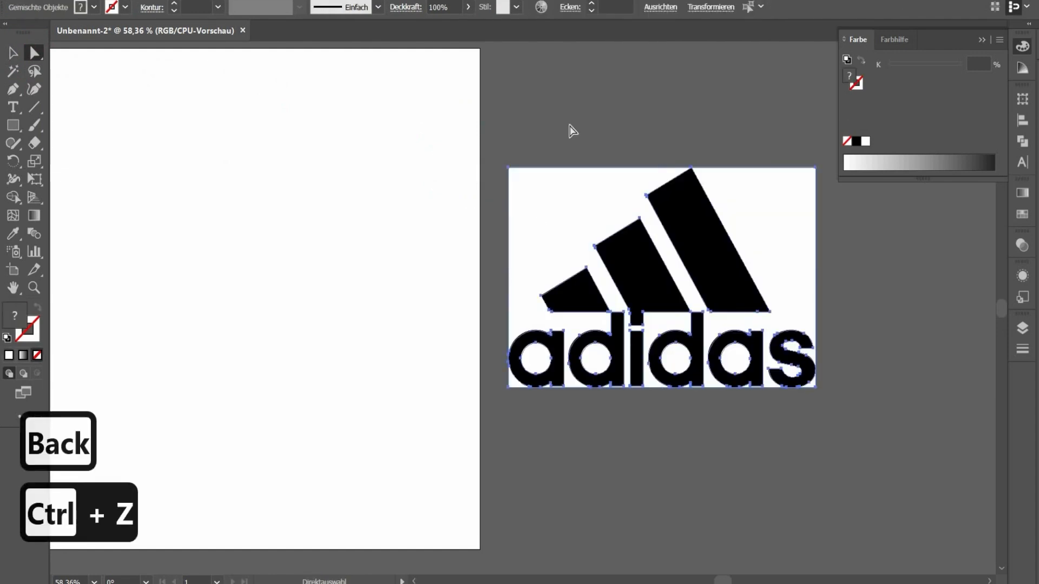
key(ctrl+z)
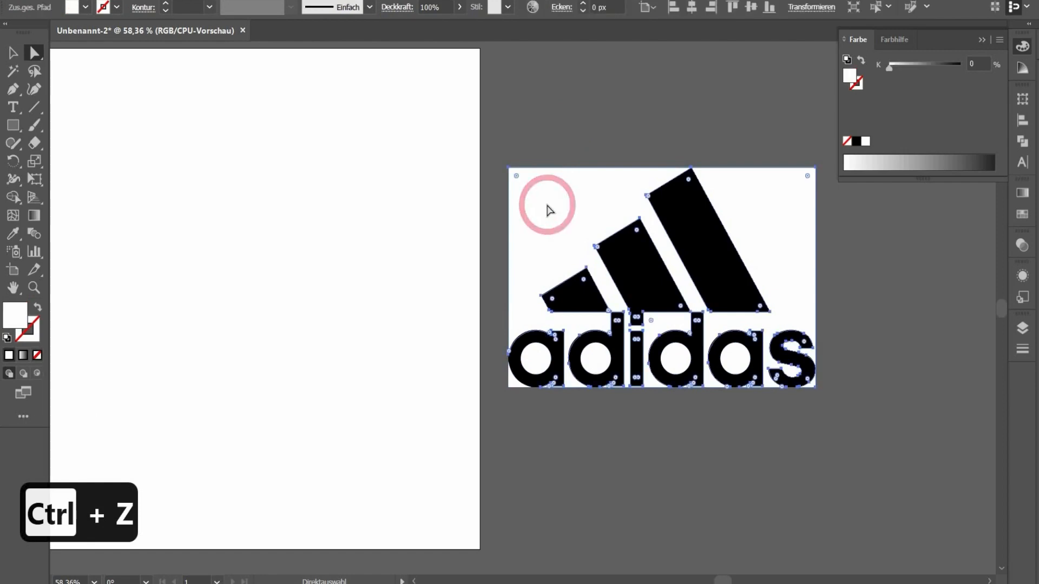
key(ctrl+z)
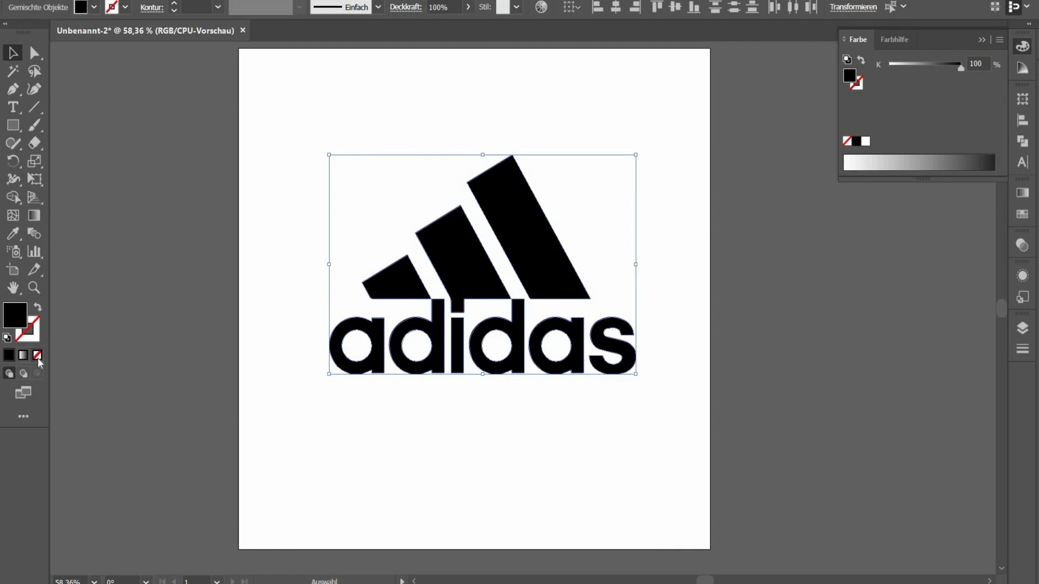
Remove the logo's fill so only a thin black 1 pt stroke outline remains.
click(38, 356)
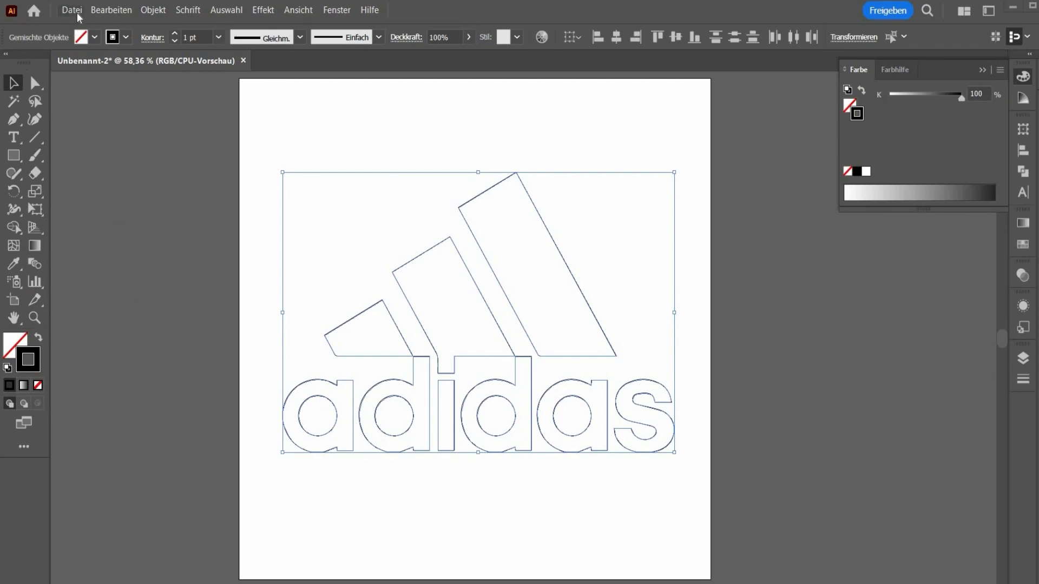
Save the document to the Desktop under the new name 'Logo'.
click(72, 10)
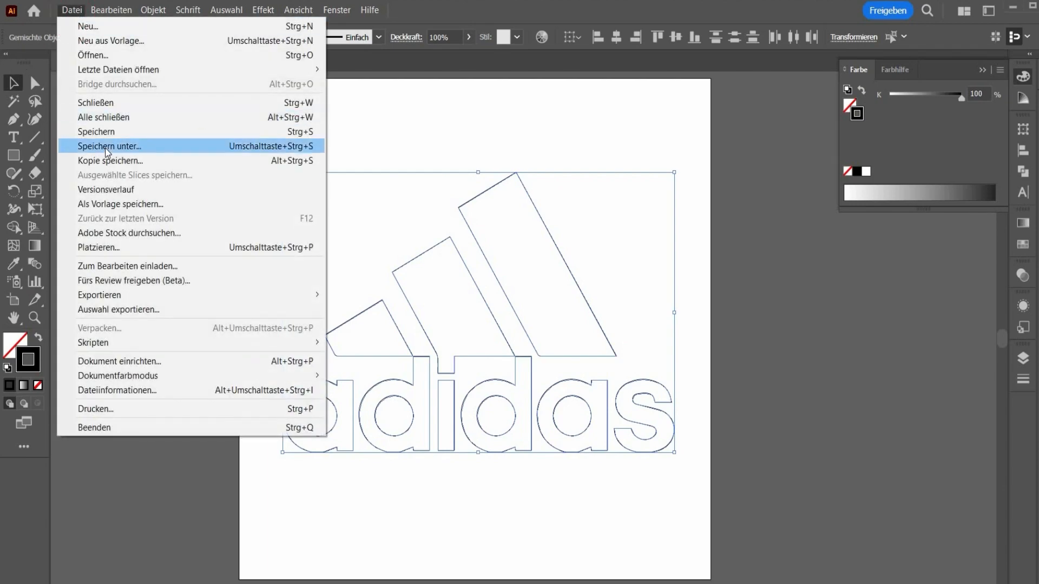
click(110, 146)
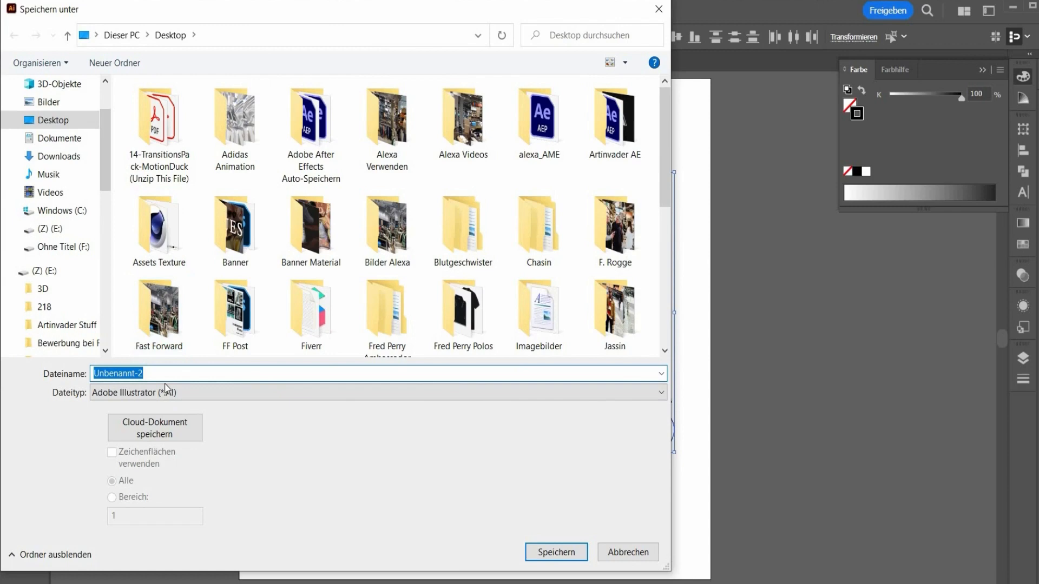
click(179, 373)
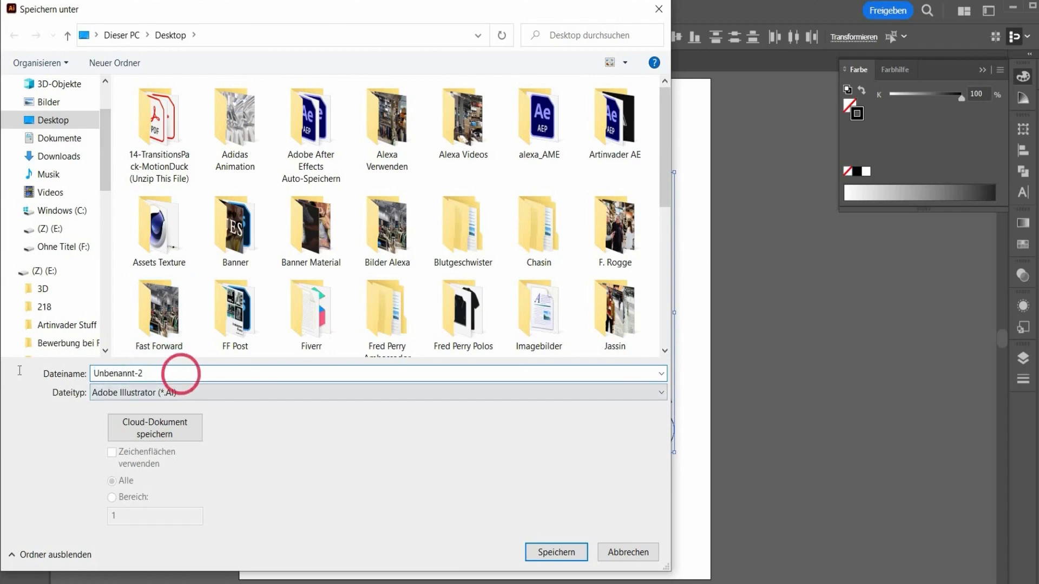
text(L)
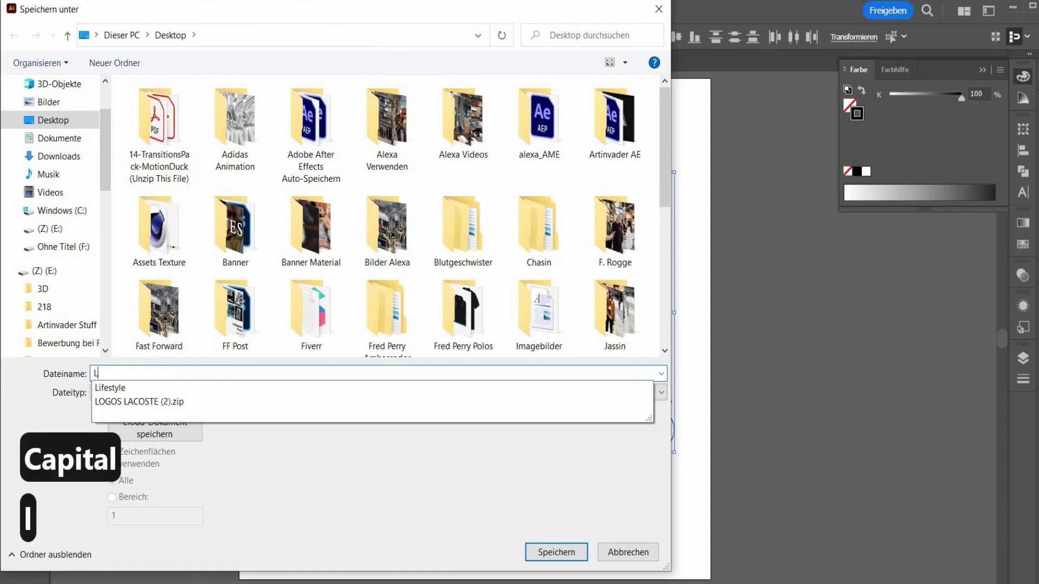
text(ogo)
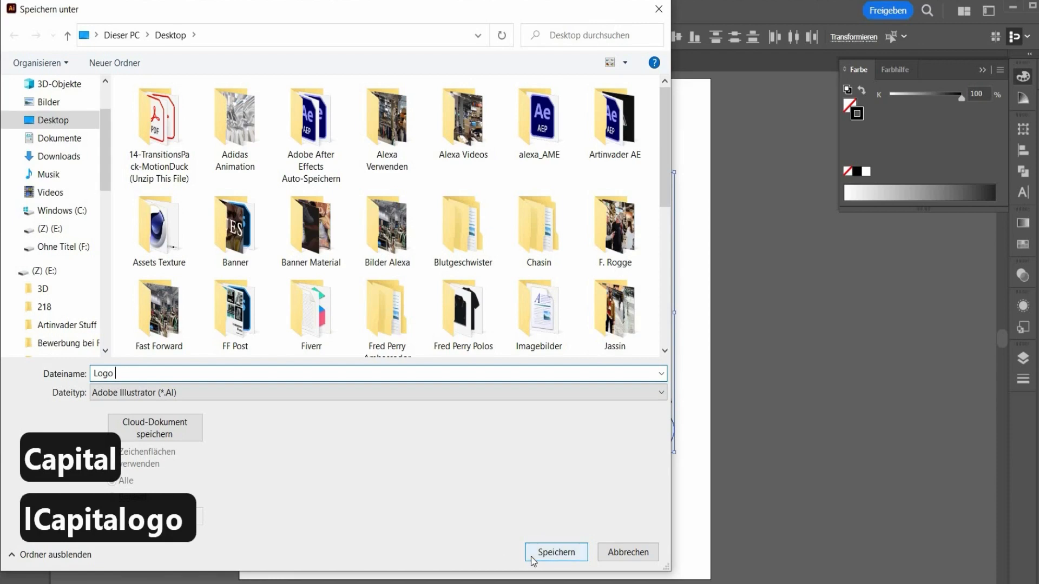
click(555, 552)
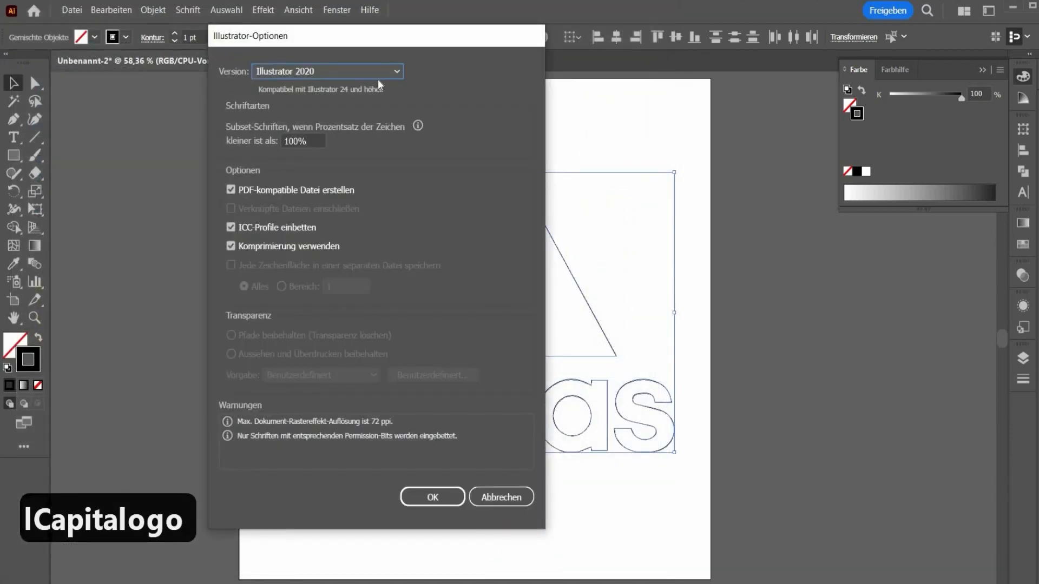
Set the save version to Illustrator 8 compatibility and confirm the options.
click(395, 72)
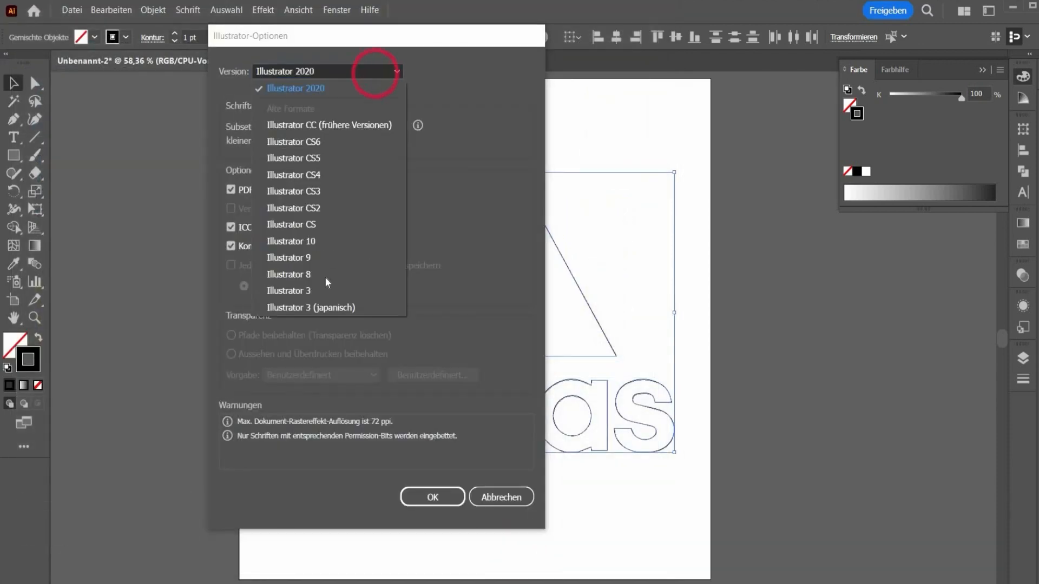
mouse_move(326, 273)
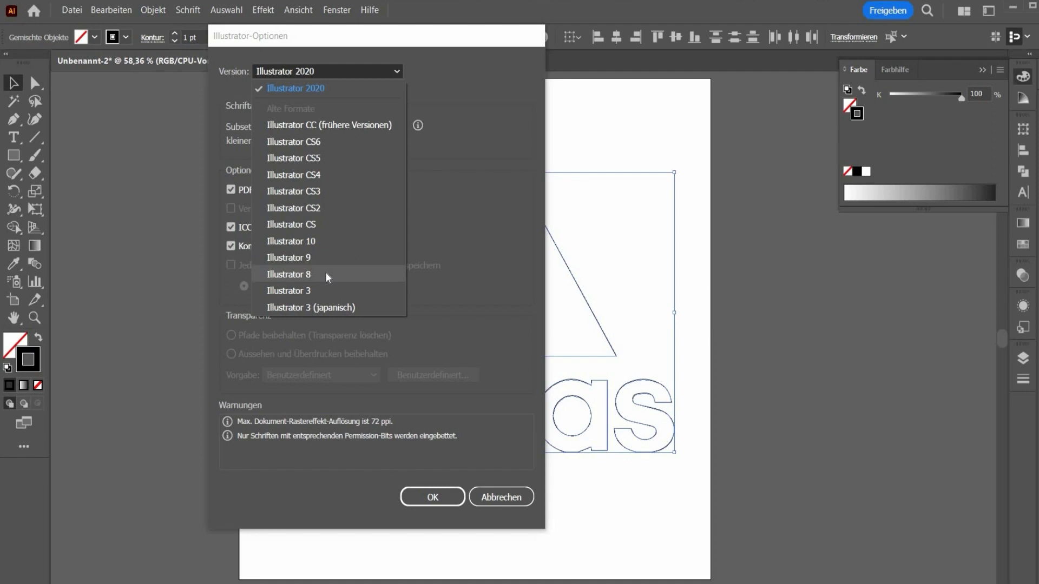
click(290, 274)
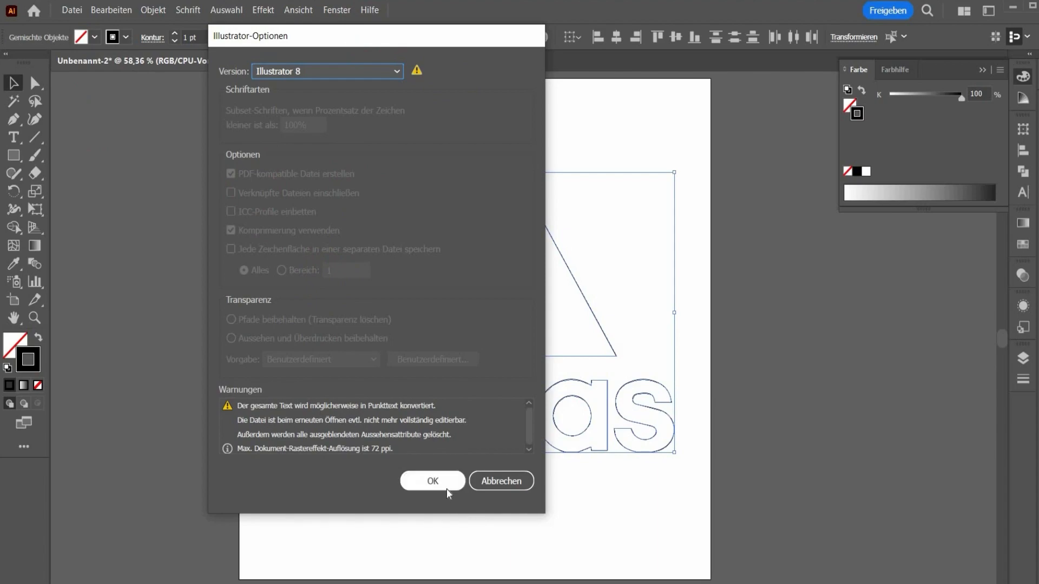
click(432, 480)
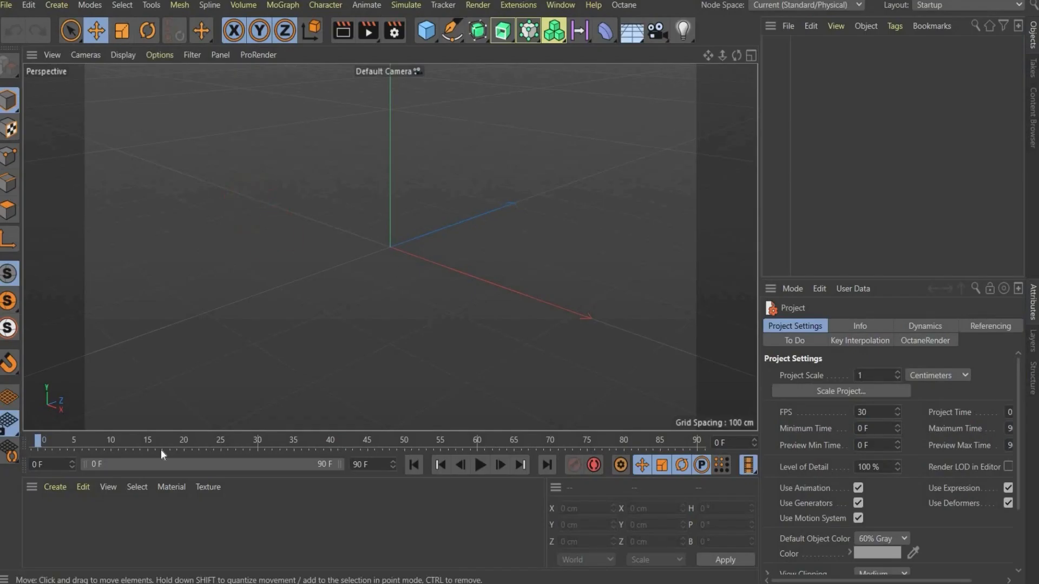
mouse_move(364, 279)
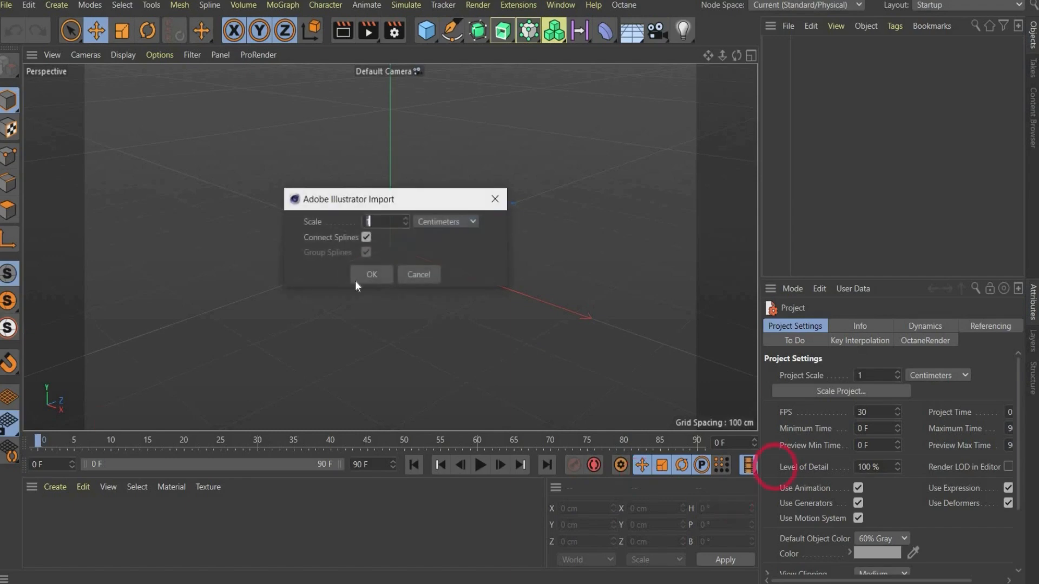
Accept the Illustrator import and merge the Adidas Logo null with all paths into one spline via Connect Objects + Delete.
click(372, 274)
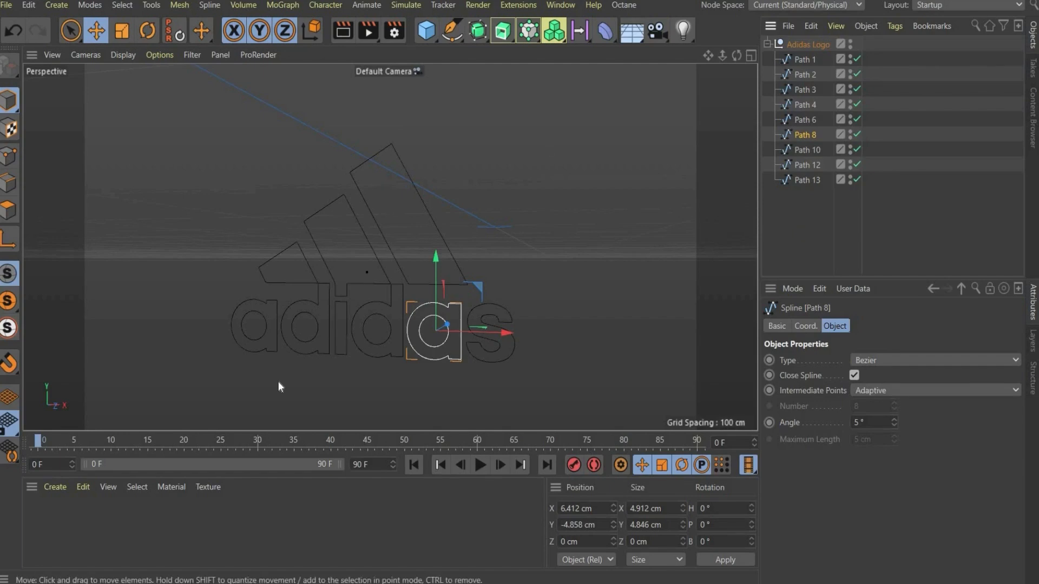
mouse_move(826, 241)
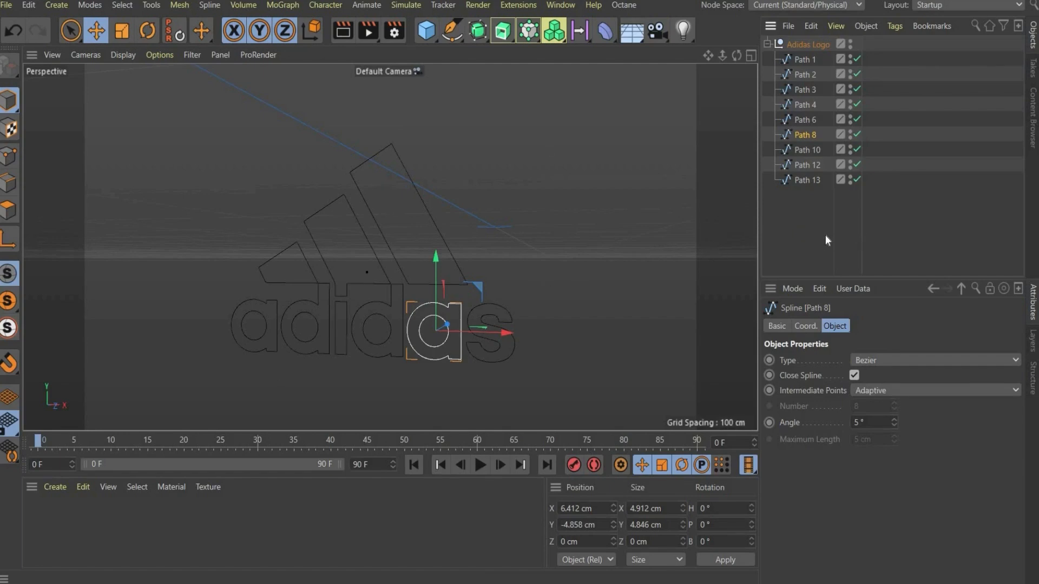
click(806, 44)
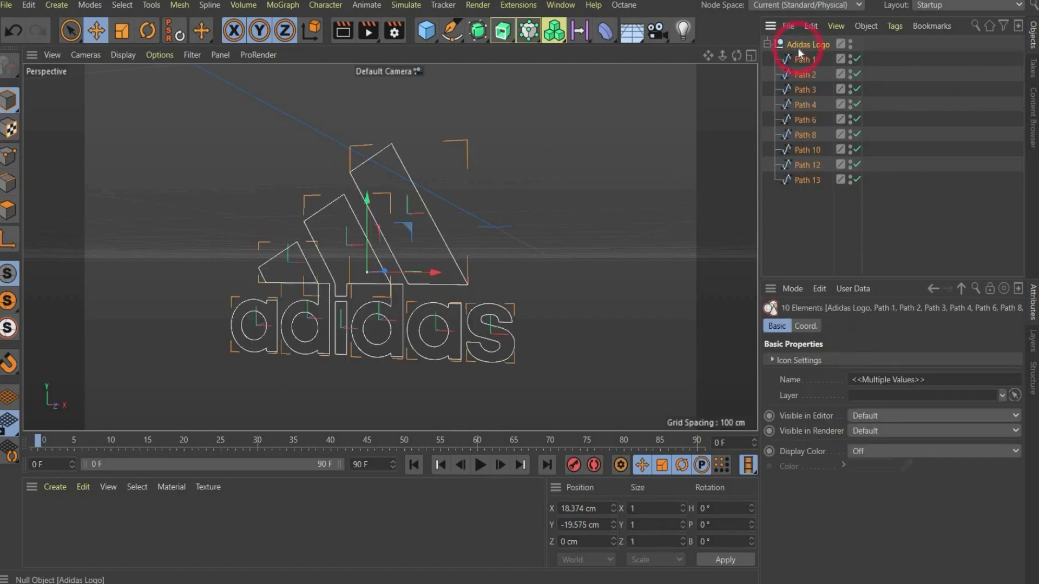
right_click(805, 45)
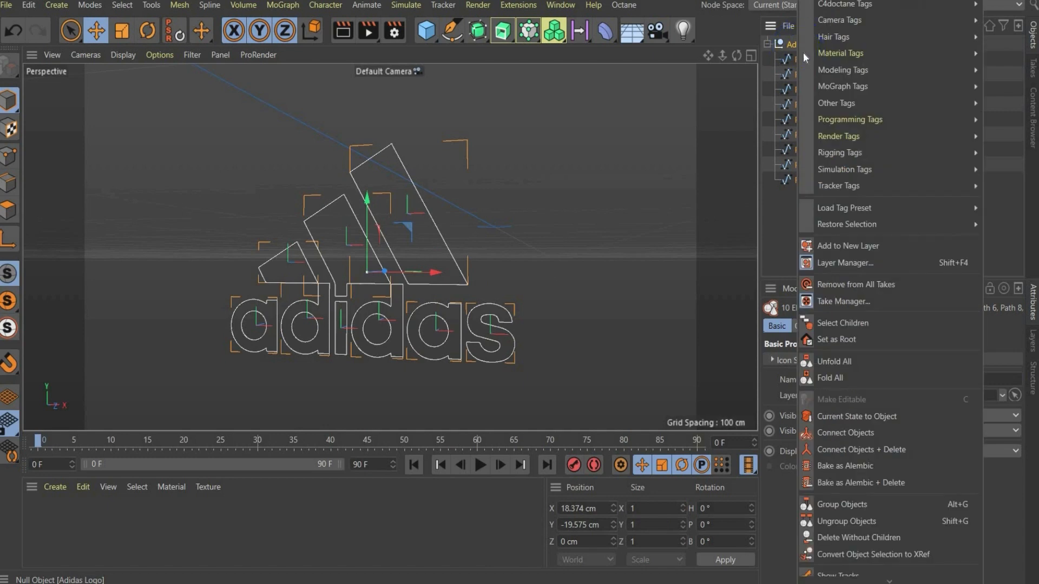
mouse_move(861, 450)
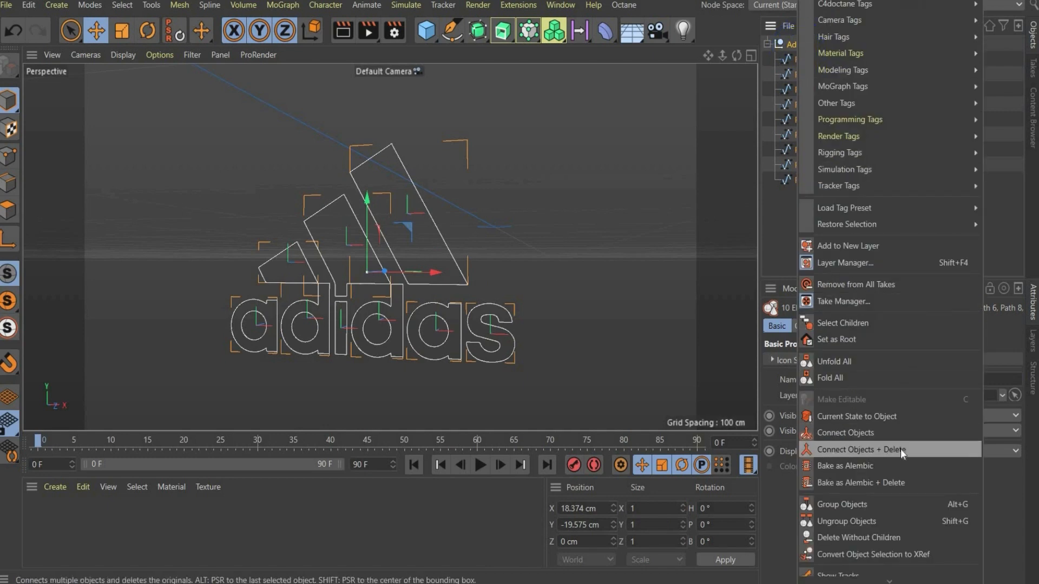
click(860, 450)
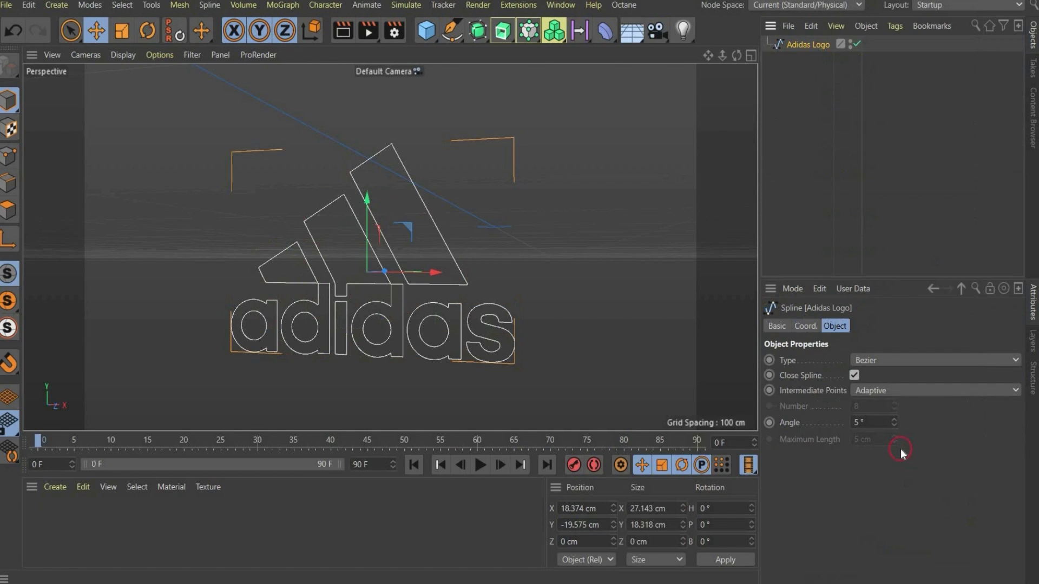
mouse_move(778, 148)
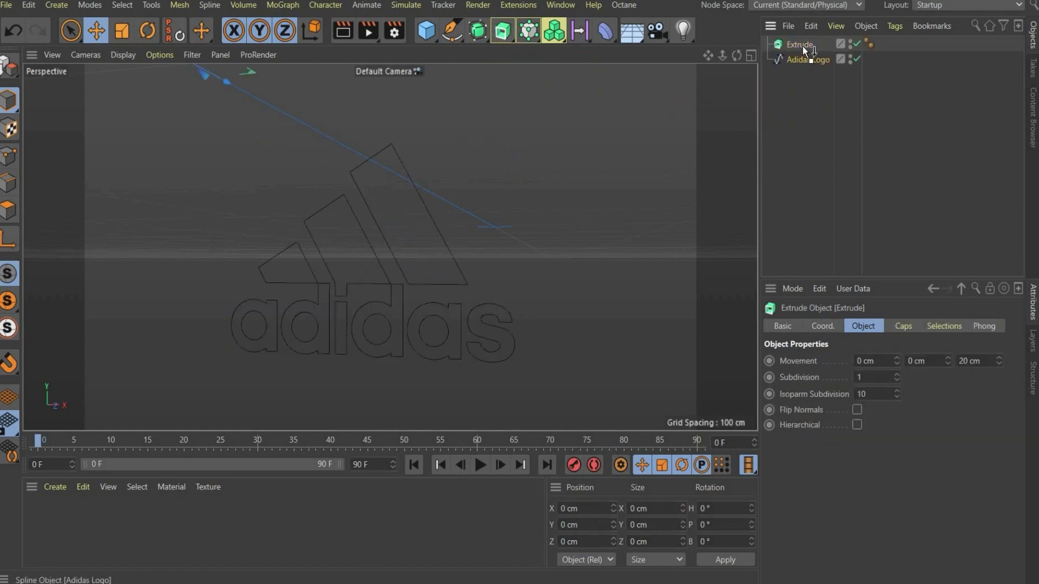
Parent the Adidas Logo spline under an Extrude and set its Z movement depth to 2 cm.
click(814, 59)
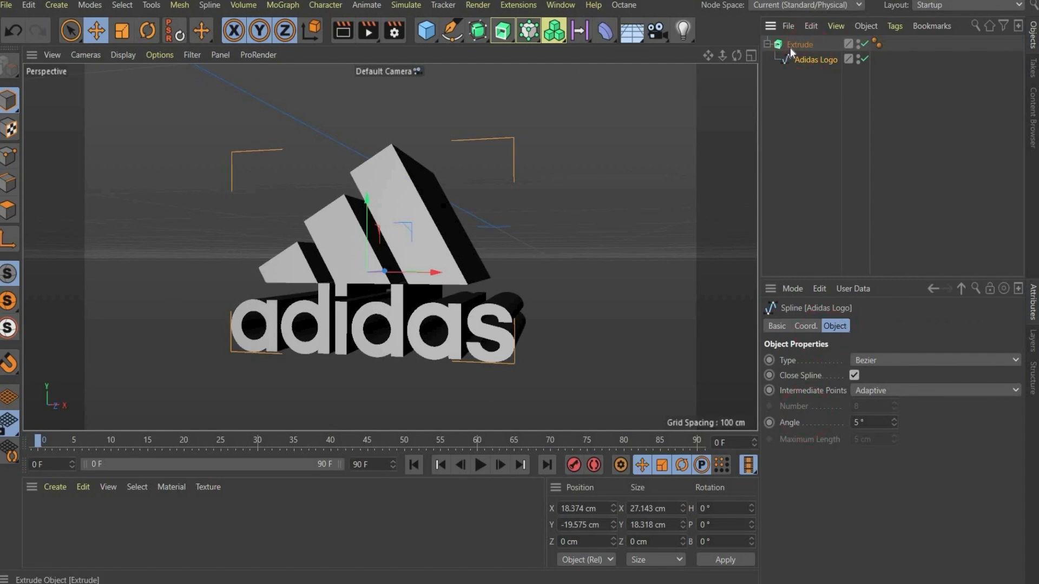
mouse_move(801, 44)
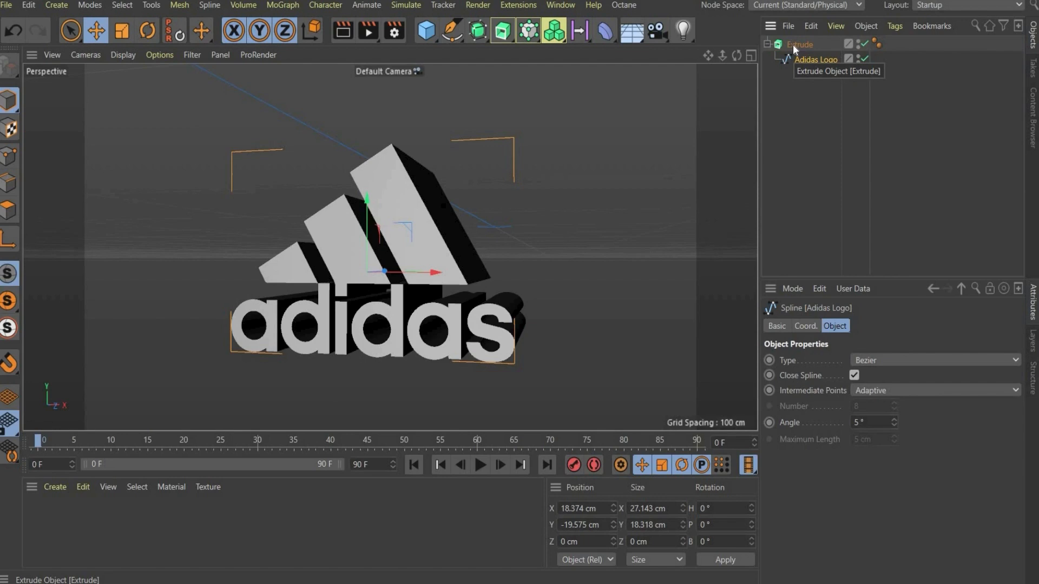
click(801, 43)
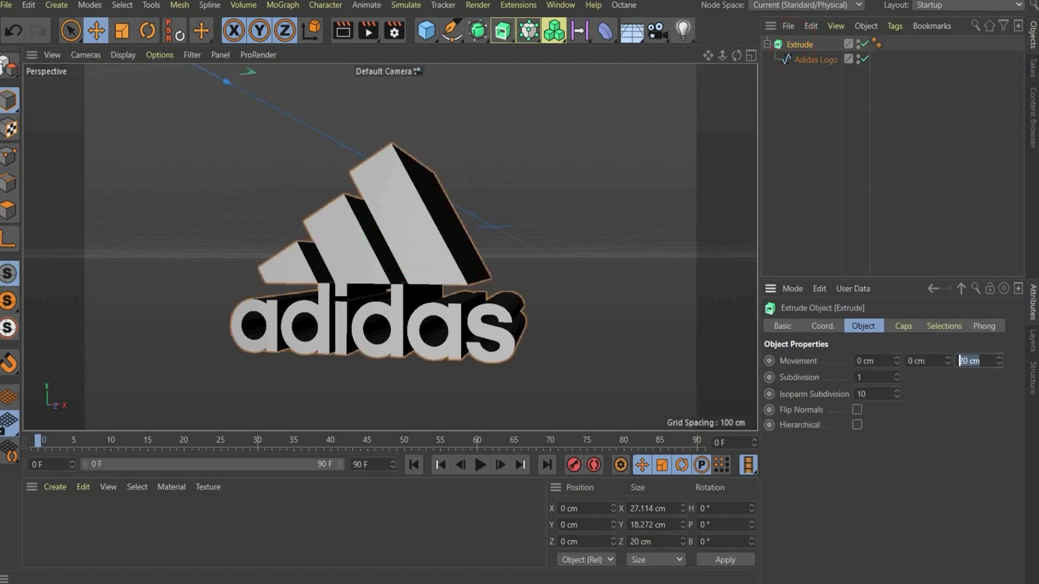
text(2)
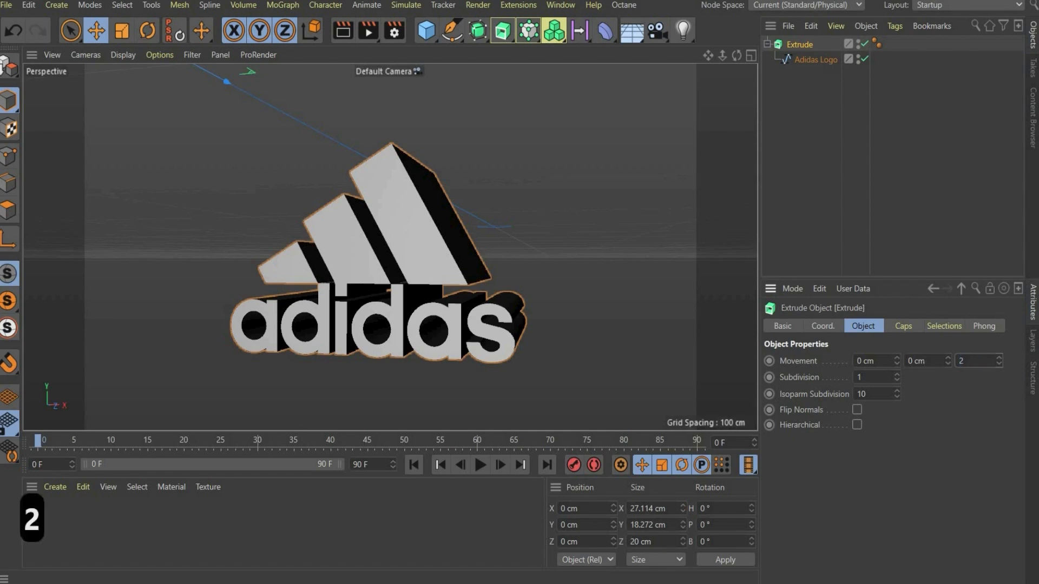
key(Return)
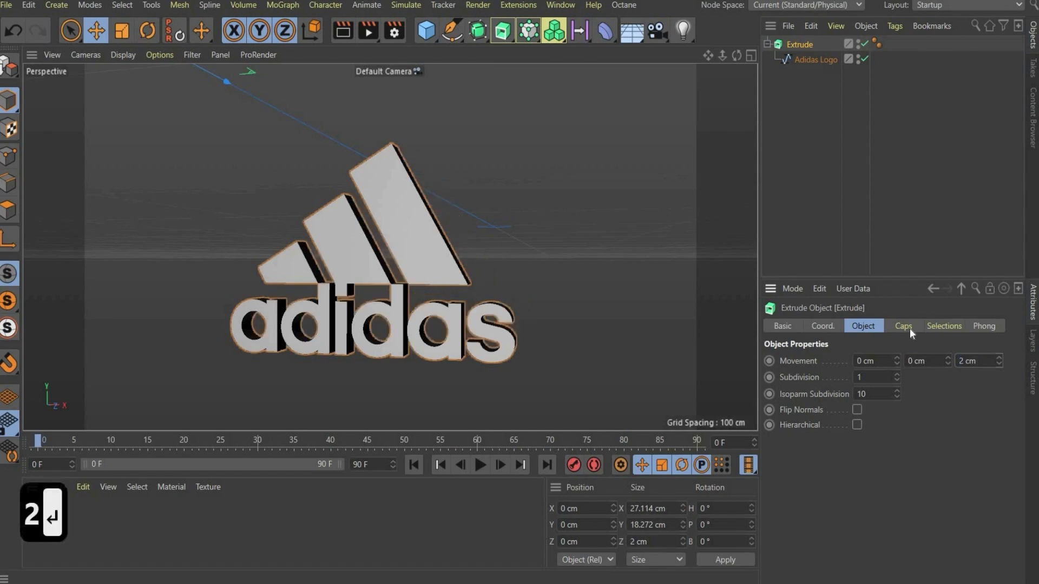
Give the extrusion's caps a Round bevel of 0.5 cm with 10 segments.
click(903, 326)
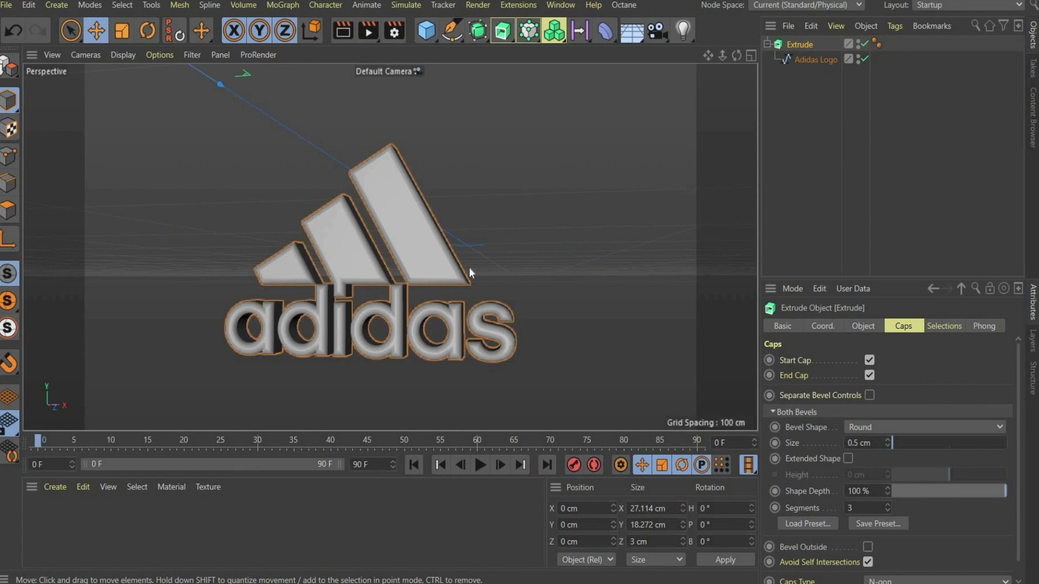
mouse_move(627, 111)
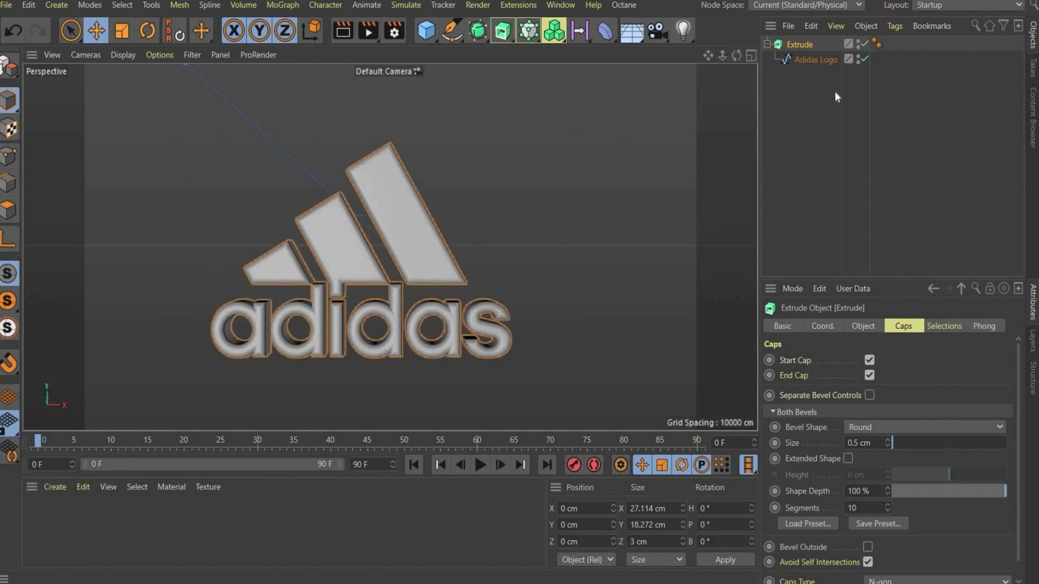
Merge the Extrude and its child spline into one polygon object via Connect Objects + Delete.
click(801, 45)
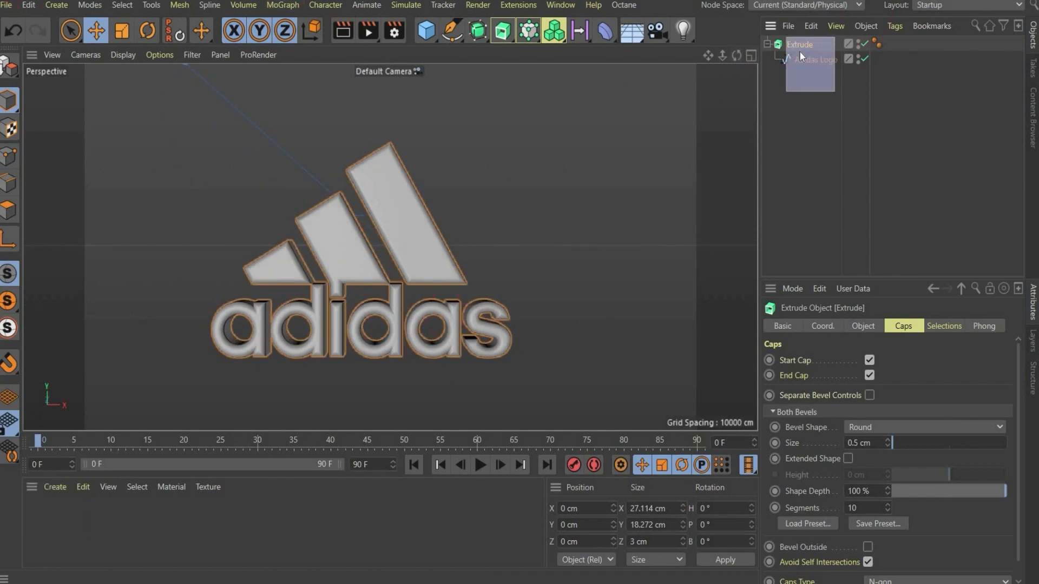
right_click(800, 44)
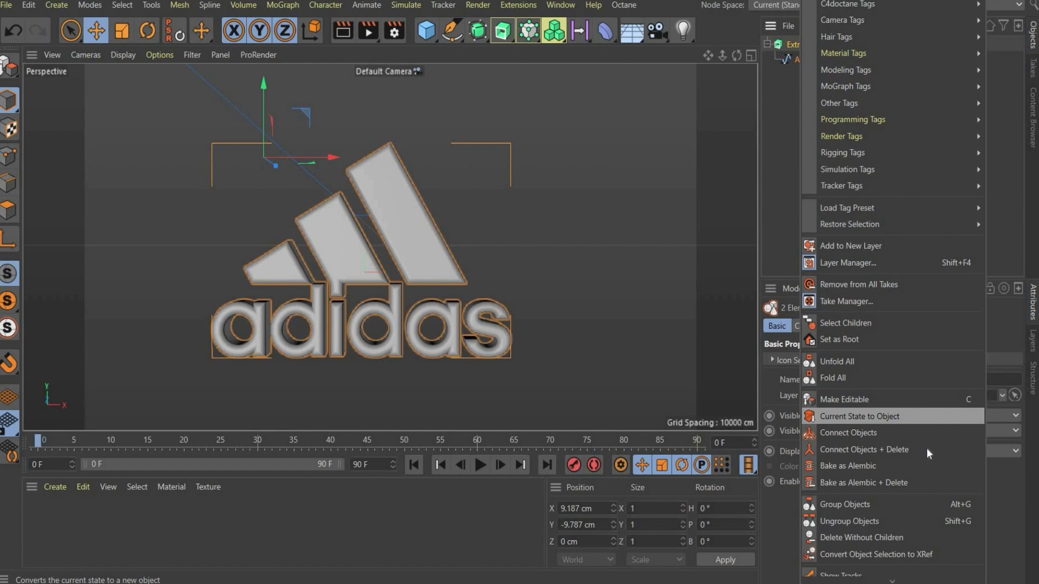
mouse_move(865, 449)
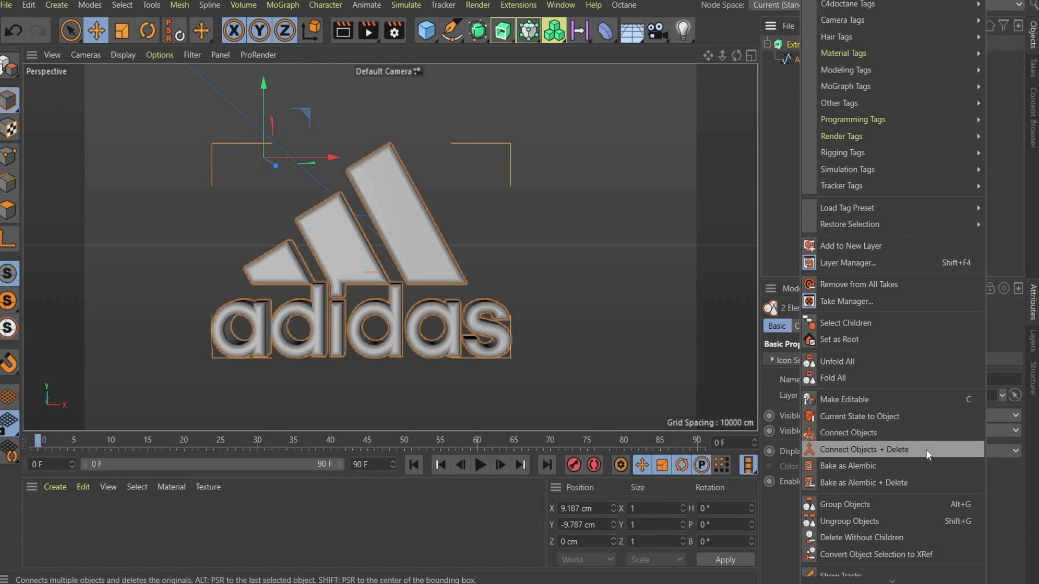
click(864, 449)
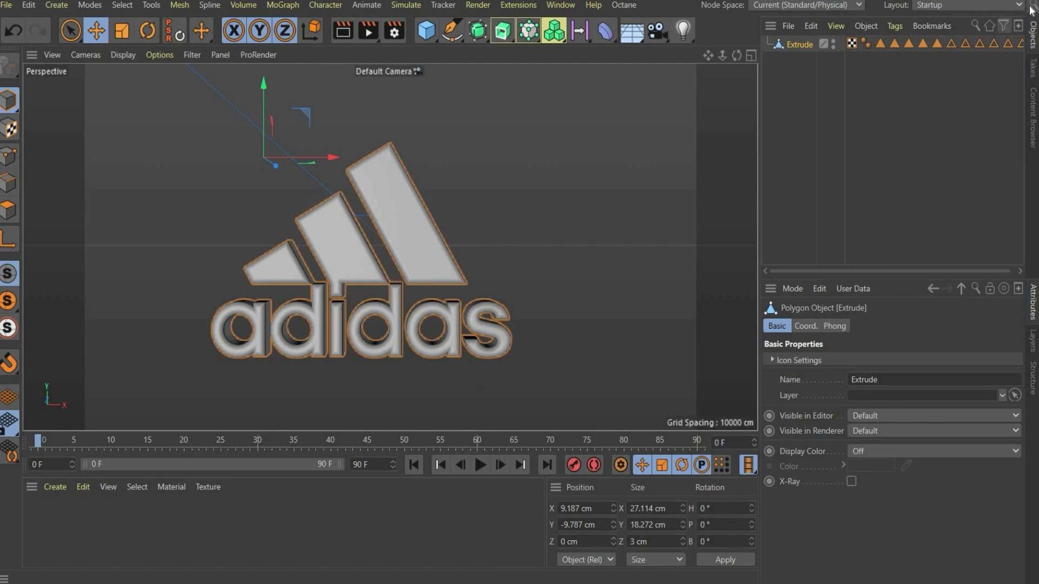
Run Axis Center with Alignment enabled to centre the Extrude object's axis on its geometry.
click(976, 26)
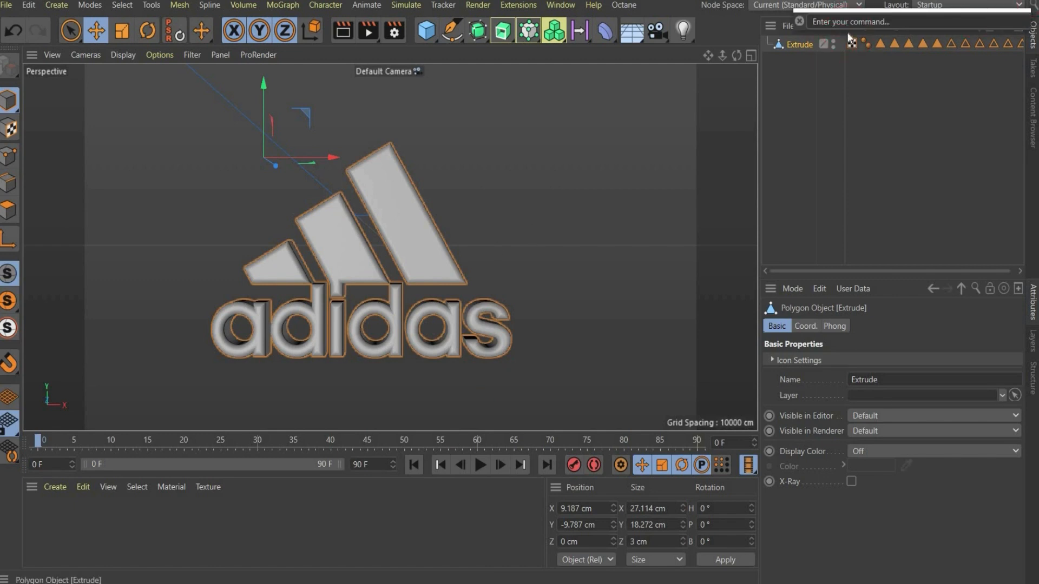
text(axis)
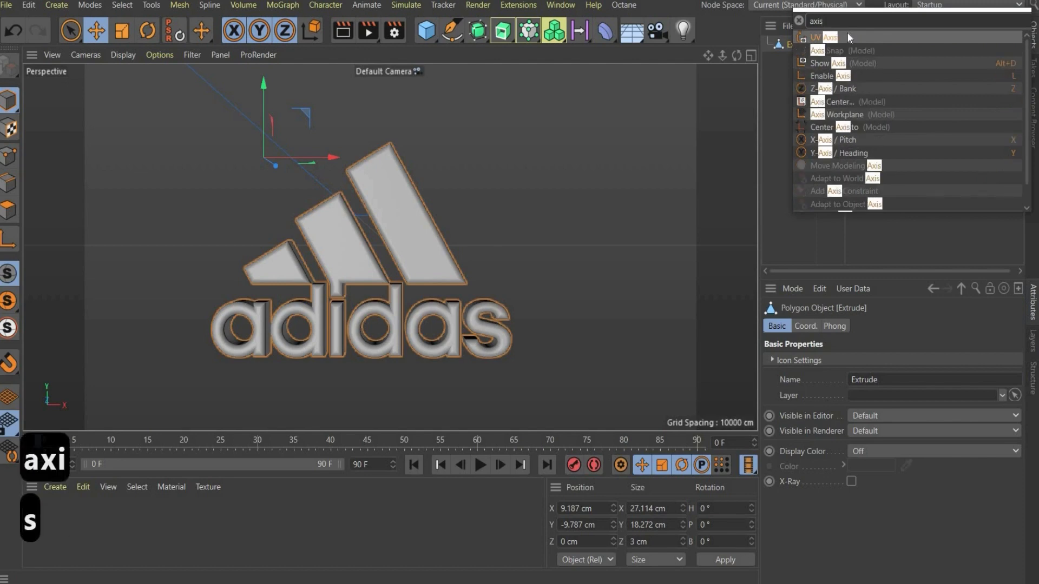
text(cent)
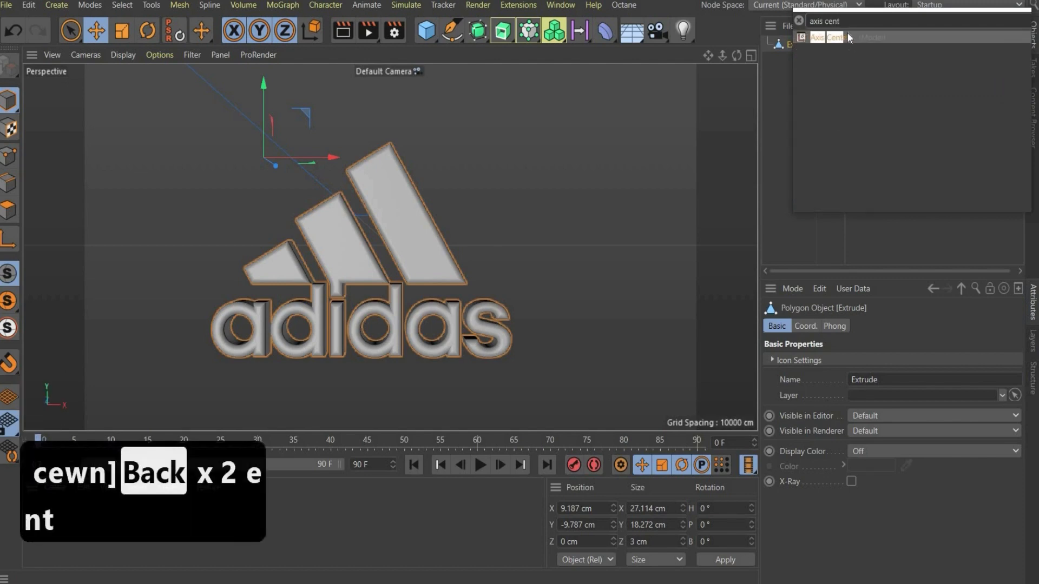
click(824, 37)
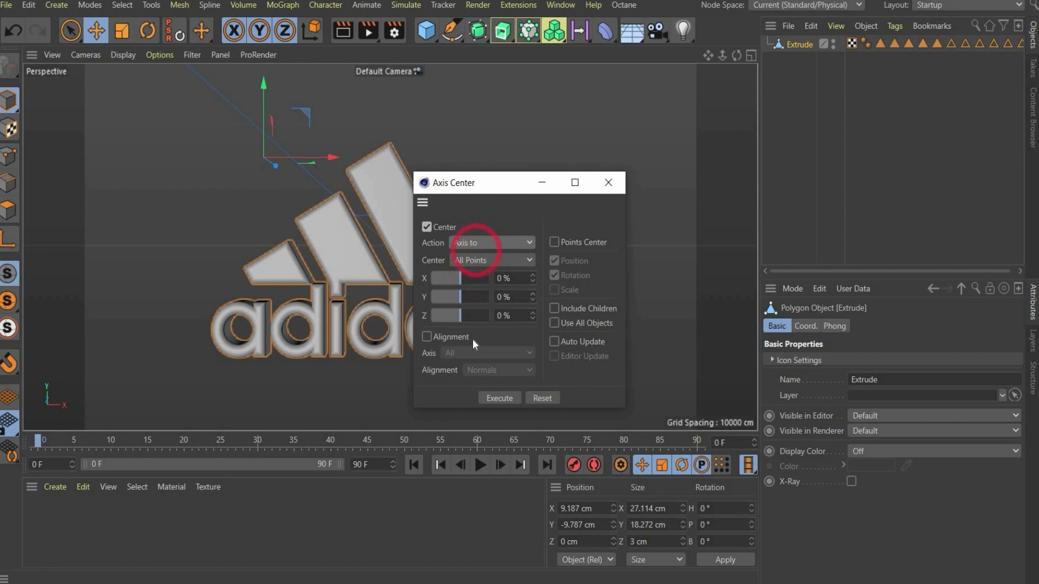
click(428, 336)
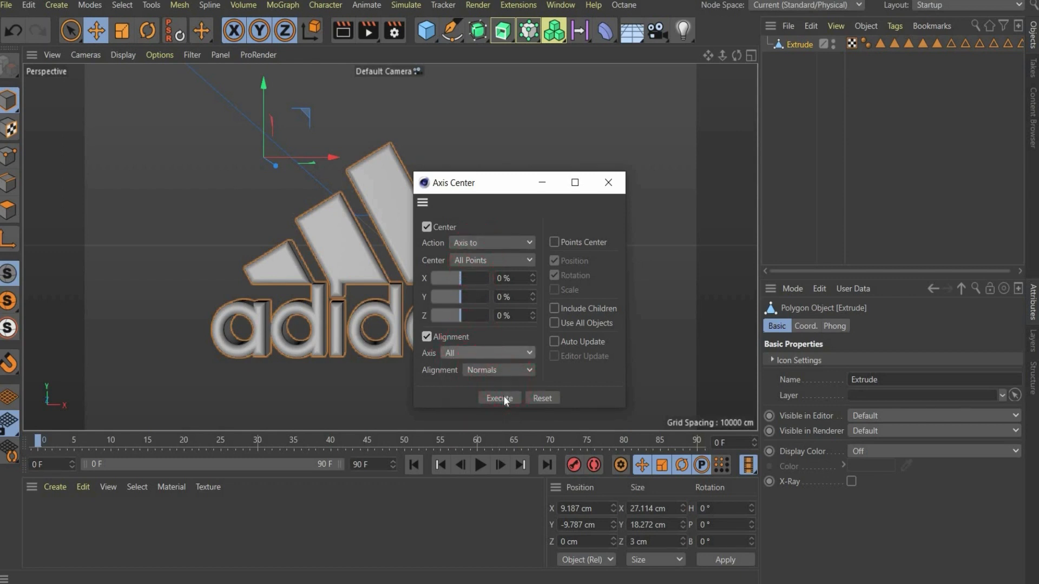
click(498, 398)
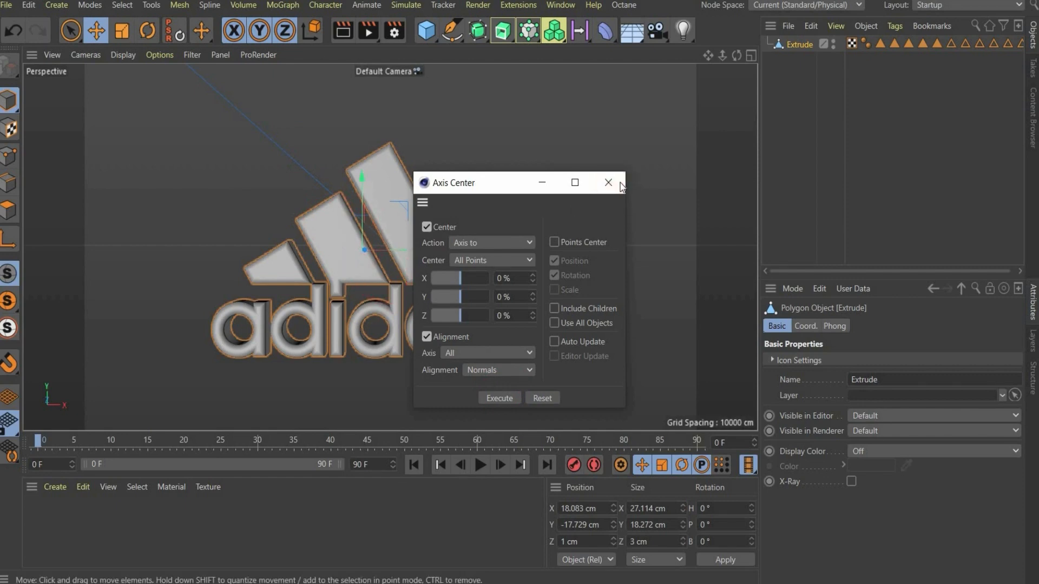
click(606, 183)
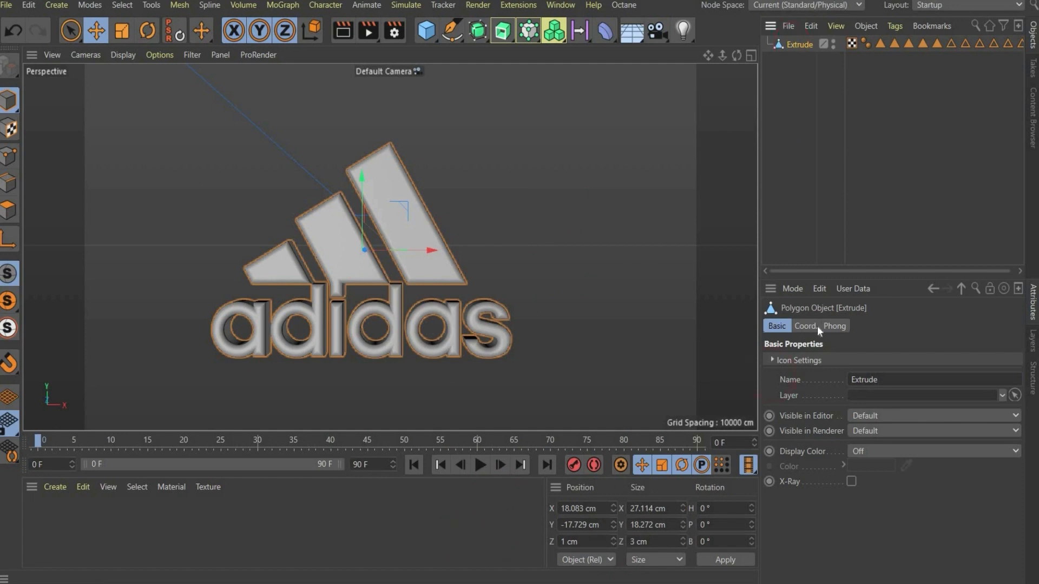
Zero the Extrude logo's P.X, P.Y and P.Z in the Coord. settings.
click(804, 325)
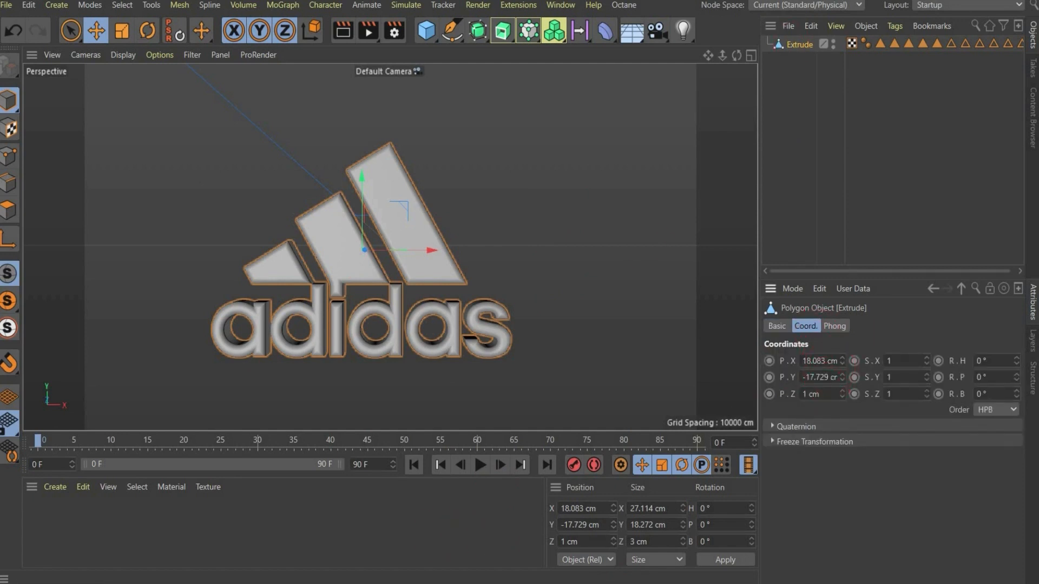
text(0 cm)
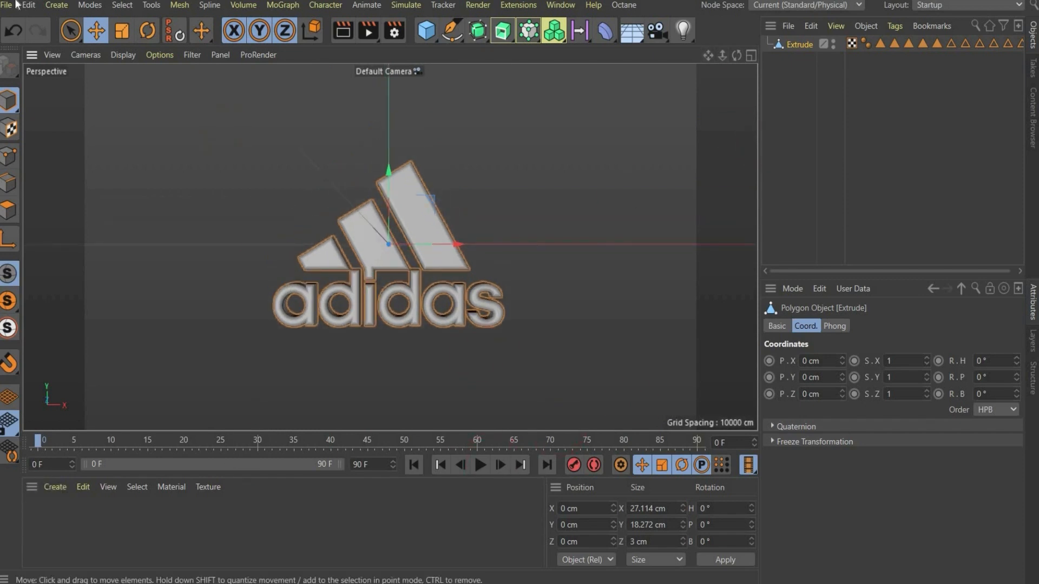
Create a Null, nest the Extrude under it and fold the Null's child list.
click(424, 31)
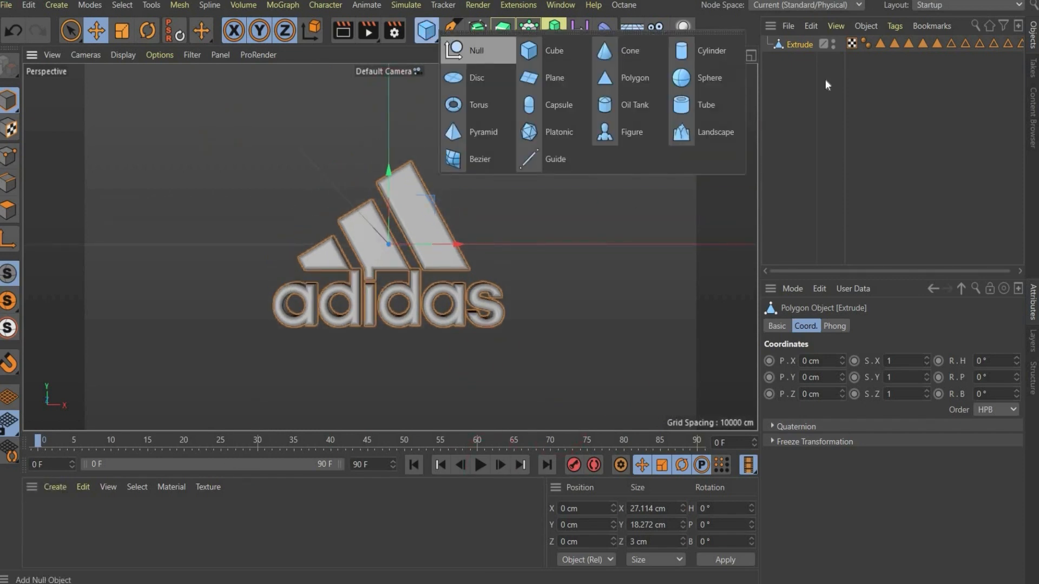
click(477, 50)
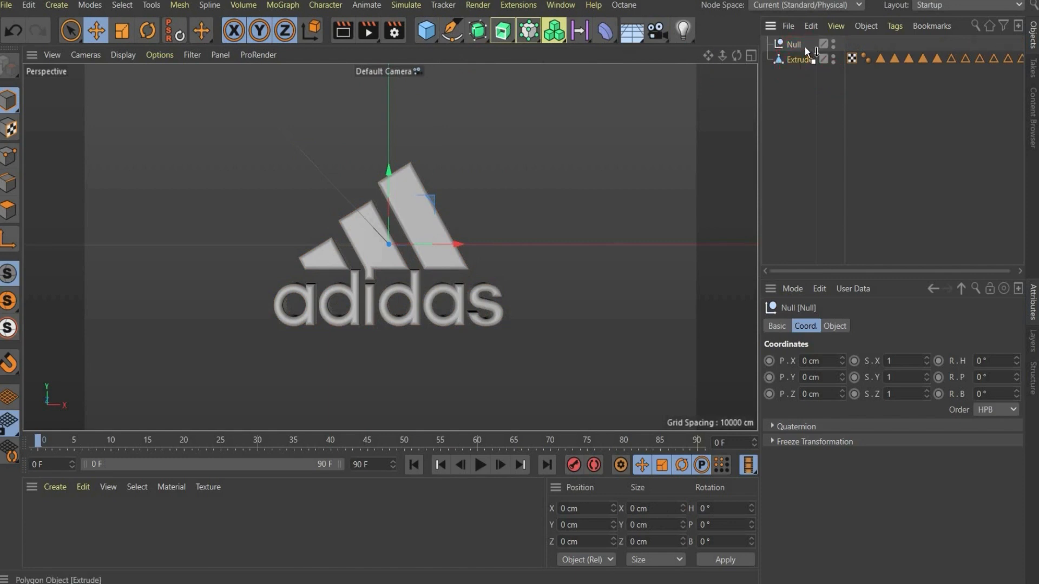
click(806, 60)
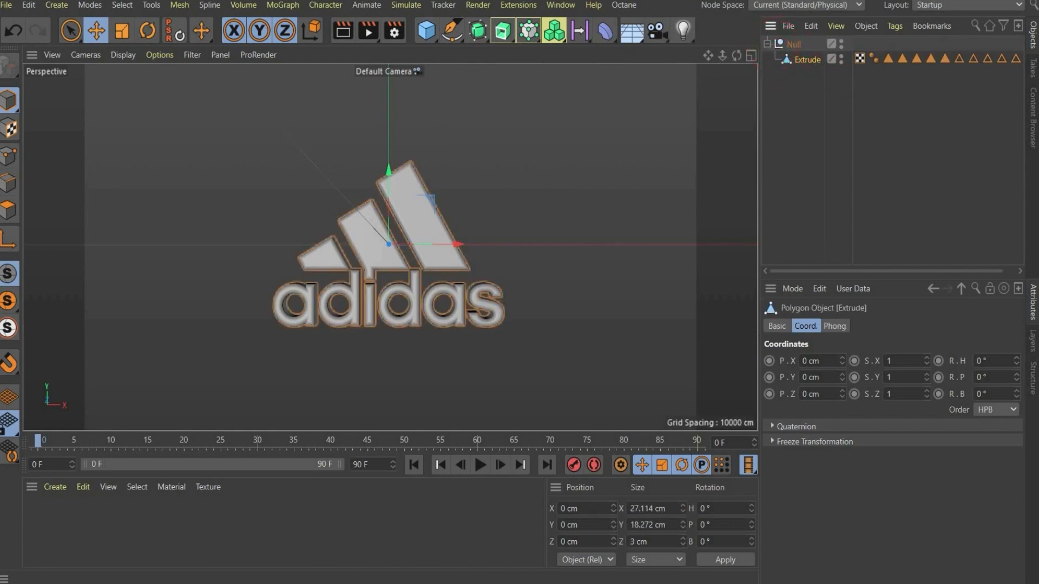
click(793, 43)
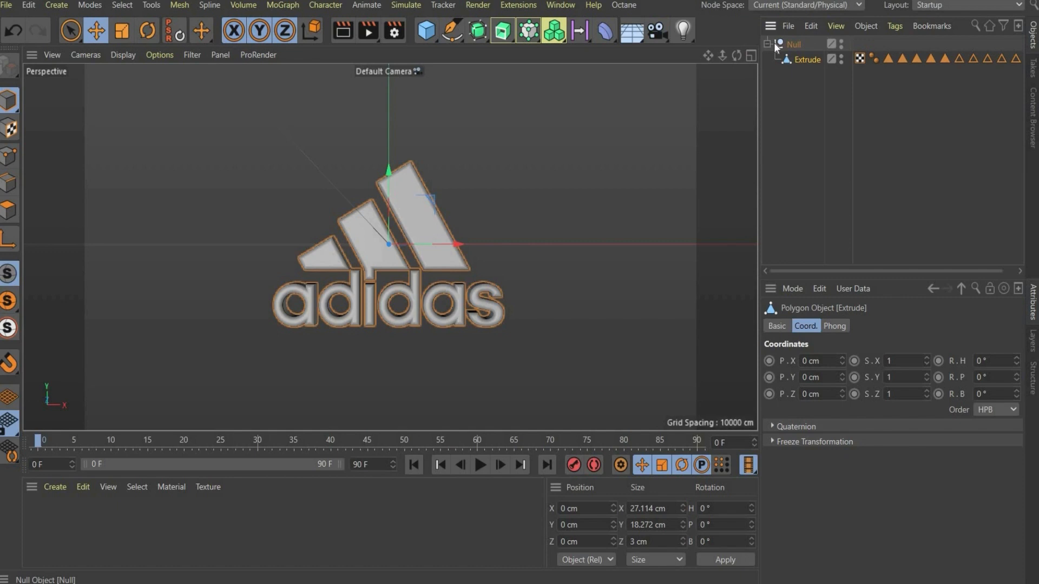
mouse_move(775, 49)
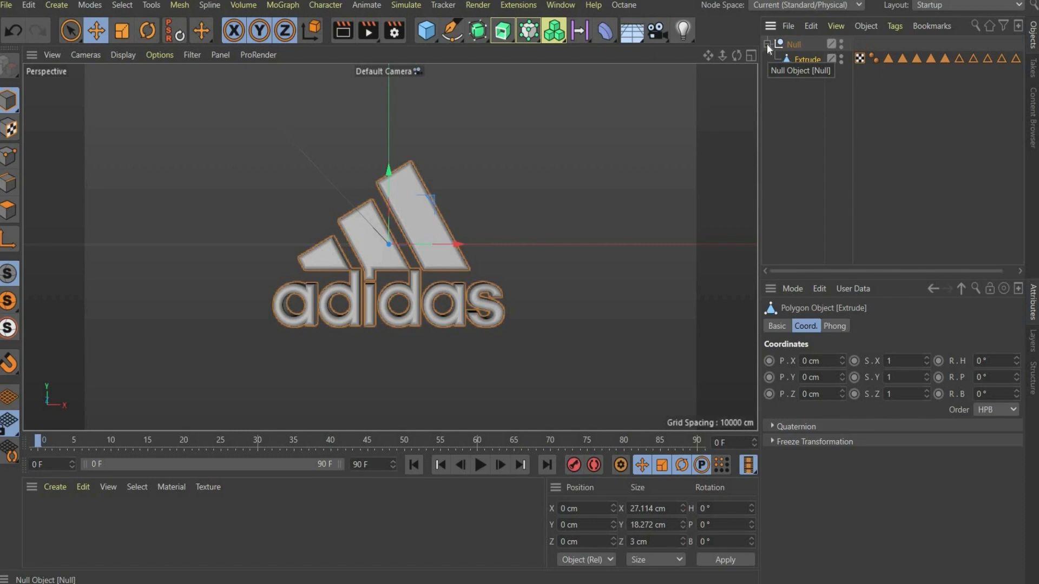
mouse_move(424, 31)
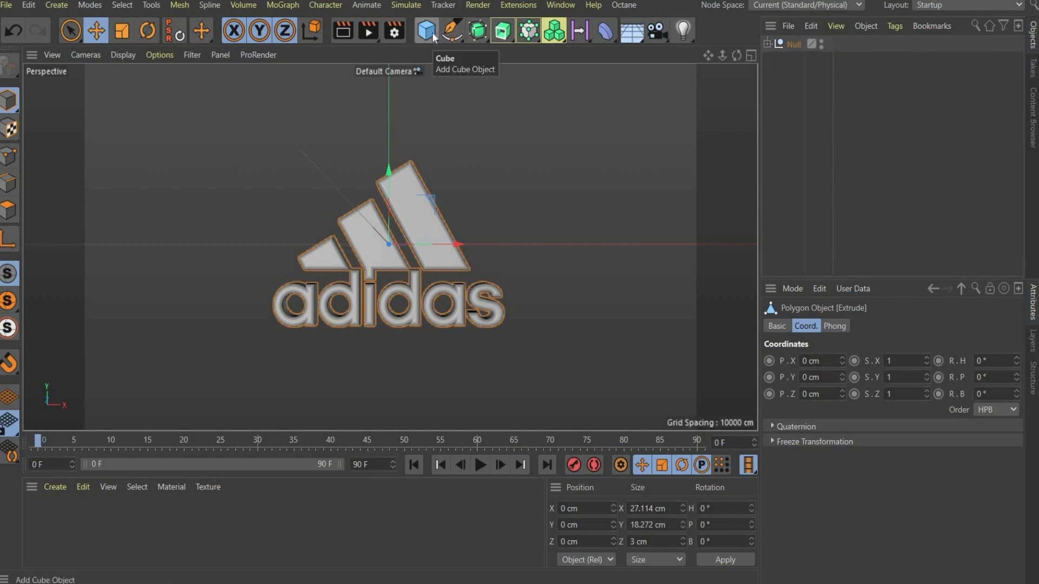
Create a Plane behind the logo and orient it upright facing +Z.
click(424, 31)
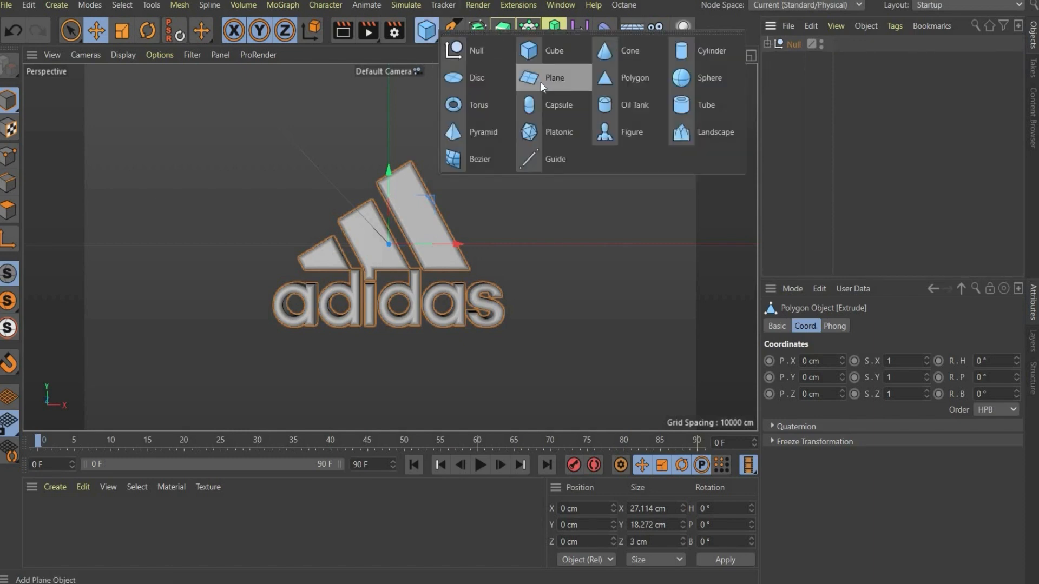
click(554, 78)
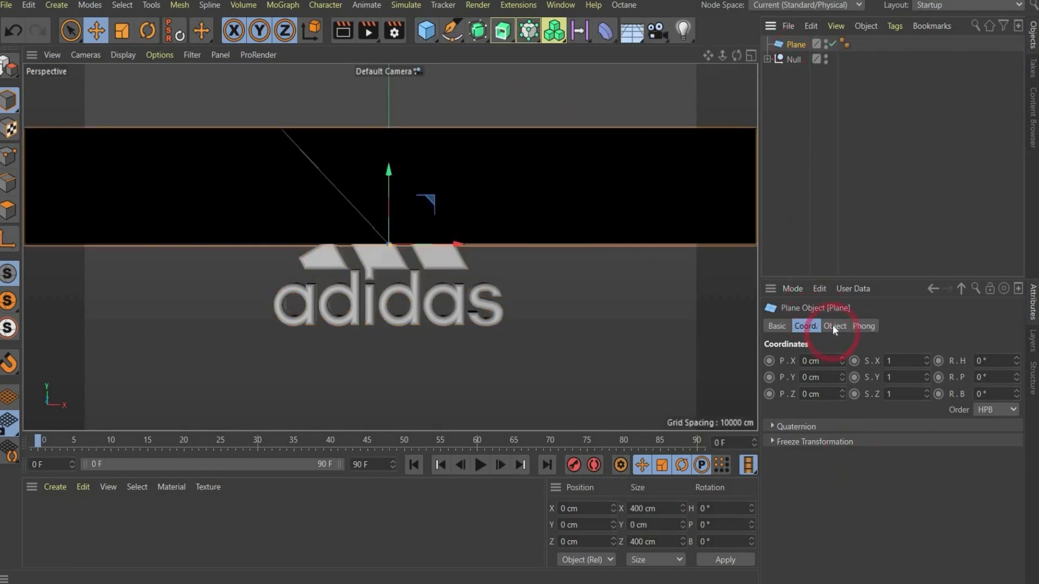
click(835, 326)
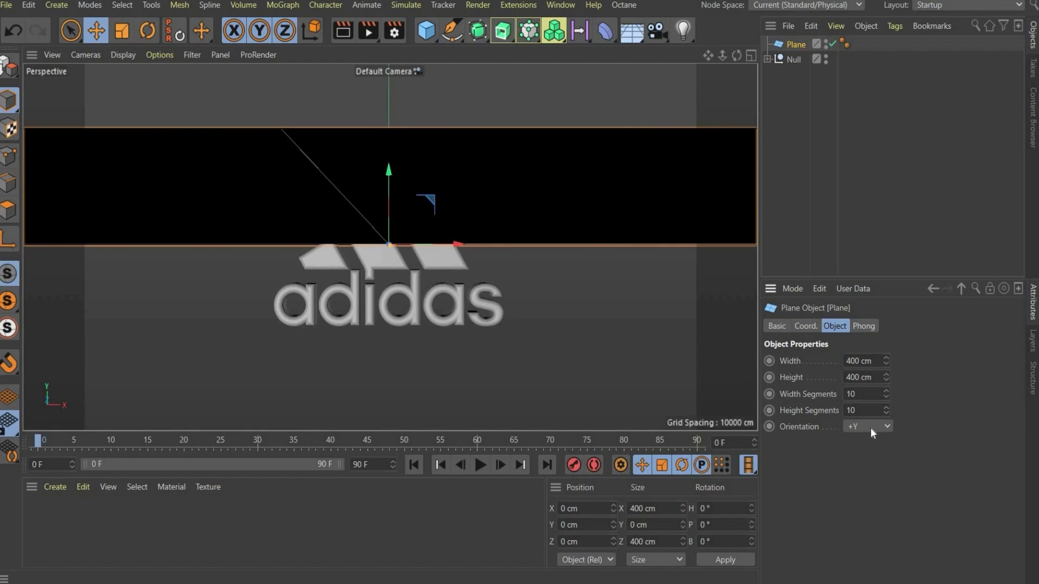
click(867, 426)
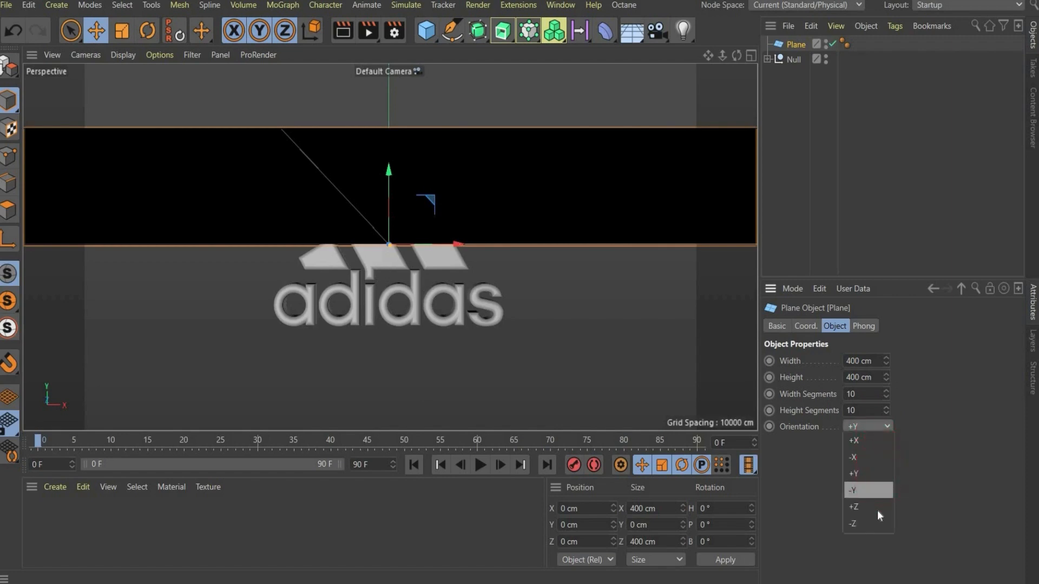
click(854, 506)
text(100)
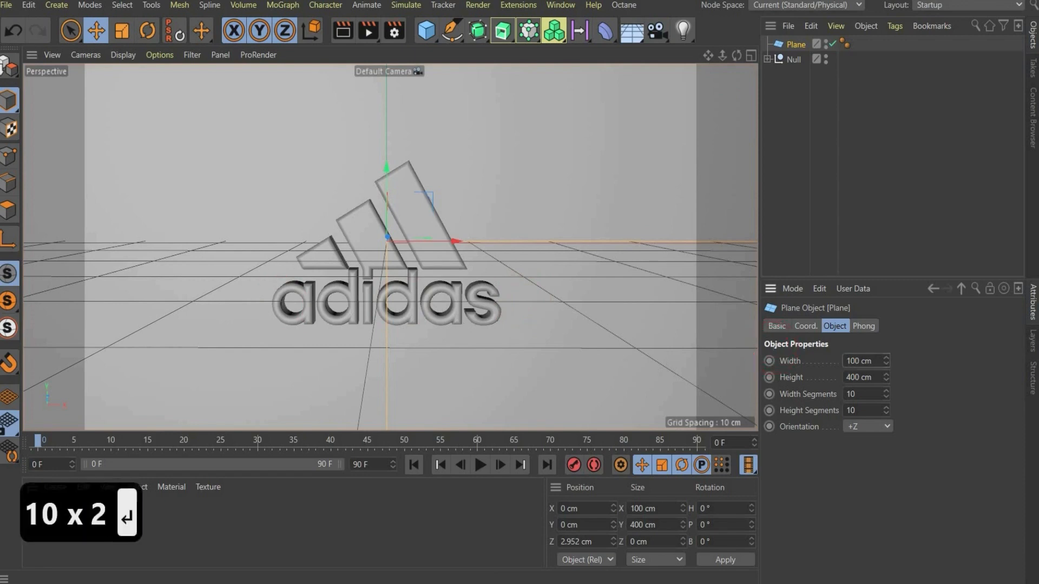
Set the plane's Height to 100 cm so it is a 100 × 100 cm square.
triple_click(860, 377)
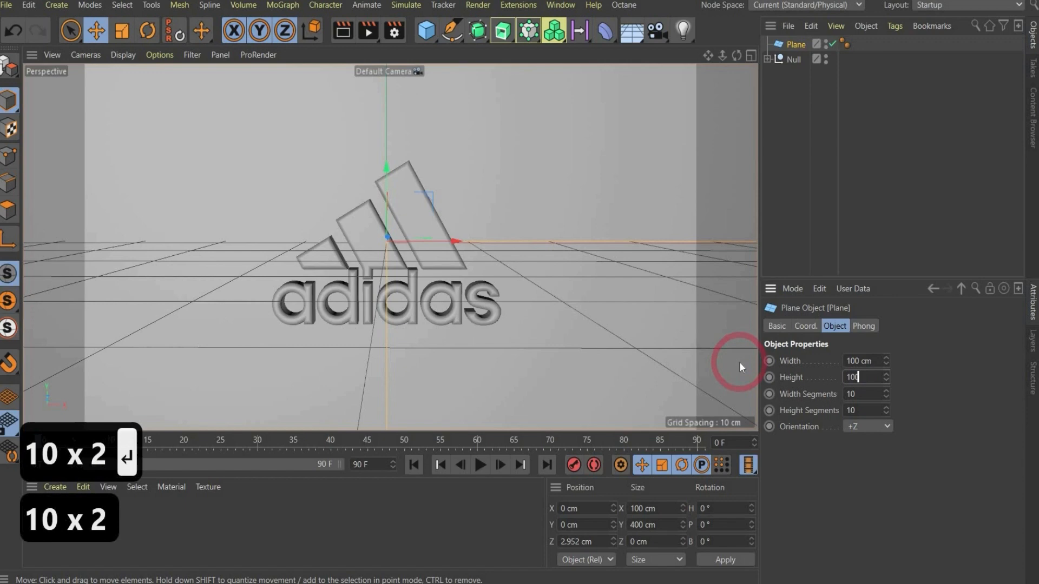
key(Return)
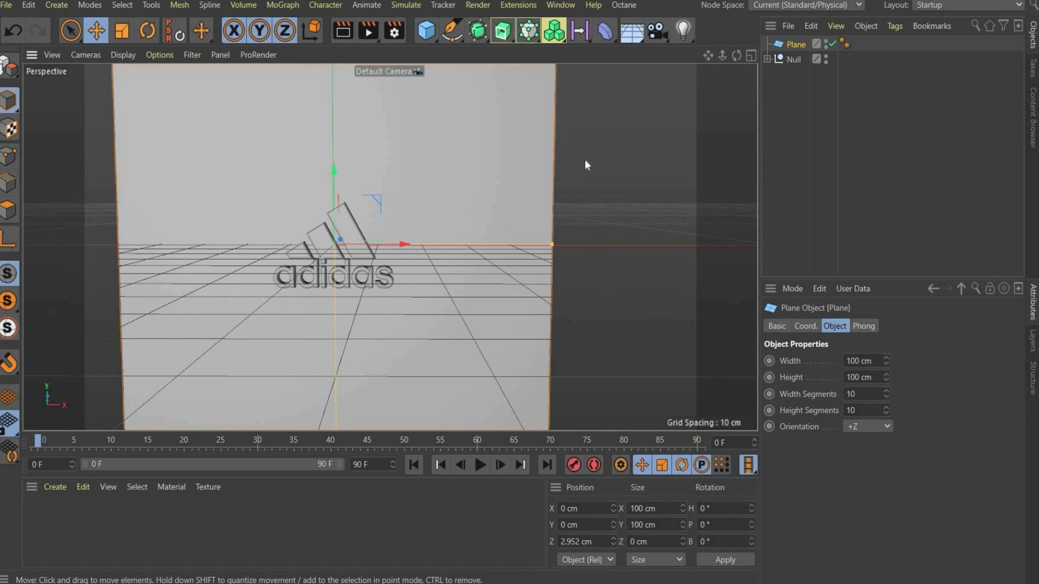
mouse_move(582, 164)
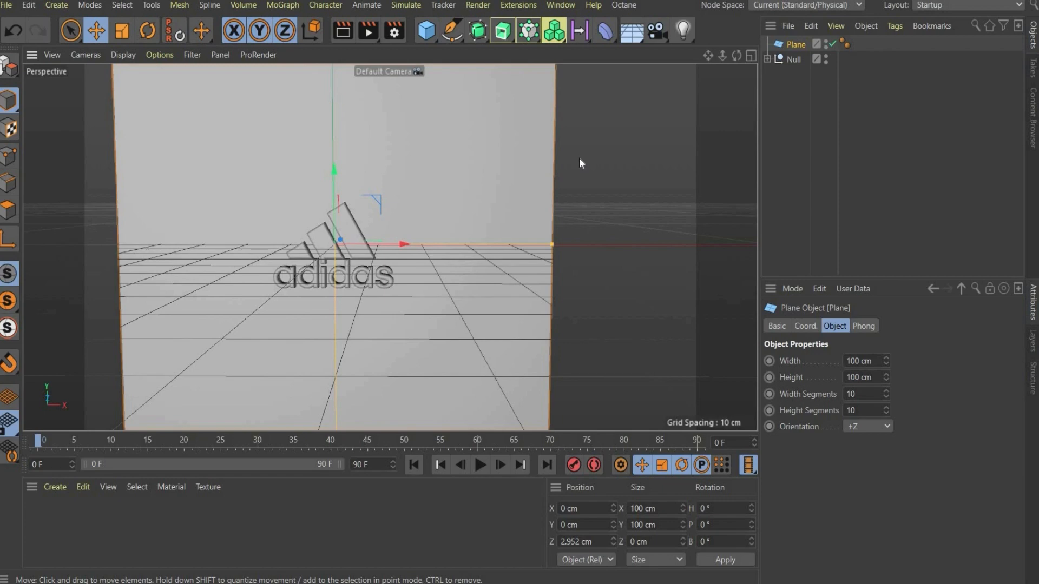
mouse_move(663, 131)
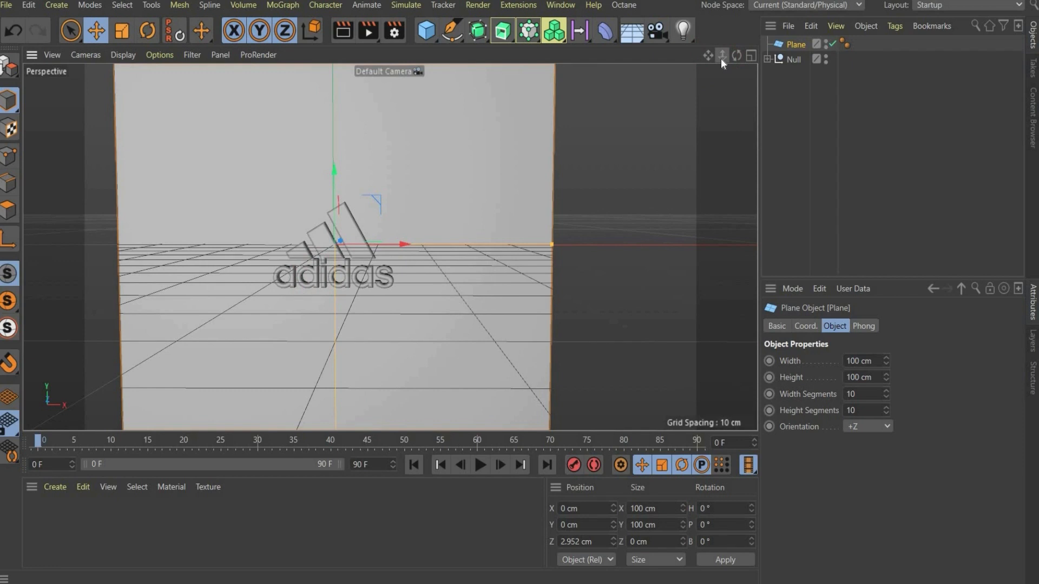
mouse_move(566, 451)
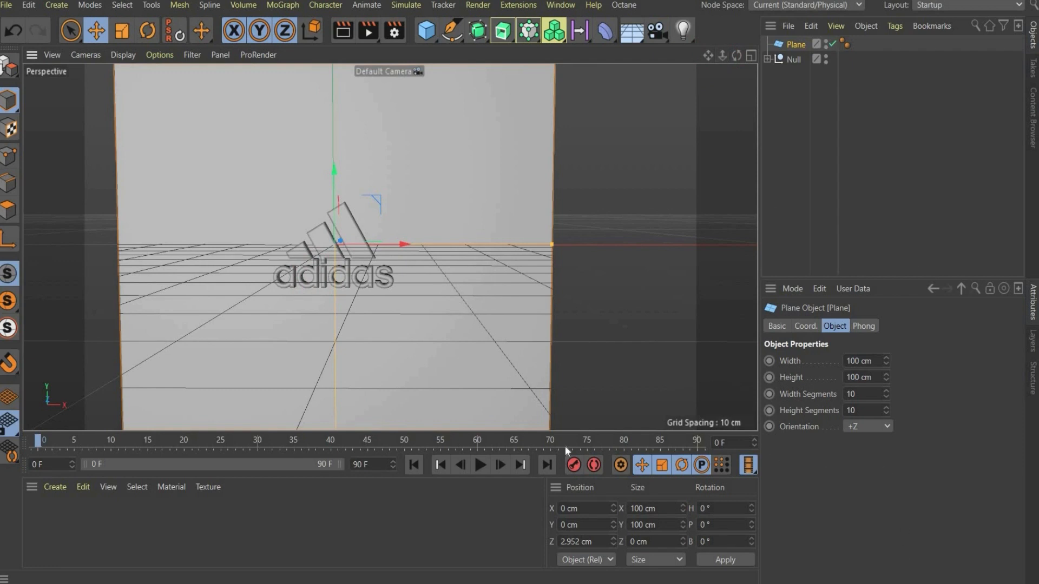
mouse_move(566, 453)
text(60)
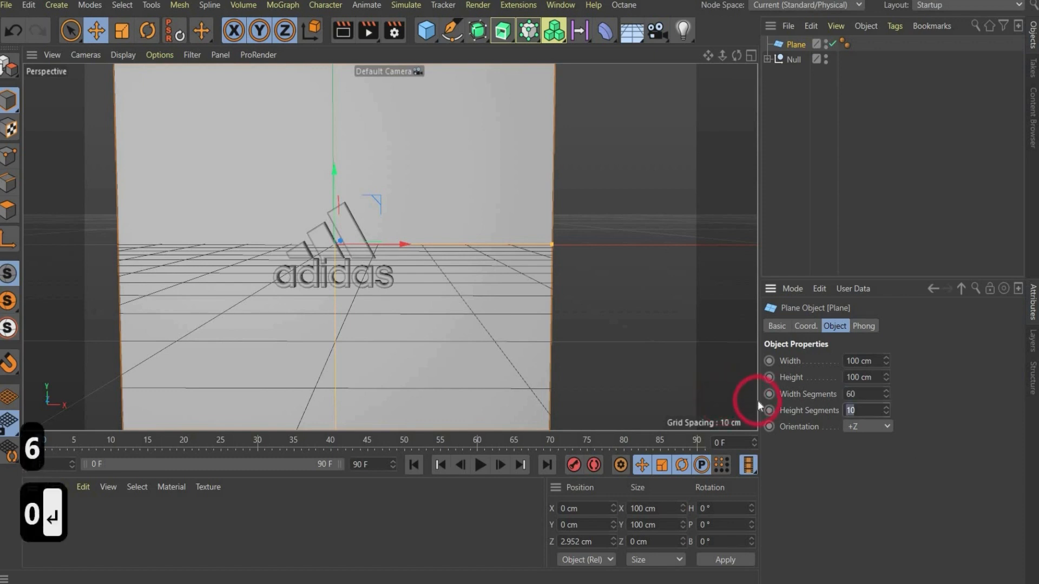
Switch the viewport display to Gouraud Shading (Lines) to show the plane's 60 × 50 mesh.
click(124, 55)
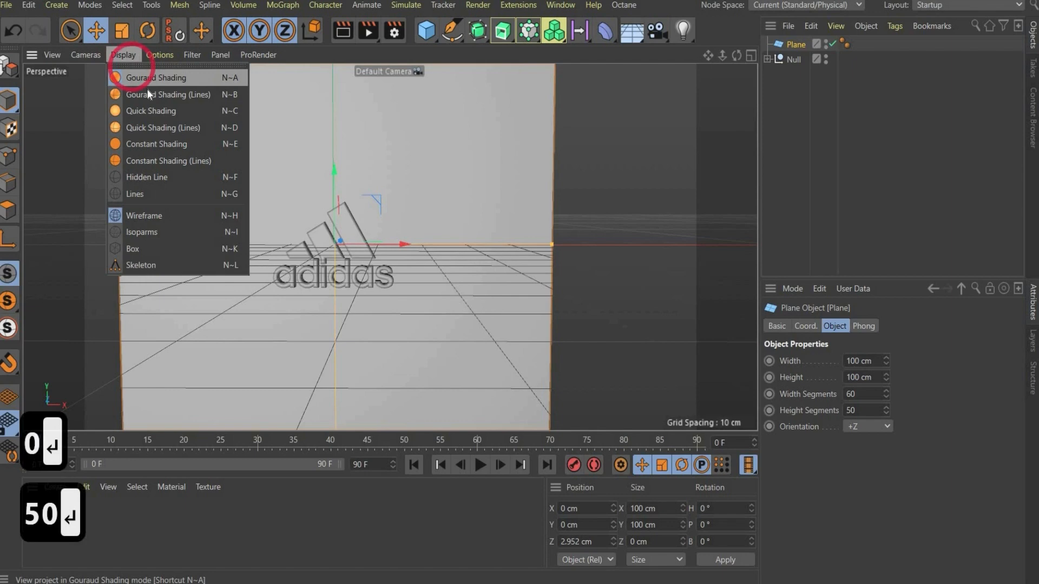
mouse_move(168, 94)
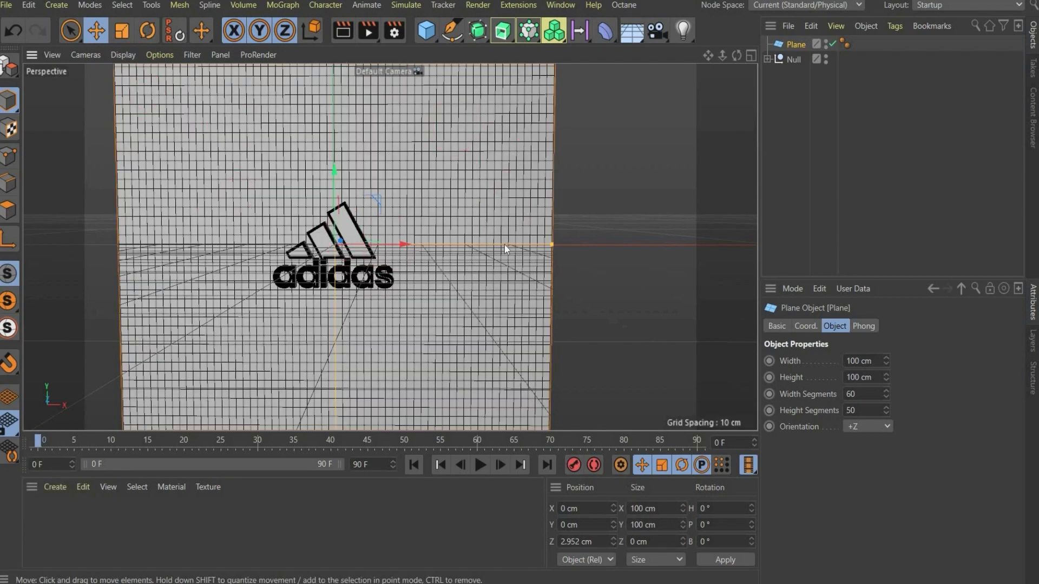
mouse_move(106, 51)
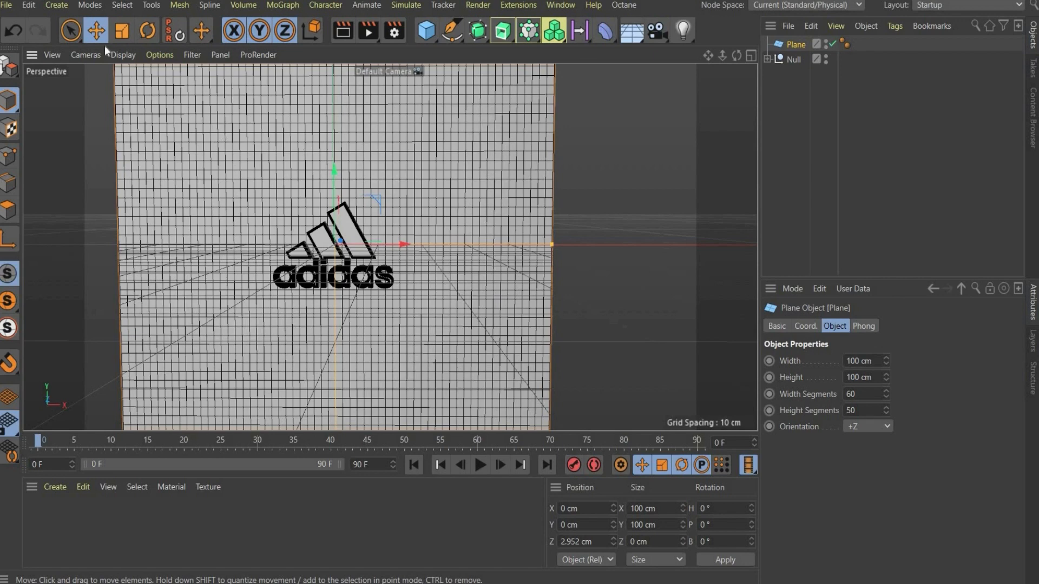
click(122, 56)
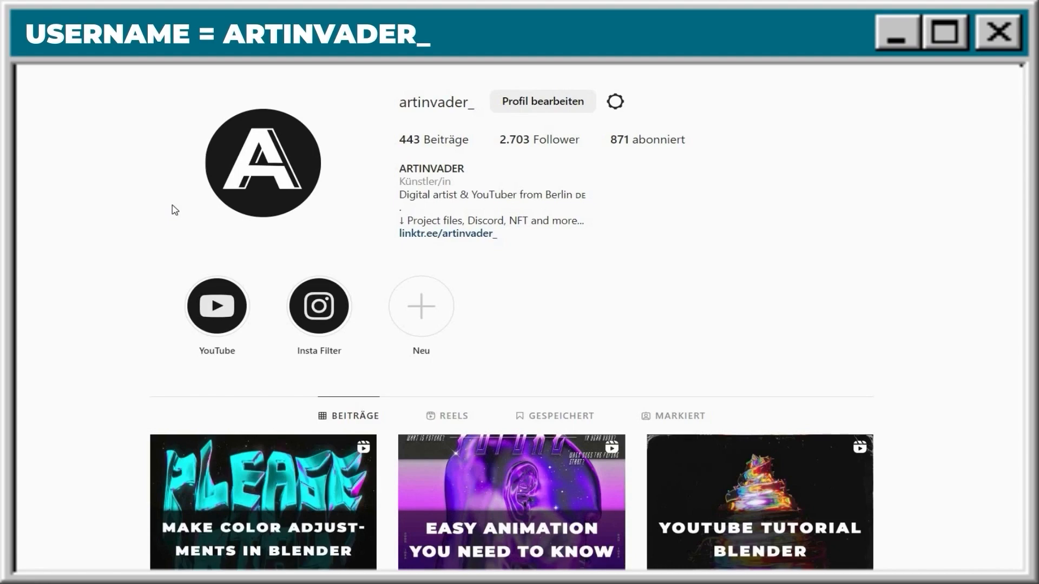
scroll(down, 3)
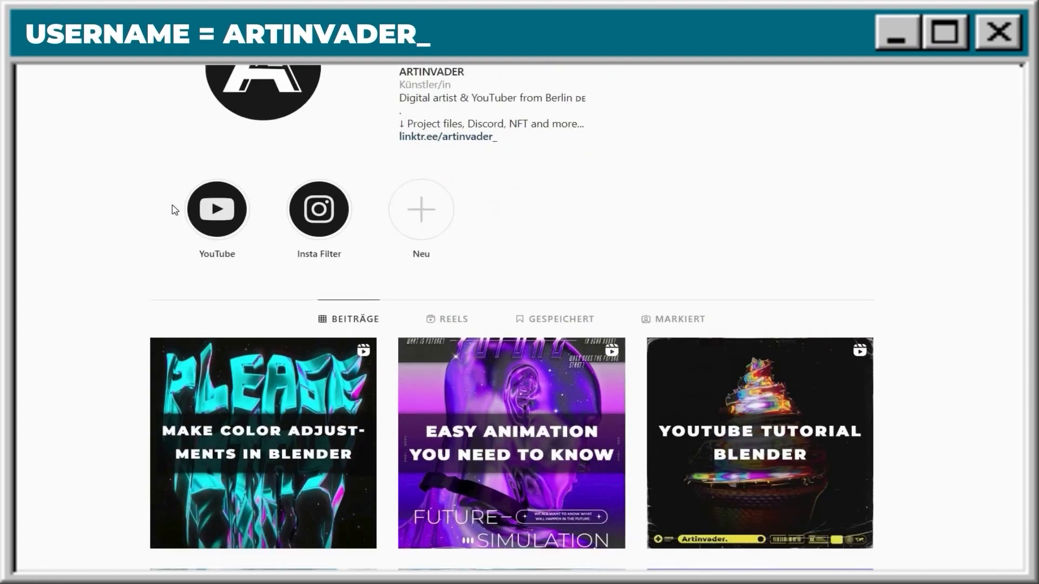
scroll(down, 3)
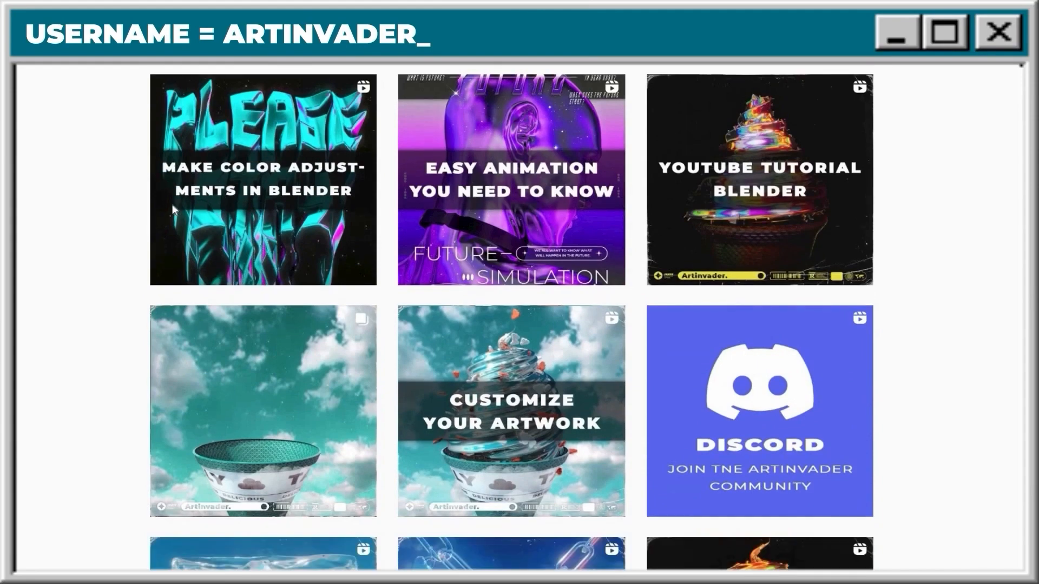
scroll(down, 3)
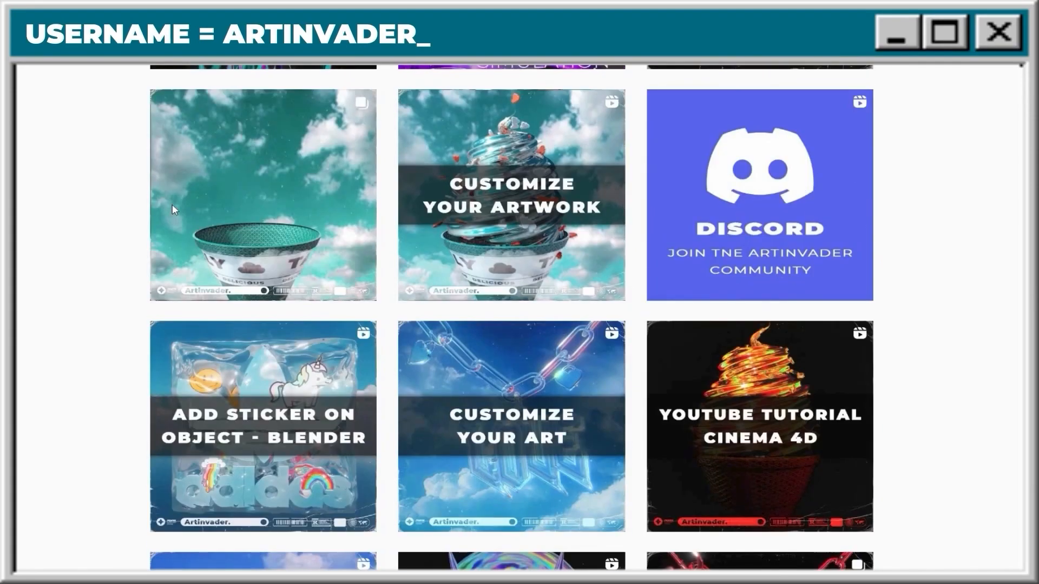
scroll(down, 3)
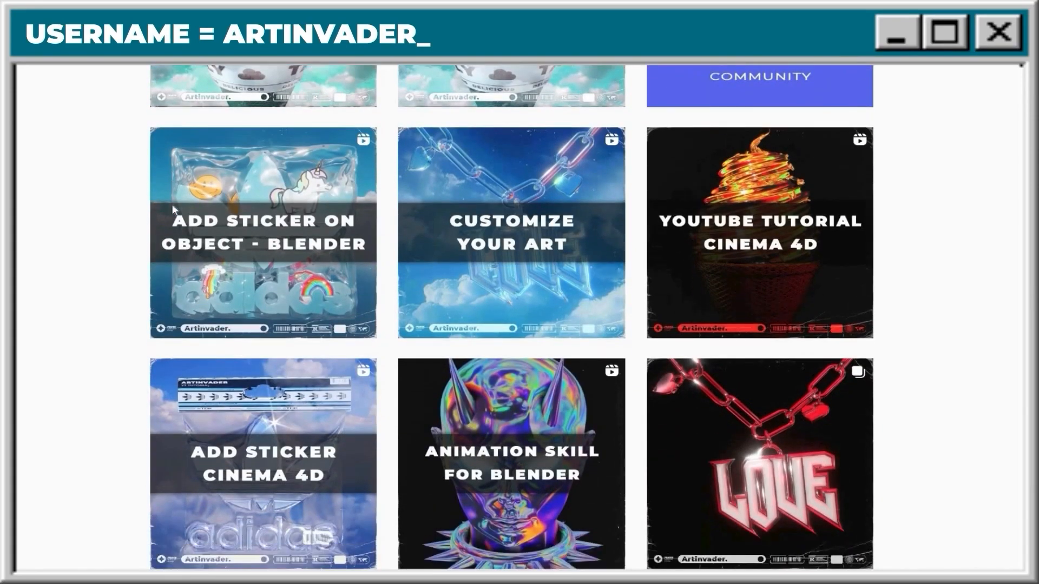
scroll(down, 3)
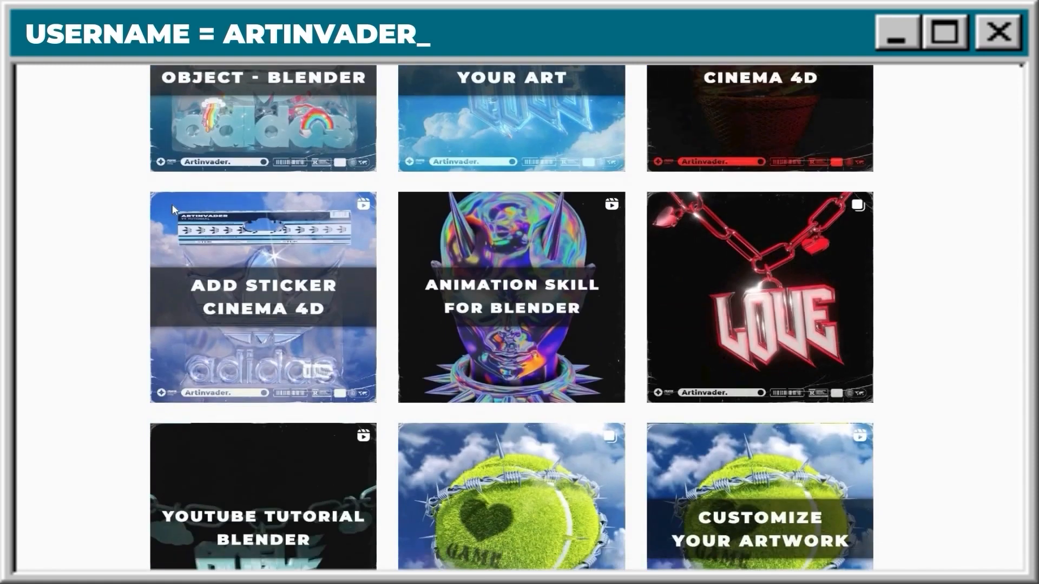
scroll(down, 3)
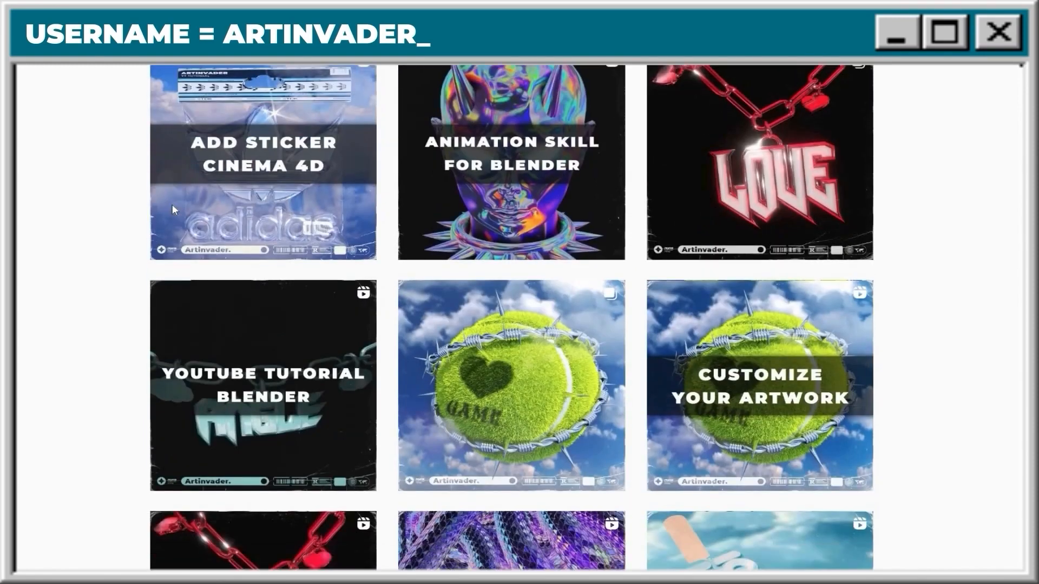
scroll(down, 3)
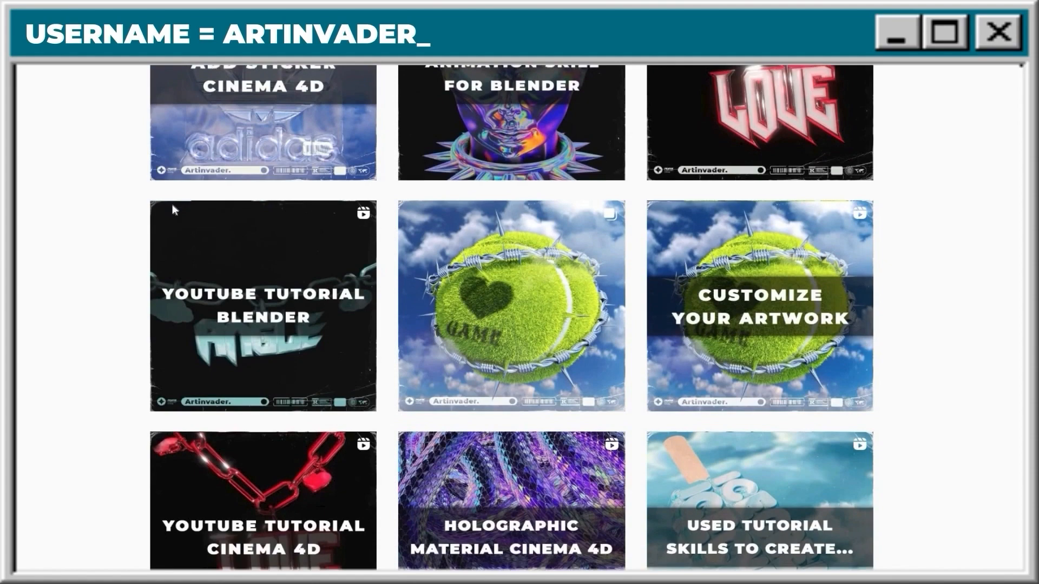
scroll(down, 3)
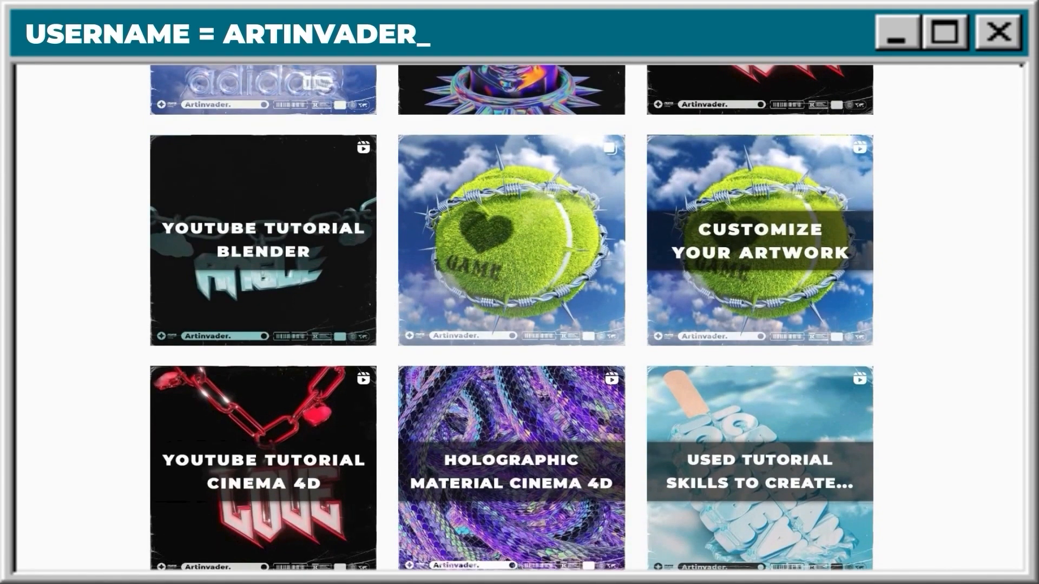
scroll(up, 3)
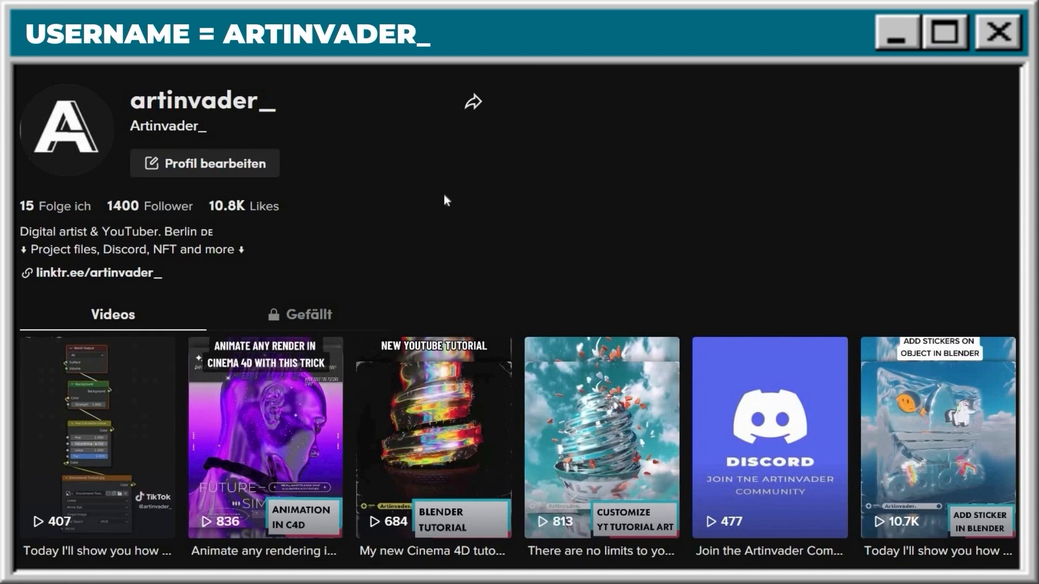
scroll(down, 3)
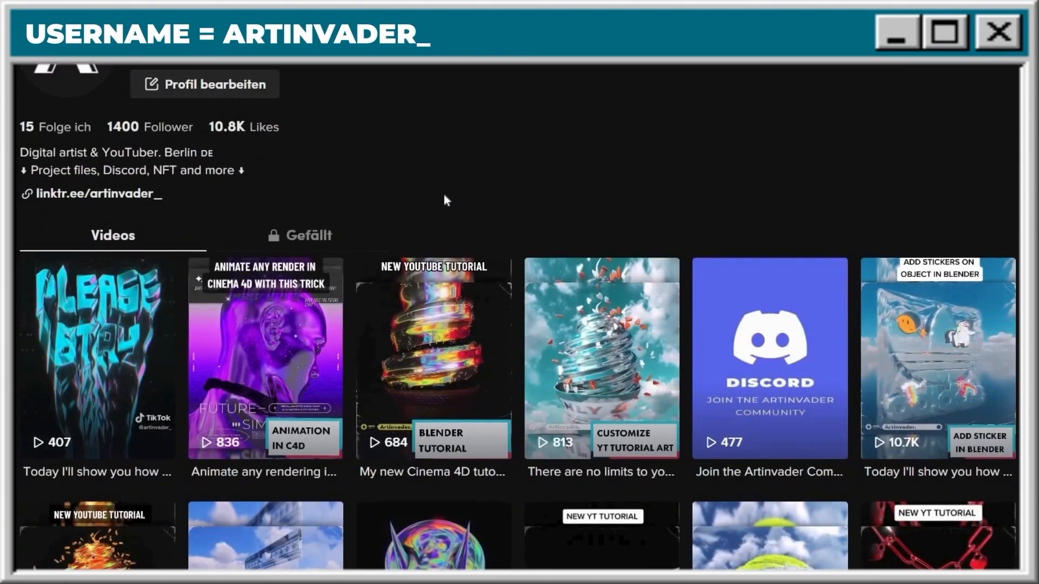
scroll(down, 3)
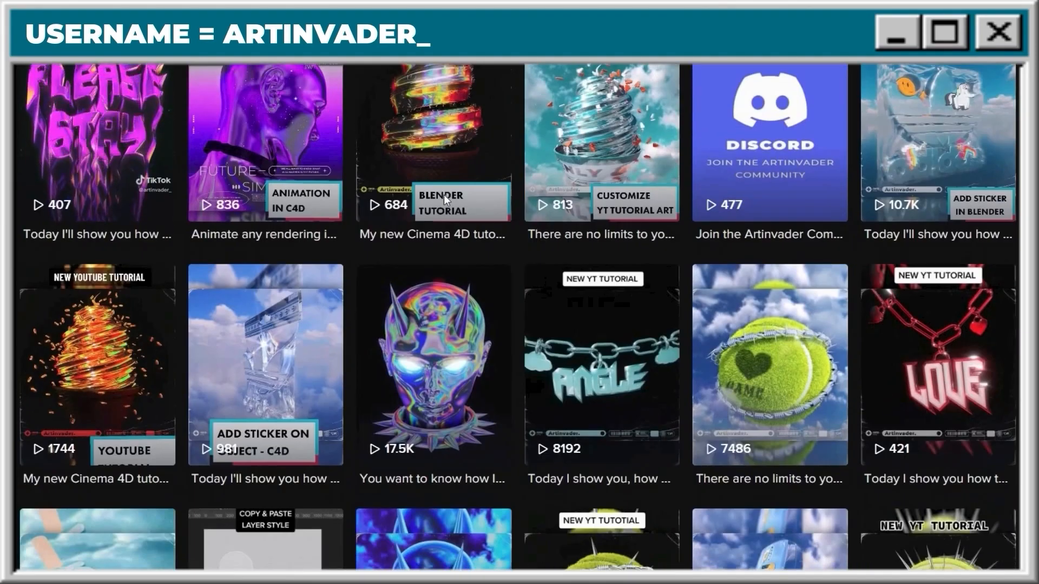
scroll(down, 3)
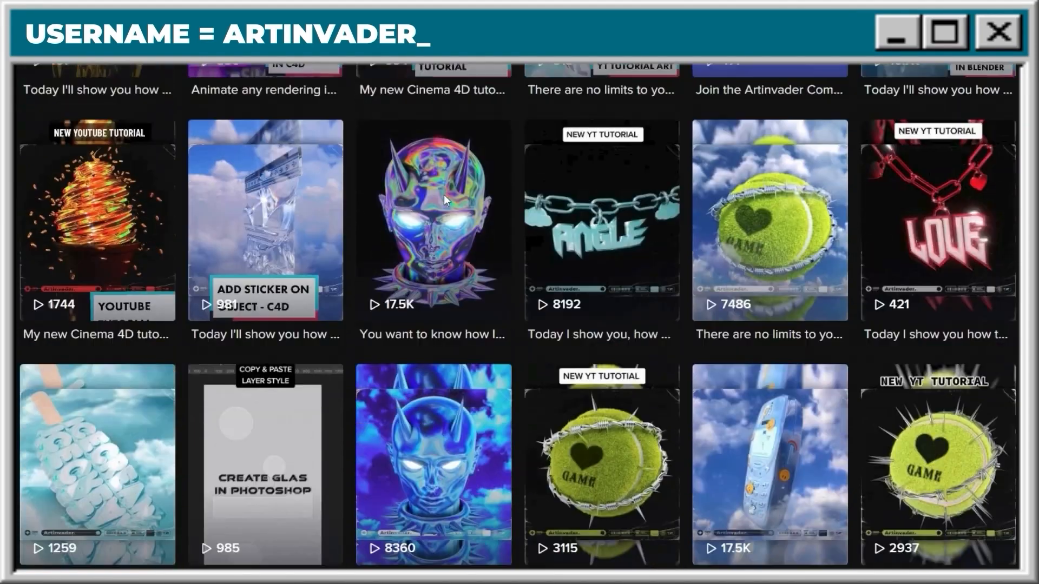
scroll(down, 3)
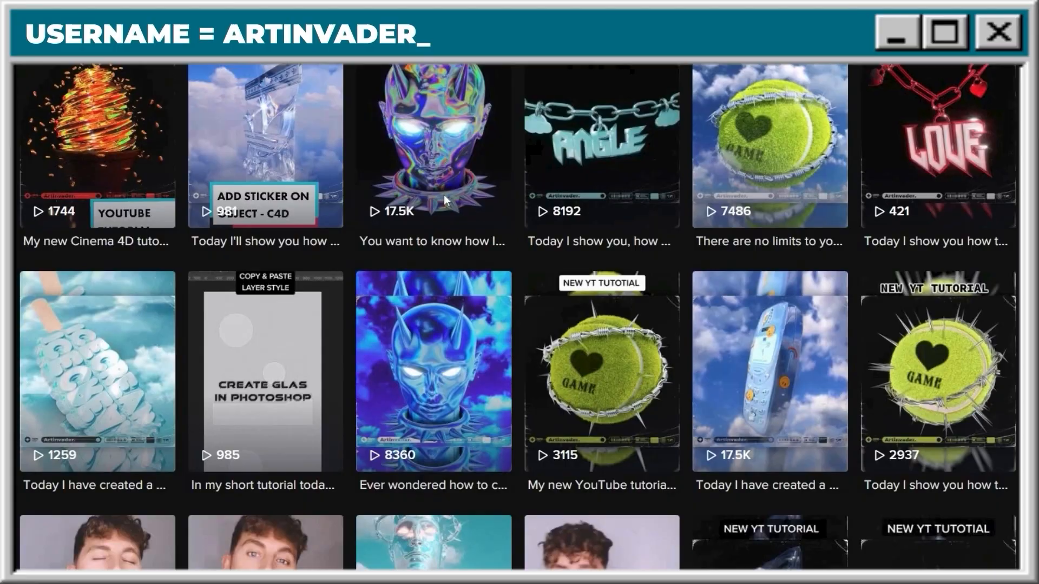
click(996, 33)
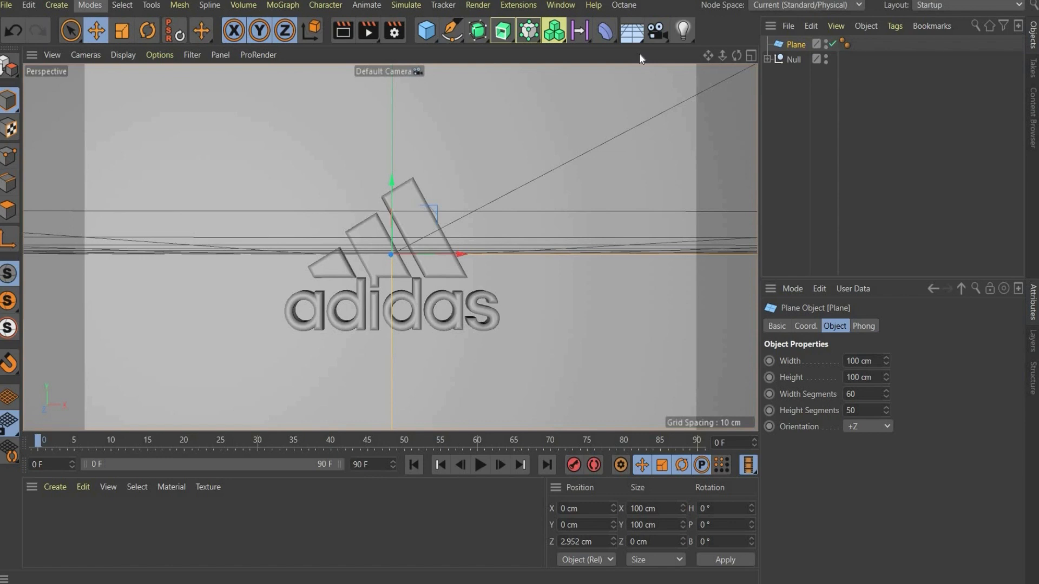
mouse_move(631, 31)
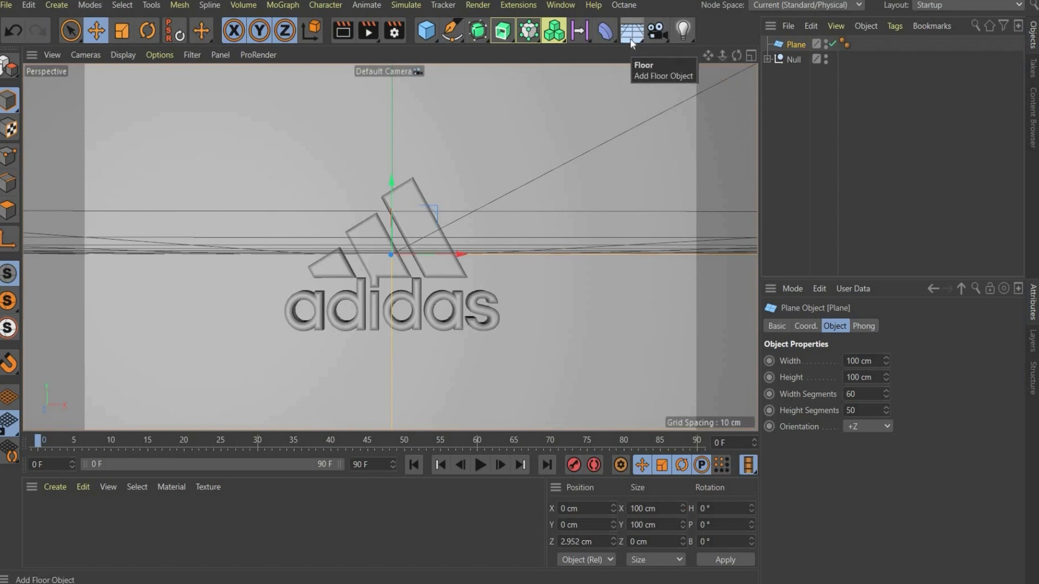
Add a Sky from the Environment objects and bring its new material Mat into the Material Editor.
click(631, 30)
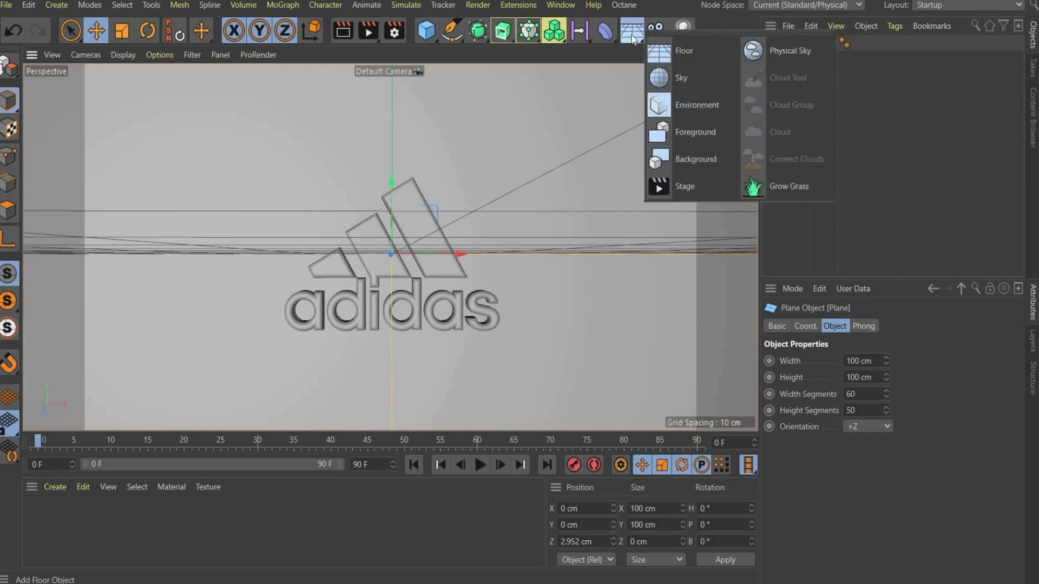
click(681, 78)
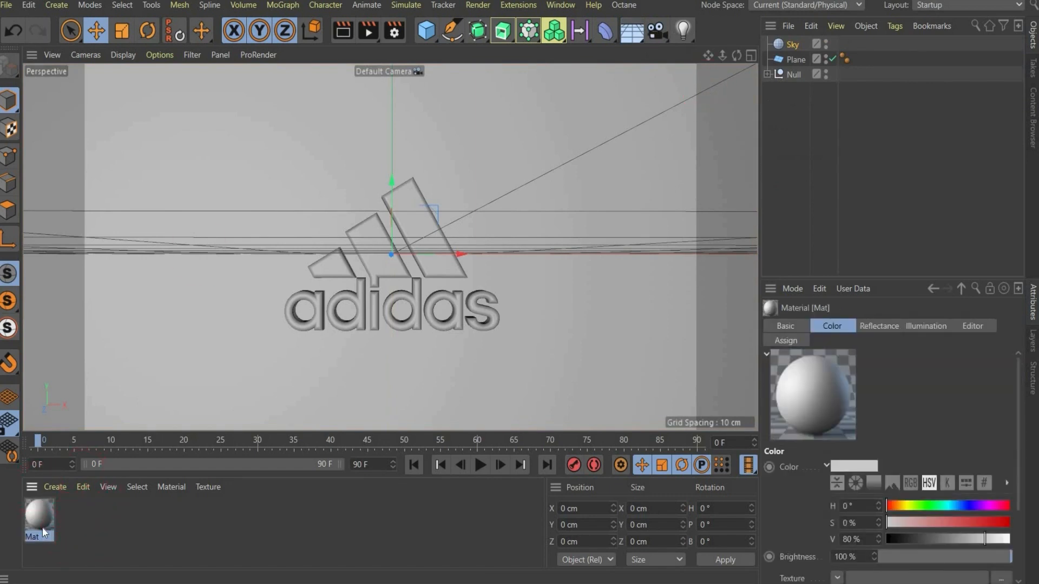
mouse_move(337, 331)
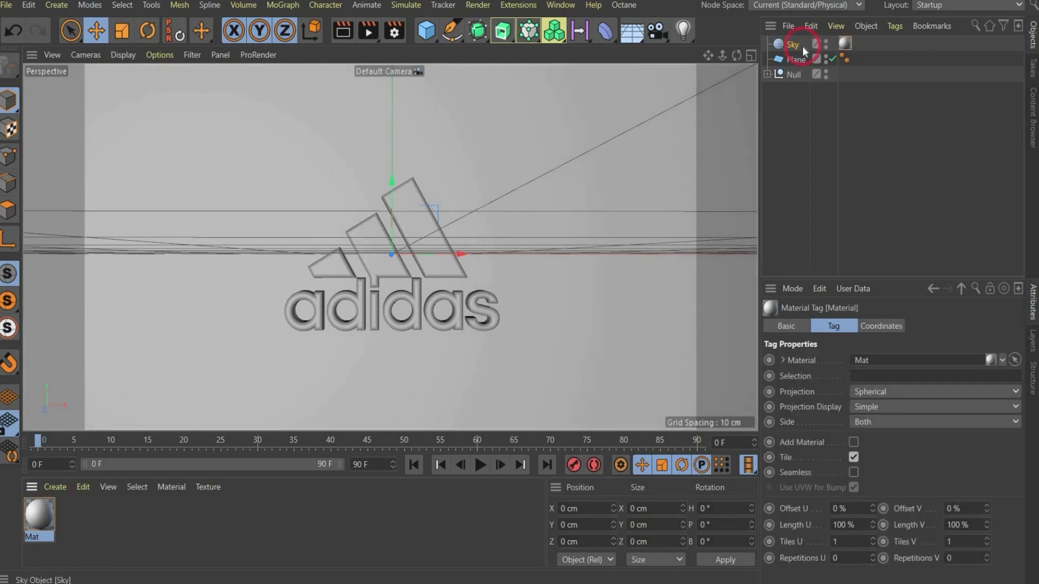
mouse_move(43, 517)
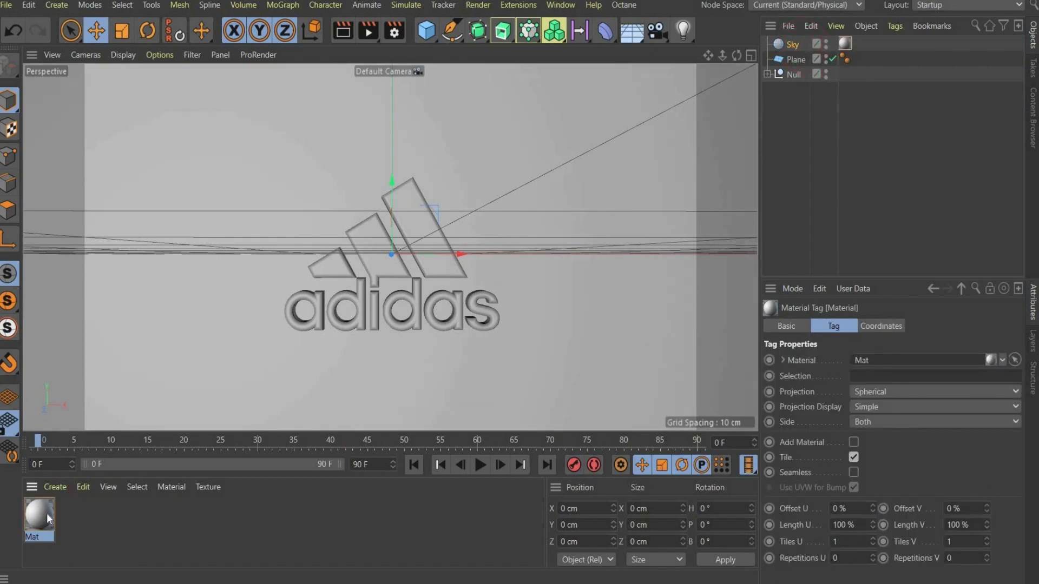
double_click(39, 516)
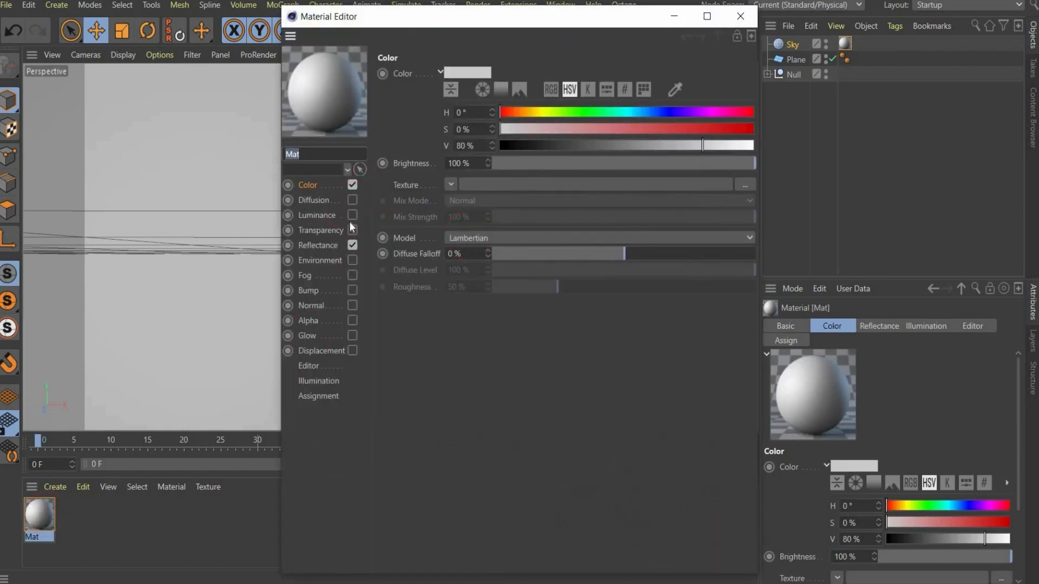
Make Mat luminance-only with hdri_studio_chimera_v001.jpg as the Luminance texture, then close the editor.
click(353, 214)
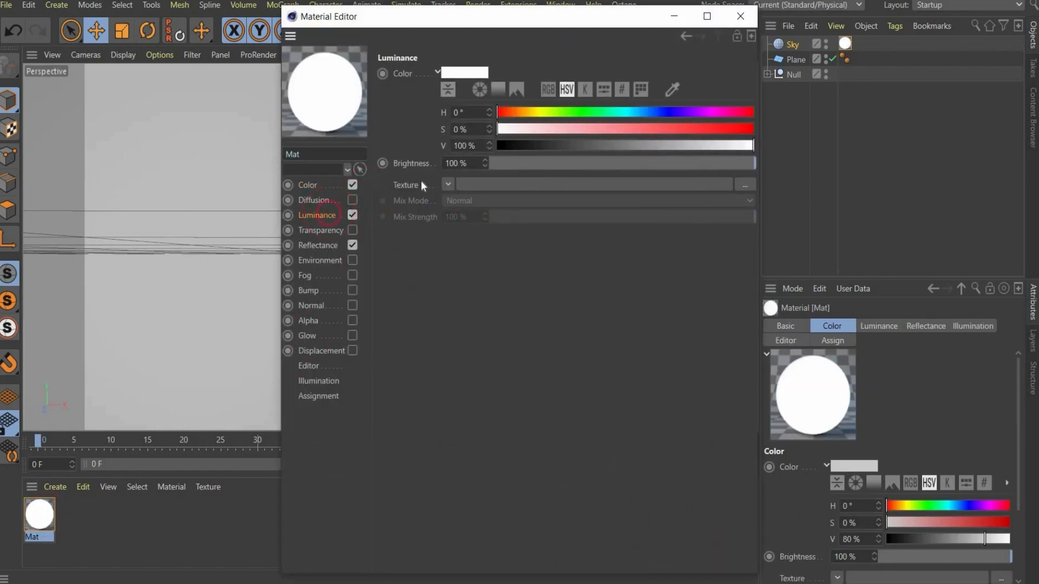
click(786, 326)
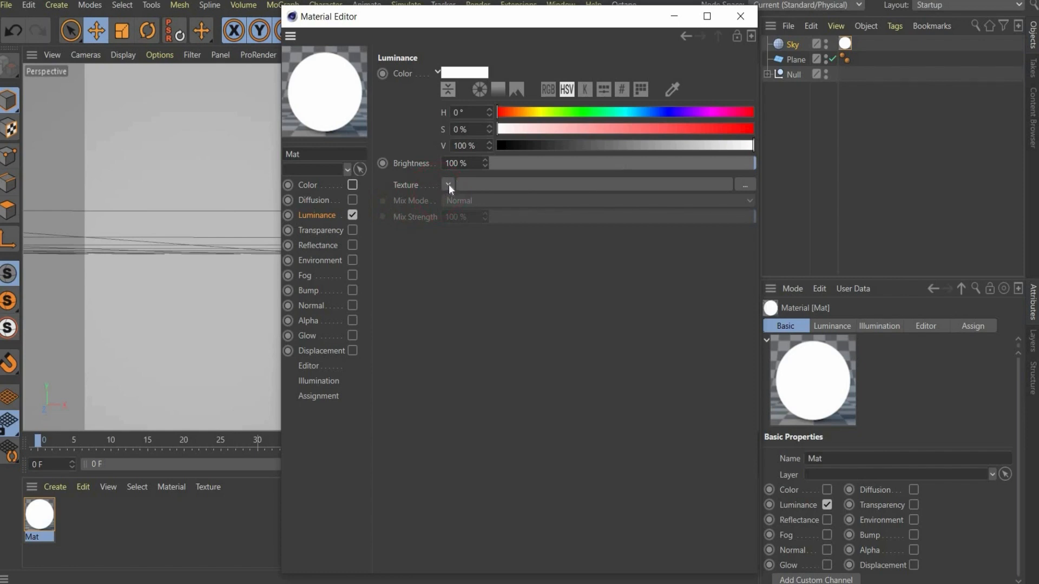
click(744, 185)
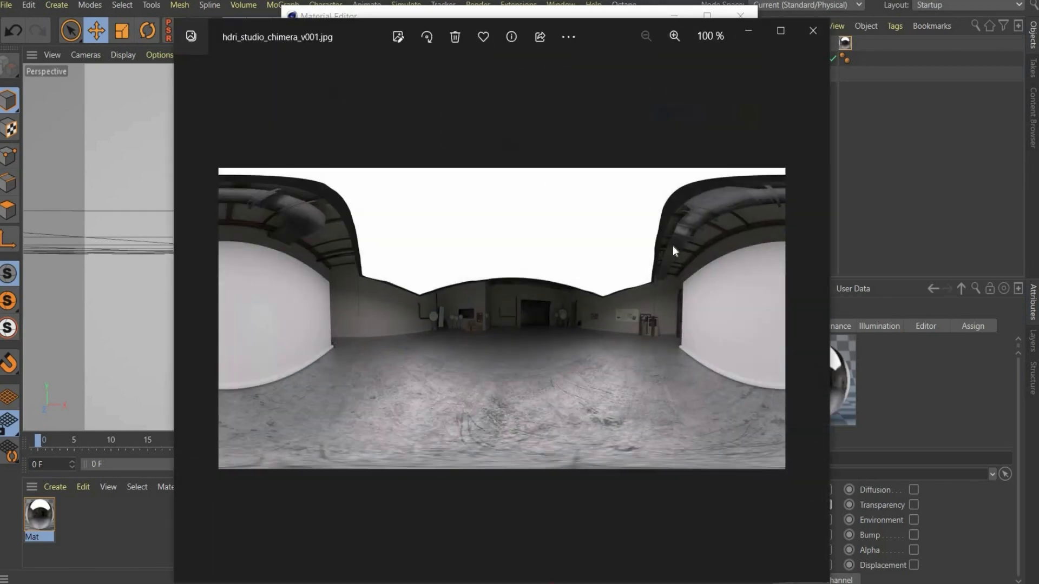
mouse_move(535, 235)
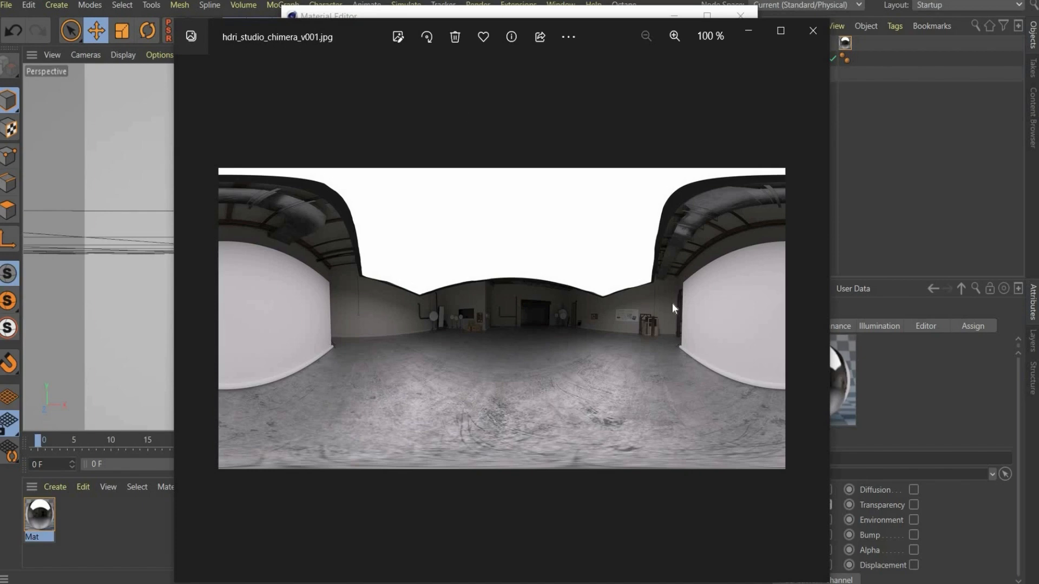
mouse_move(439, 453)
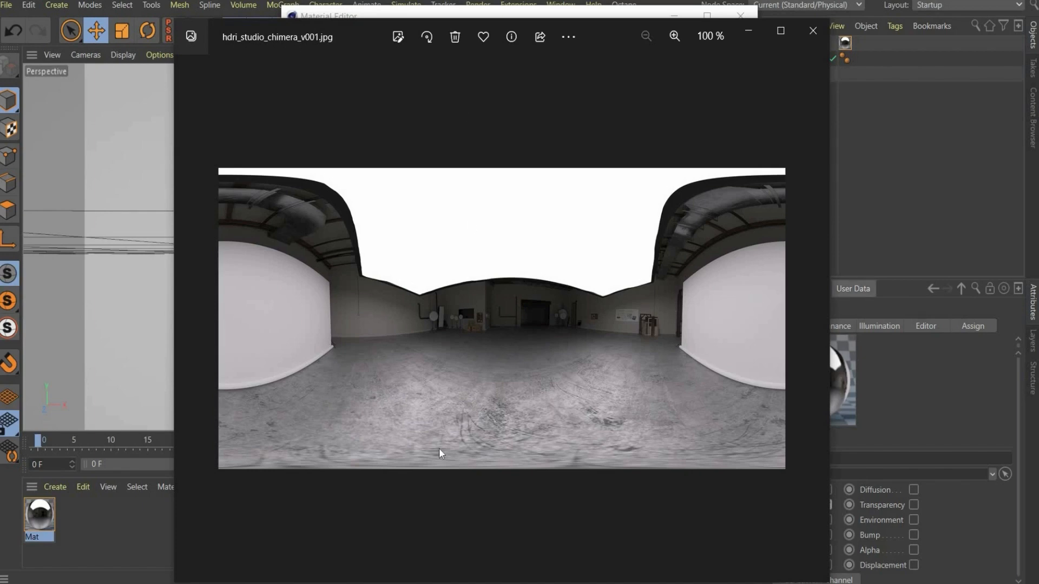
mouse_move(733, 345)
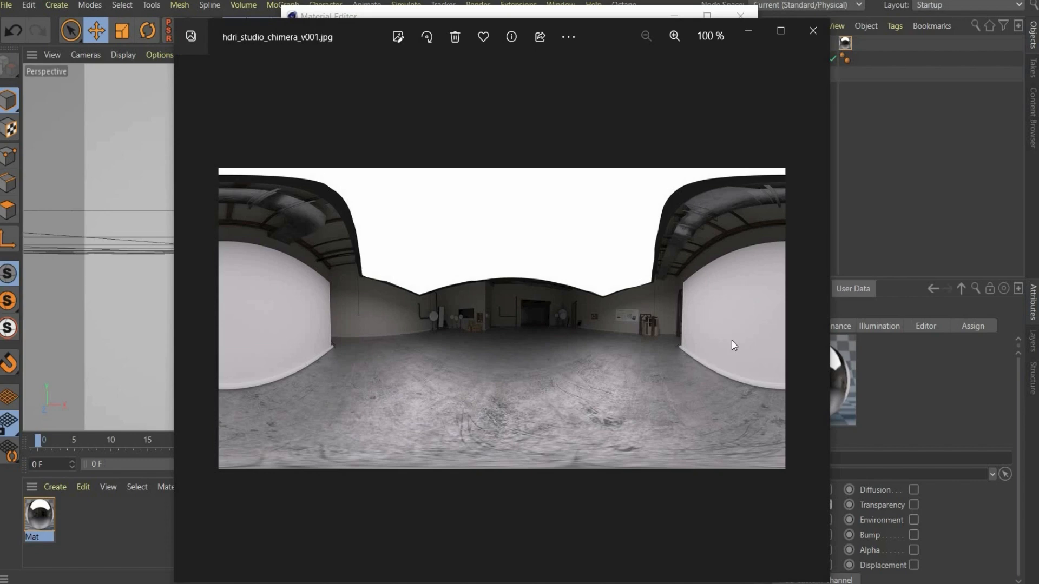
mouse_move(728, 291)
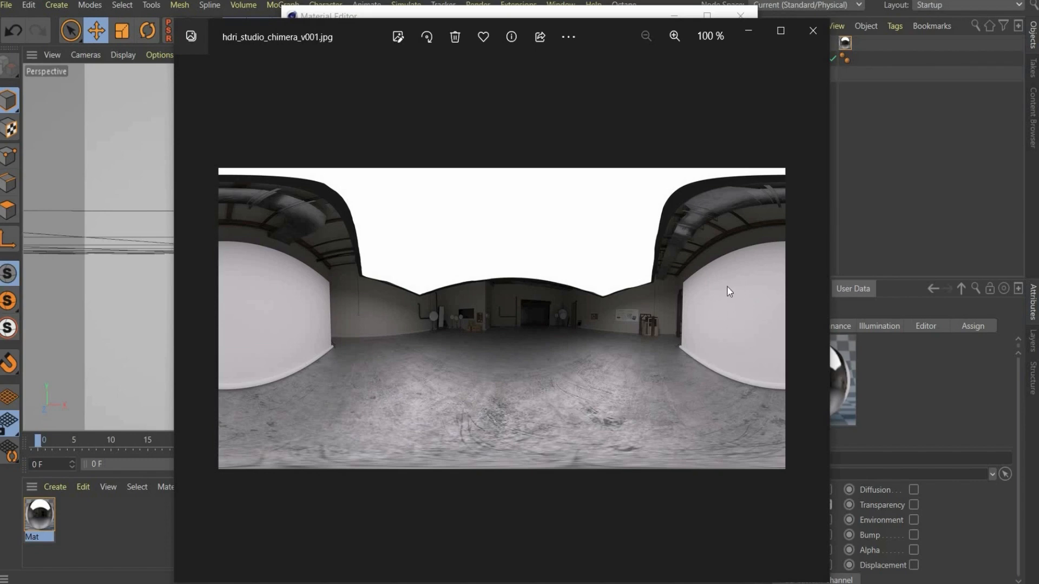
mouse_move(745, 38)
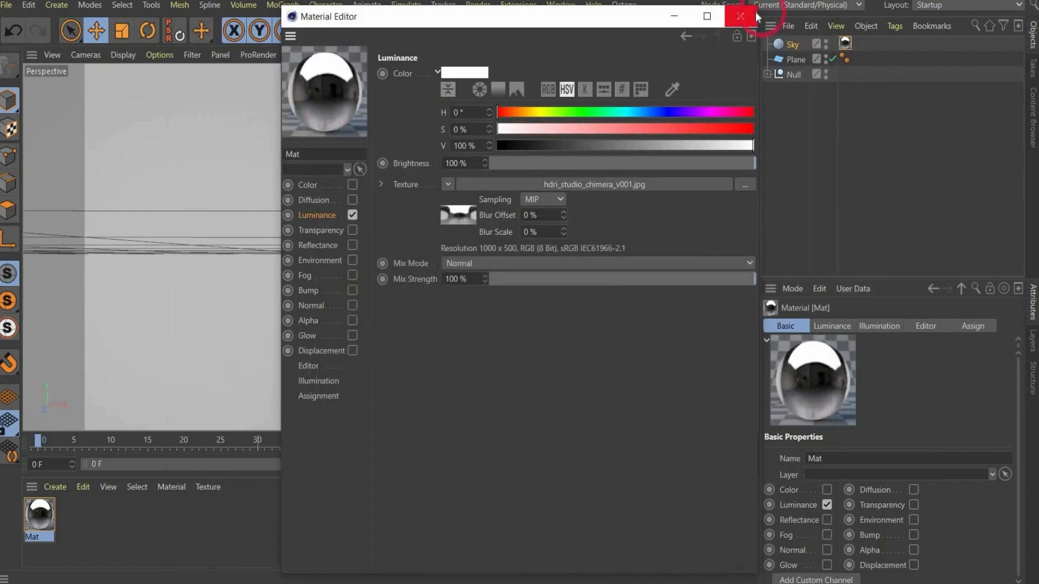
click(738, 16)
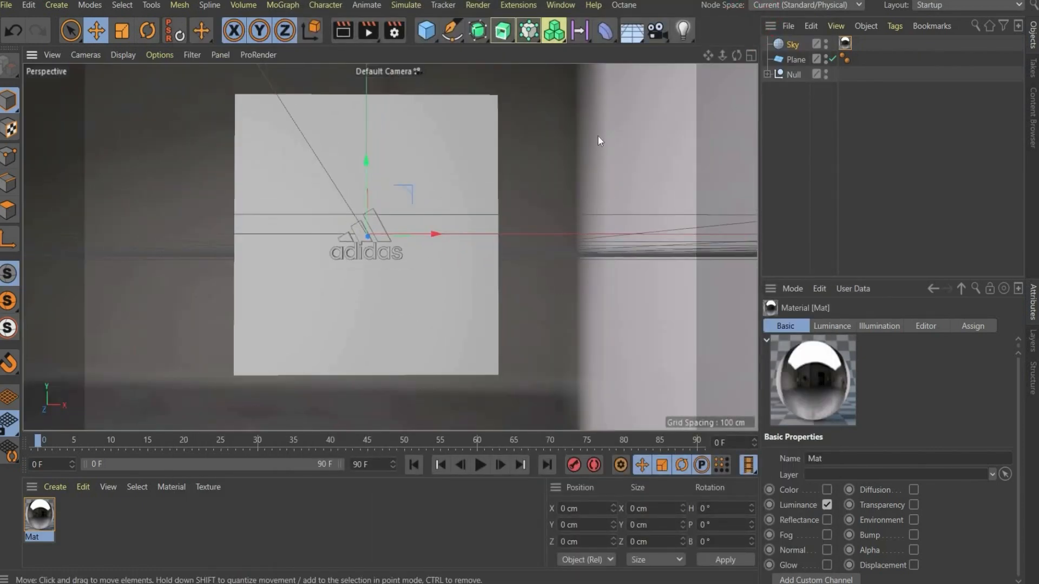
Rotate the Sky's texture by setting R.H to 74 in the tag's Coordinates.
click(847, 40)
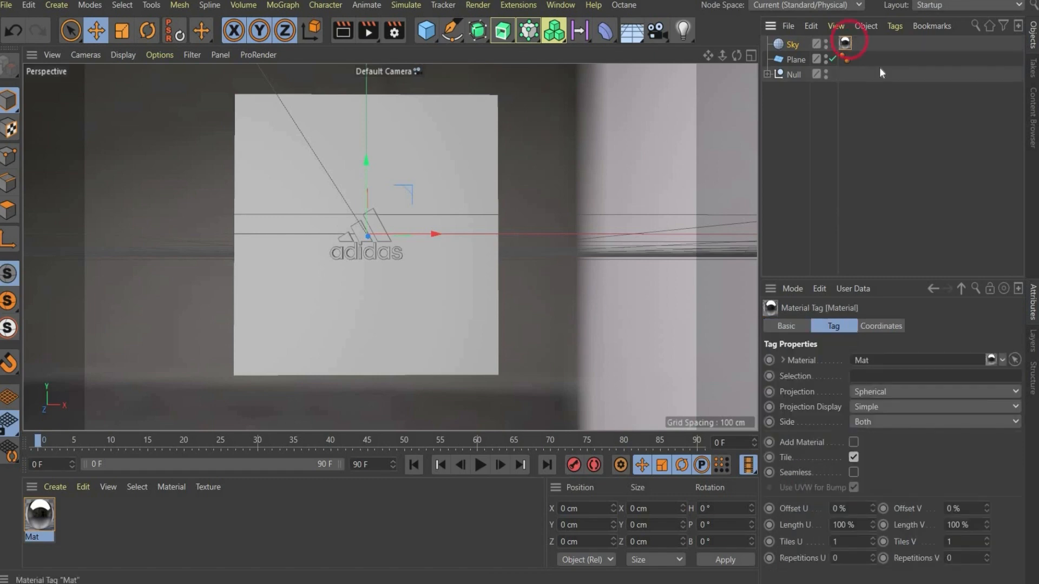
click(881, 325)
text(6)
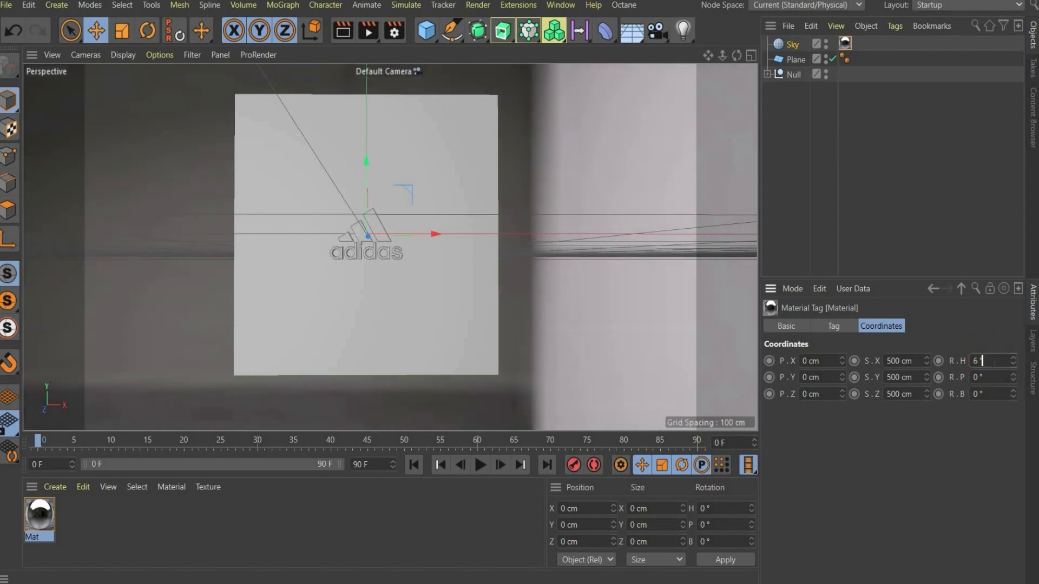
text(74)
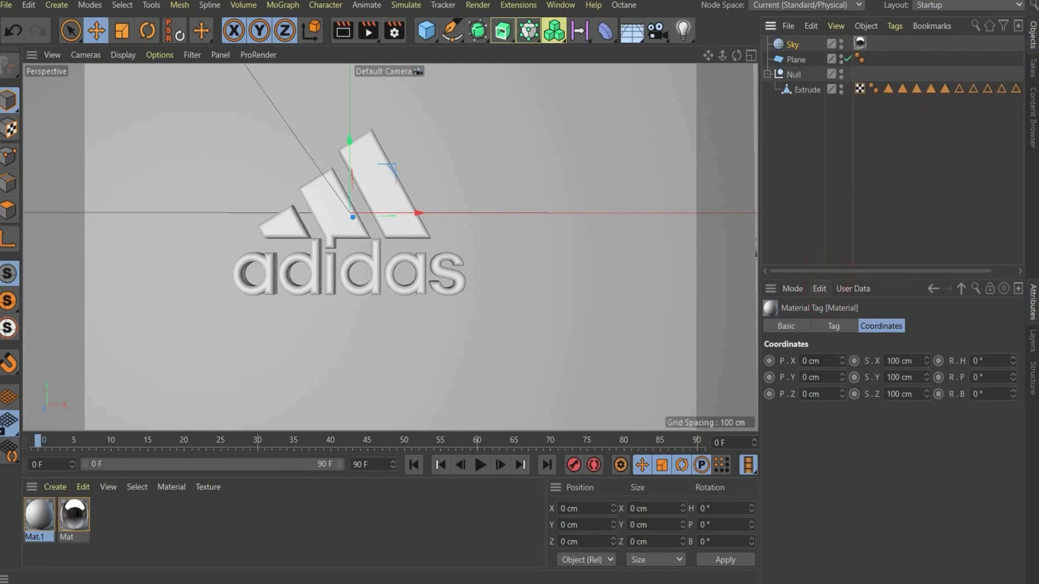
In Mat.1's Reflectance, replace the Default Specular with a GGX layer for a chrome look.
double_click(39, 515)
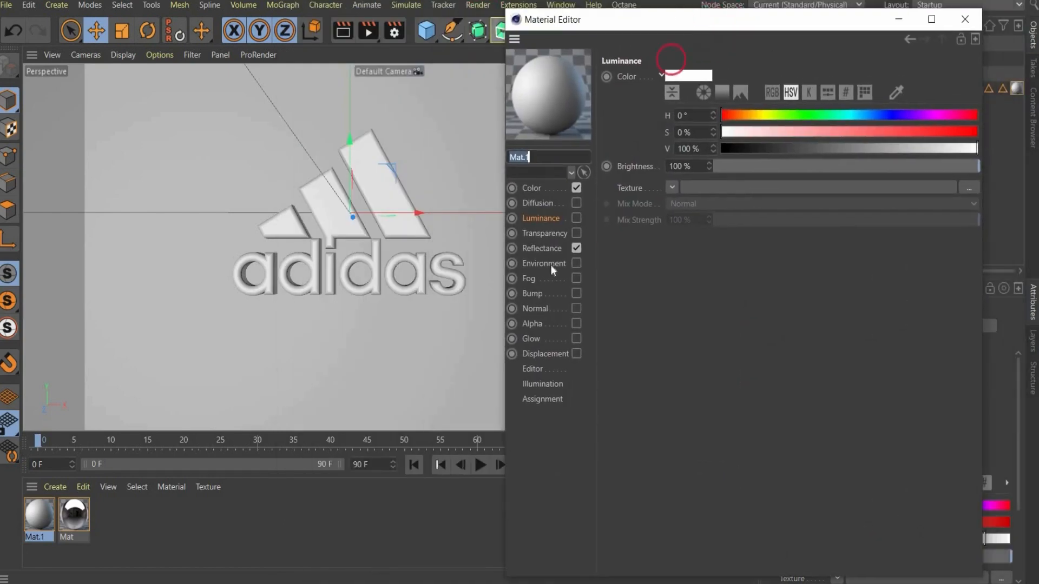
click(542, 248)
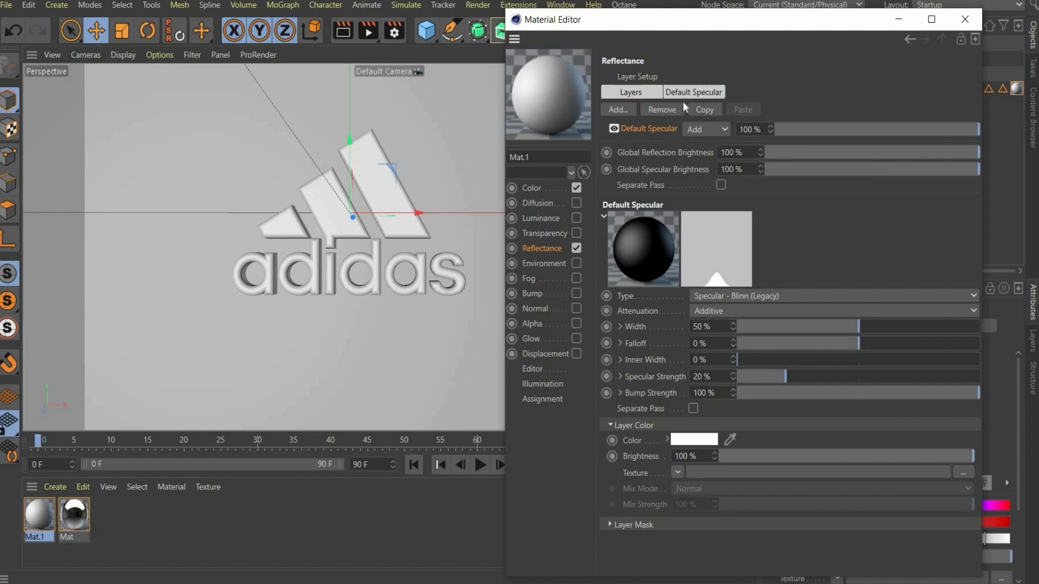
click(631, 92)
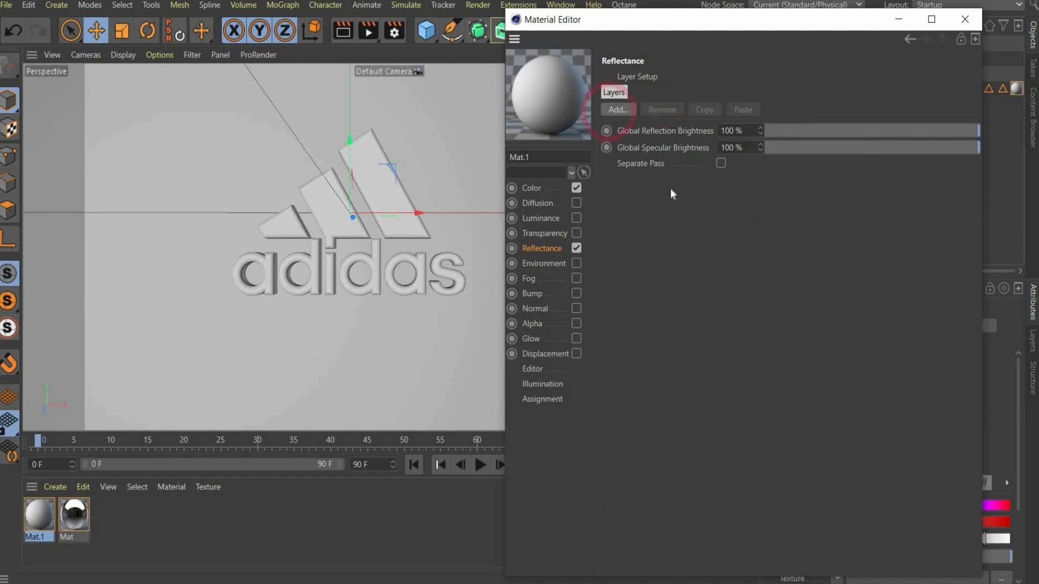
click(615, 109)
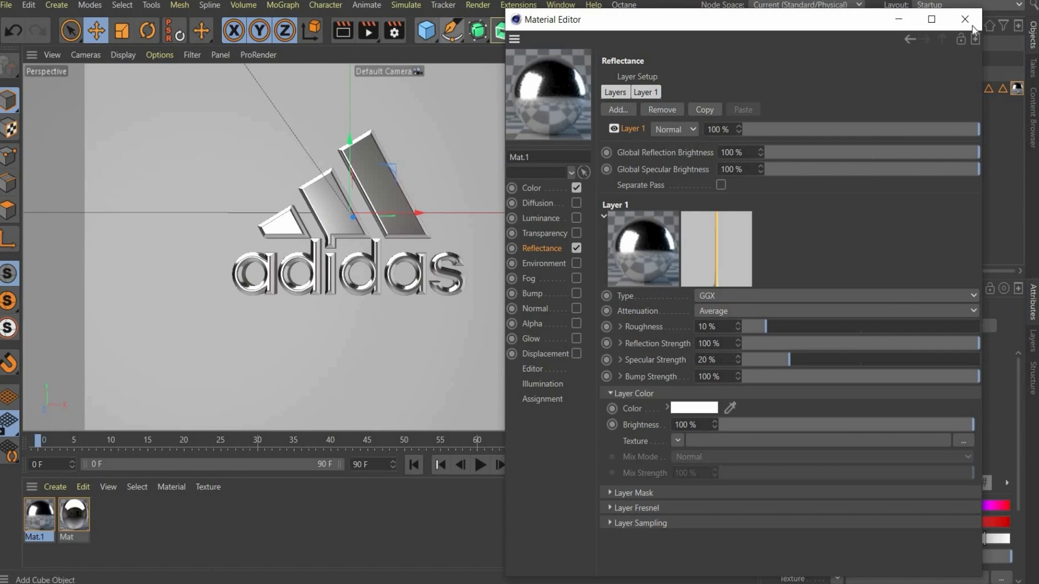
click(964, 19)
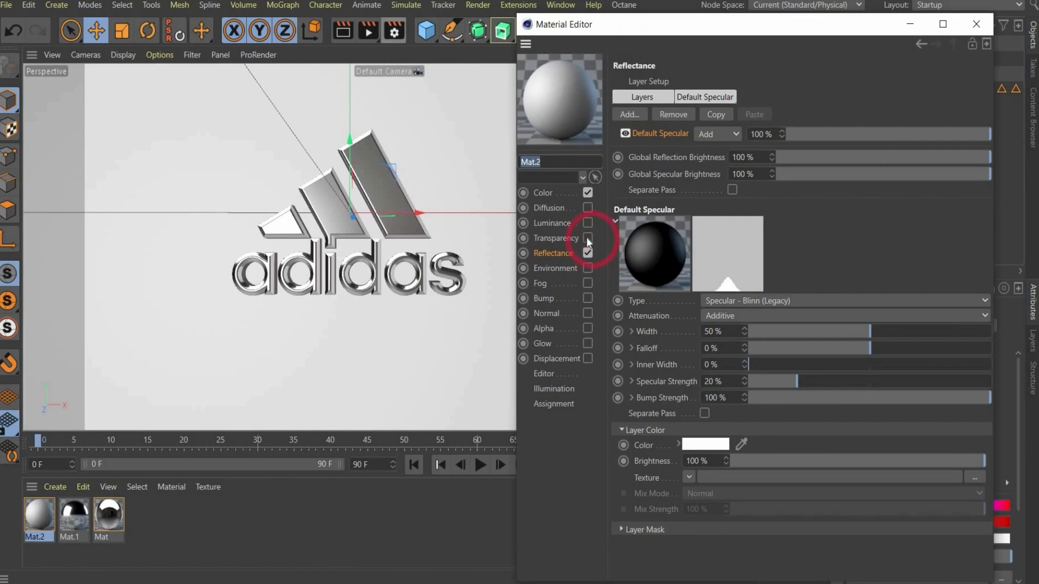
Enable Transparency on Mat.2 with the PET refraction preset and 95% colour brightness.
click(586, 238)
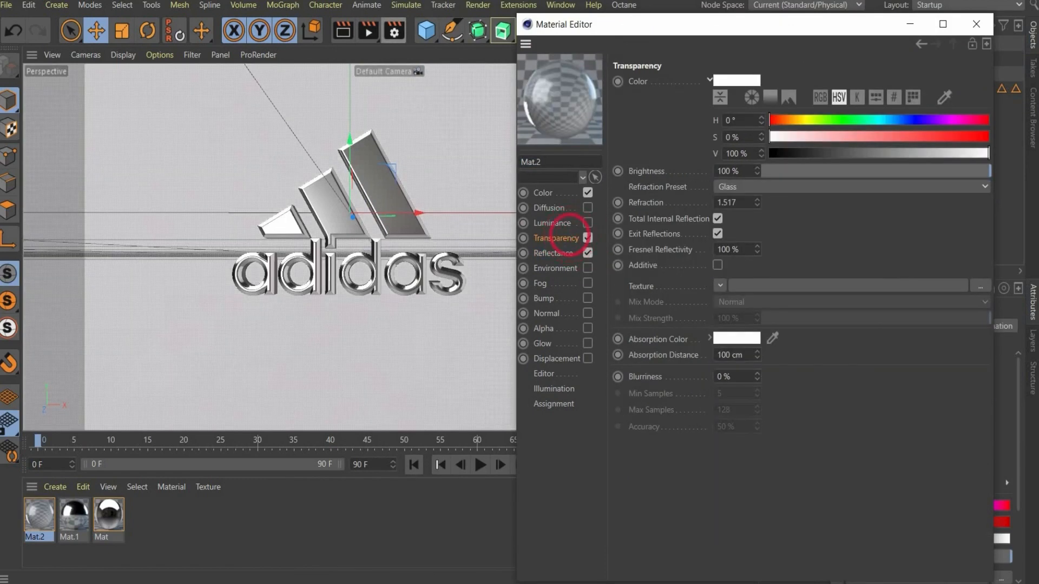
click(851, 186)
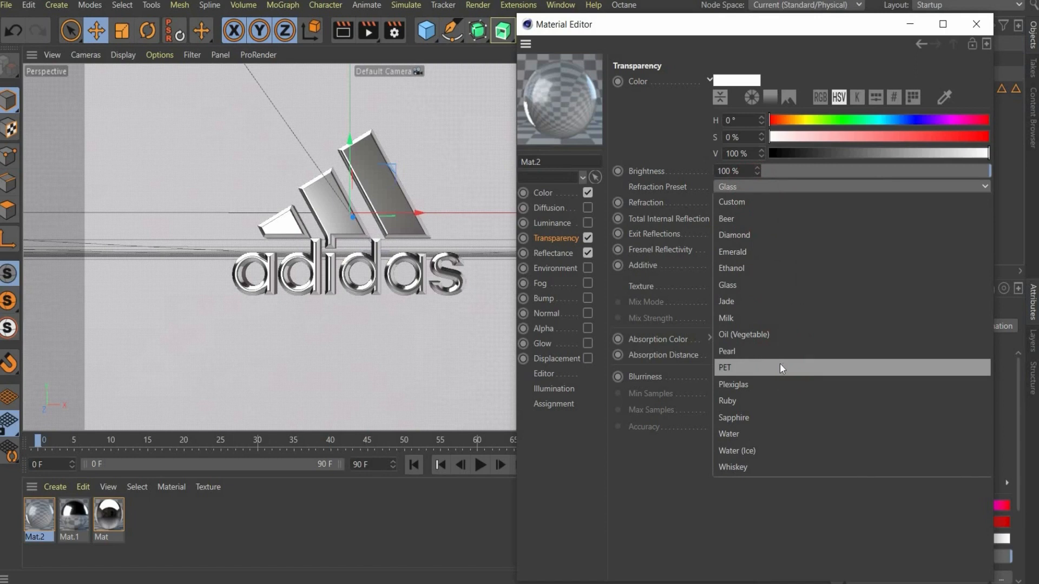
click(725, 368)
text(95)
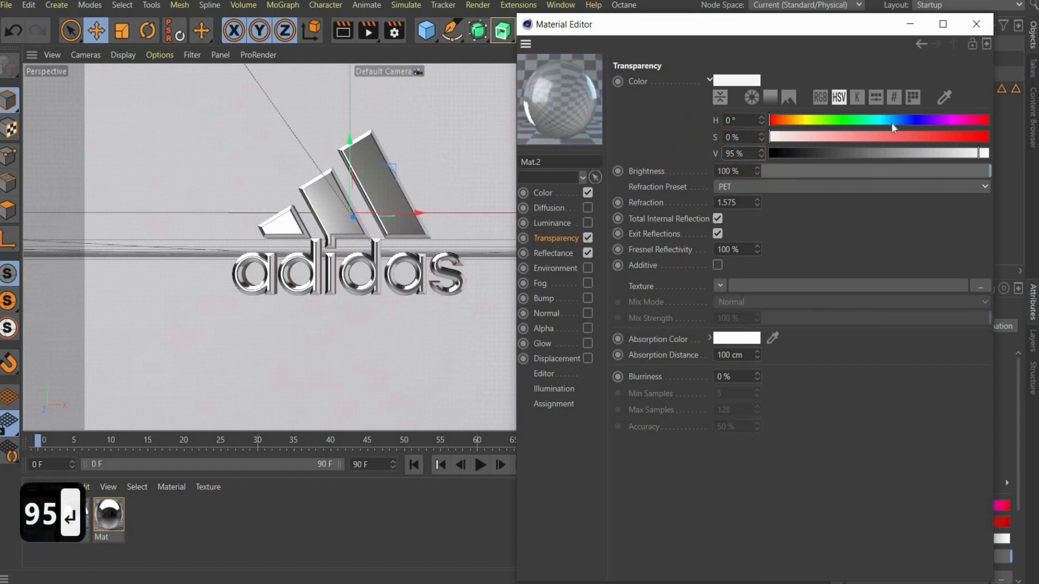
mouse_move(781, 152)
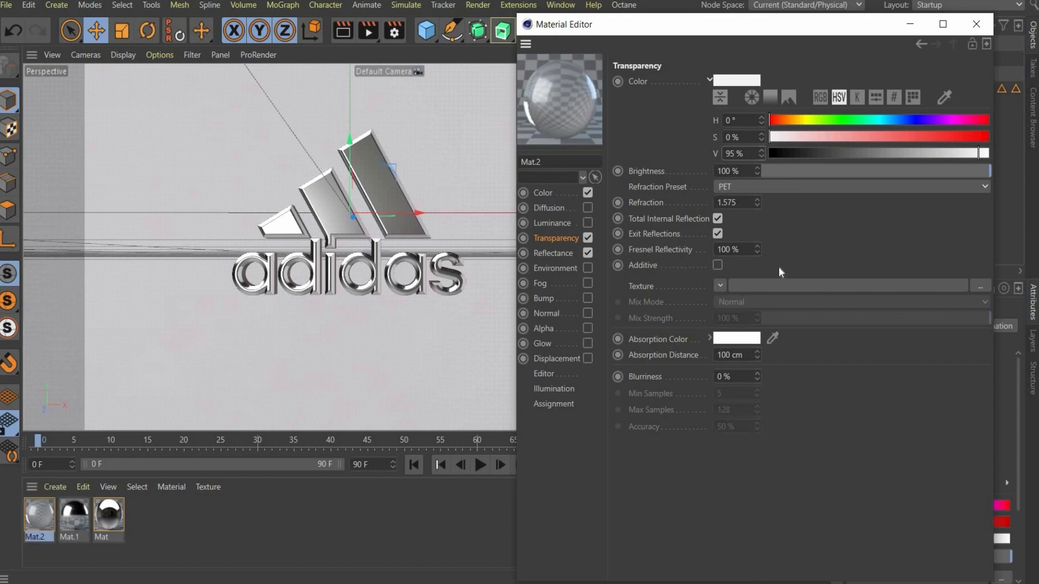
mouse_move(569, 259)
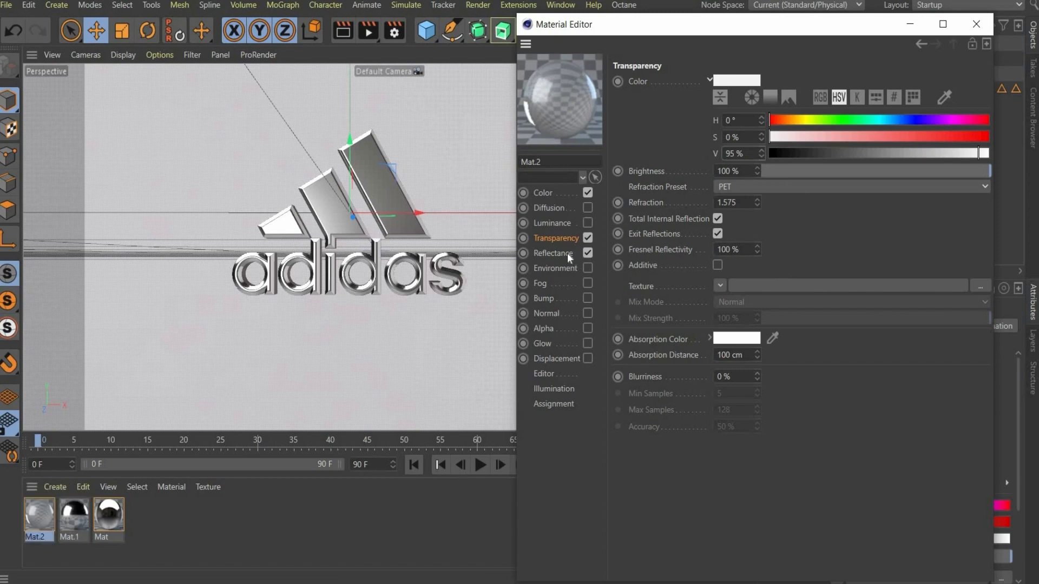
click(553, 254)
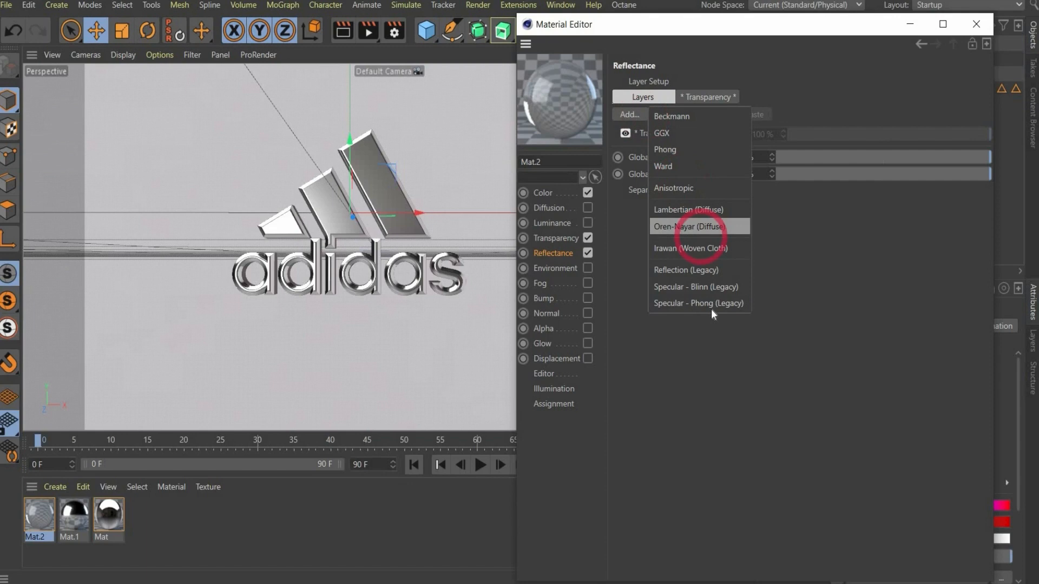
mouse_move(708, 309)
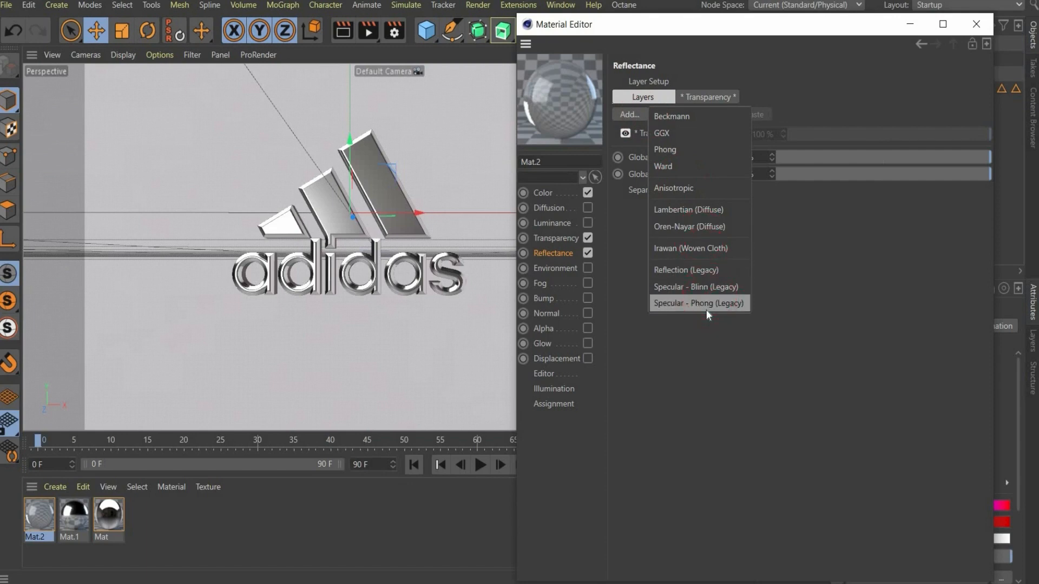
Add a Specular - Phong (Legacy) reflectance layer to Mat.2 as Layer 1.
click(698, 303)
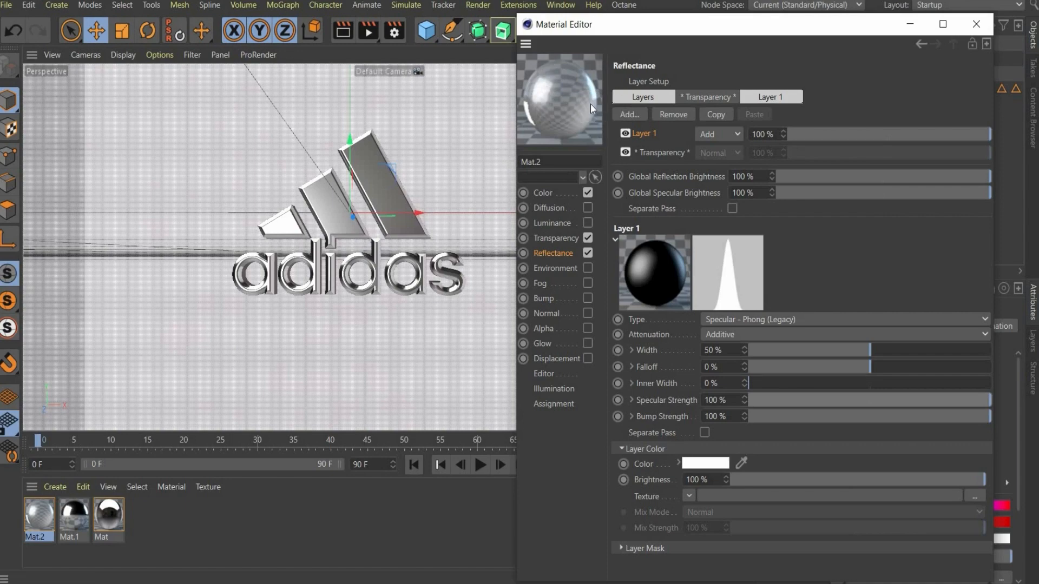
click(975, 24)
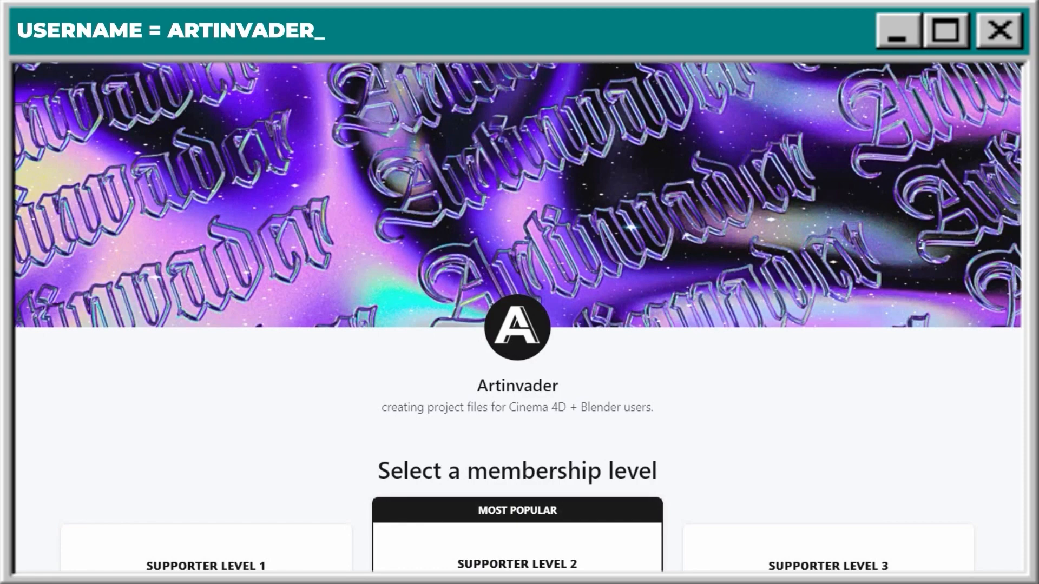
Scroll through the page while the material editor closes back to the scene.
scroll(down, 3)
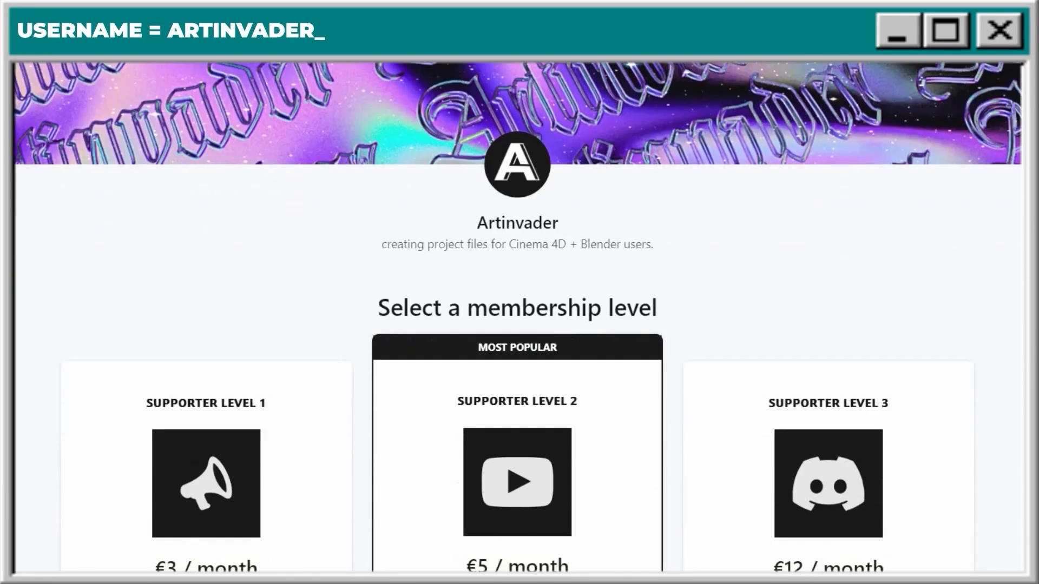
scroll(down, 3)
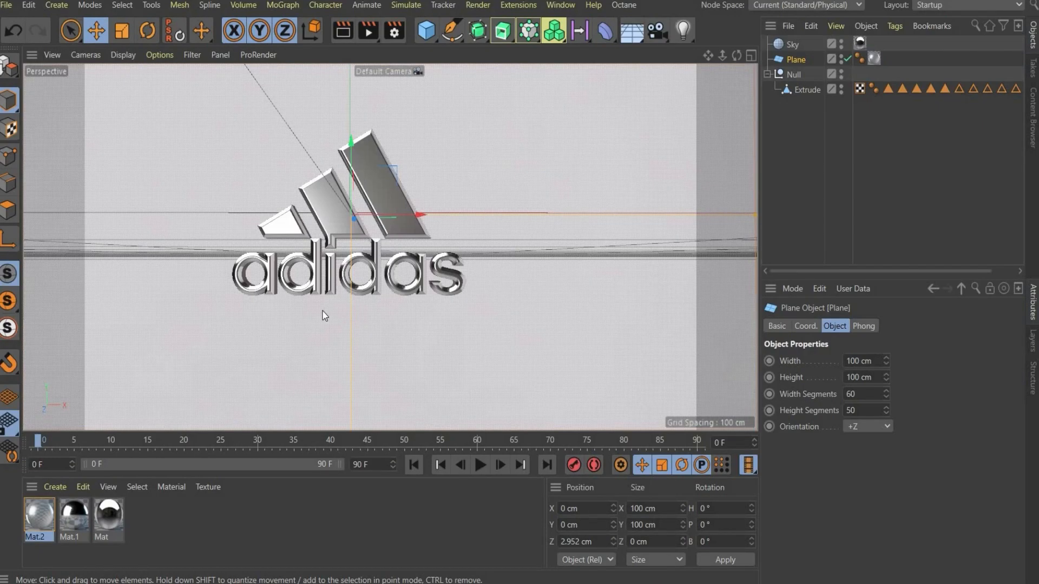
mouse_move(720, 173)
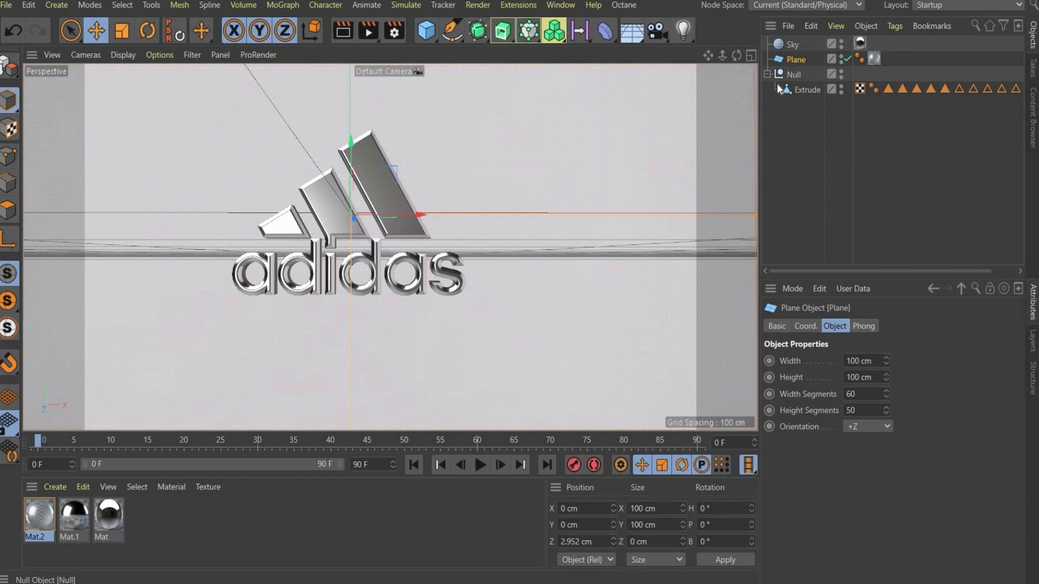
Give the Extrude logo object a Cloth Collider simulation tag.
click(806, 90)
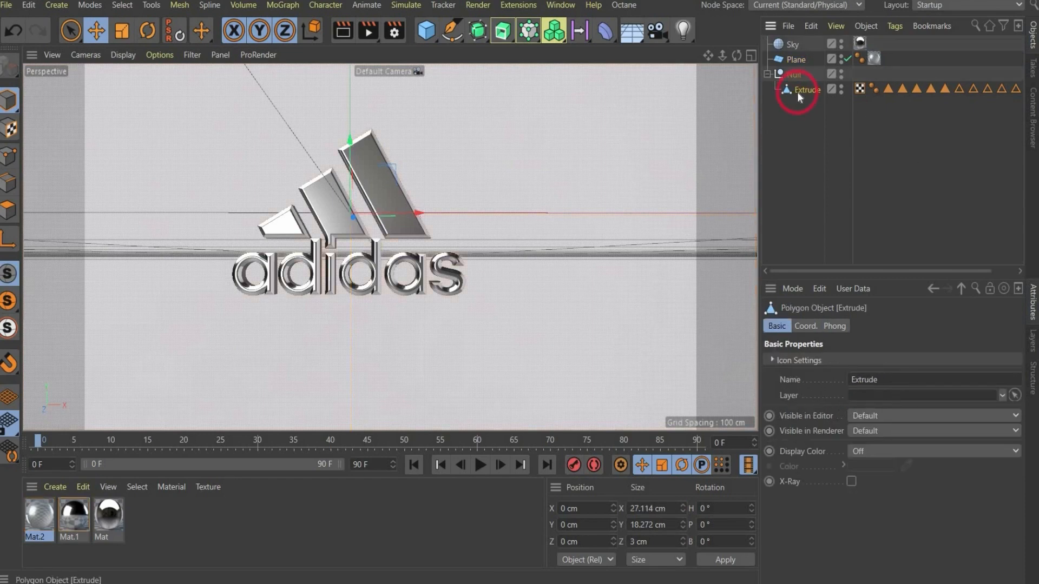
right_click(798, 89)
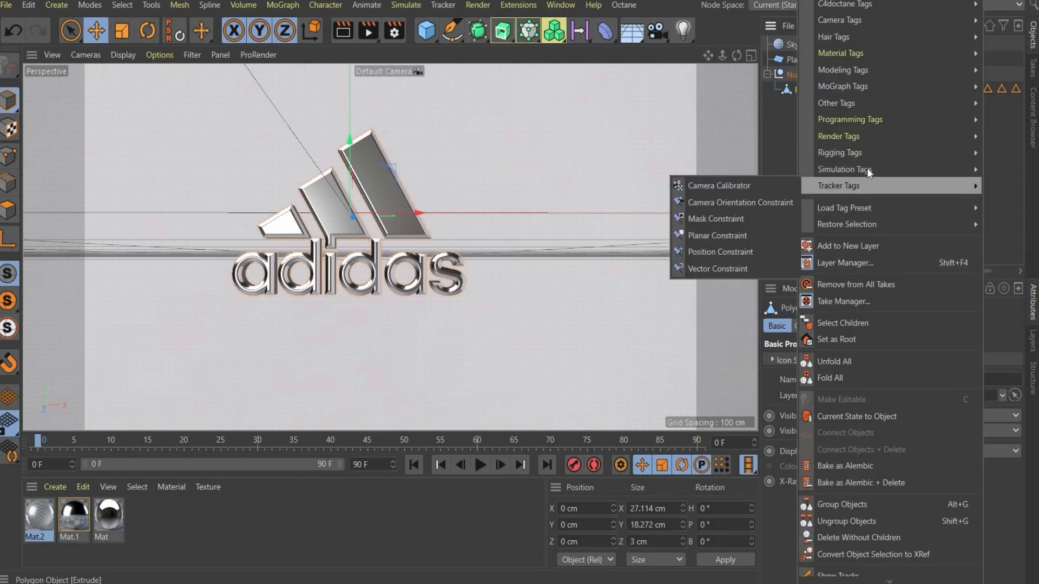
mouse_move(843, 179)
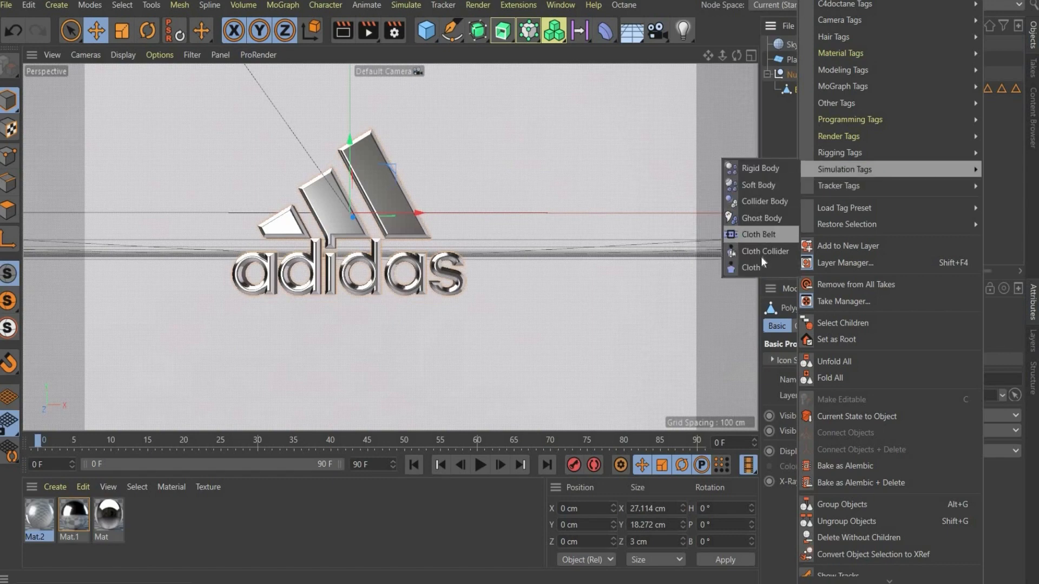
mouse_move(765, 251)
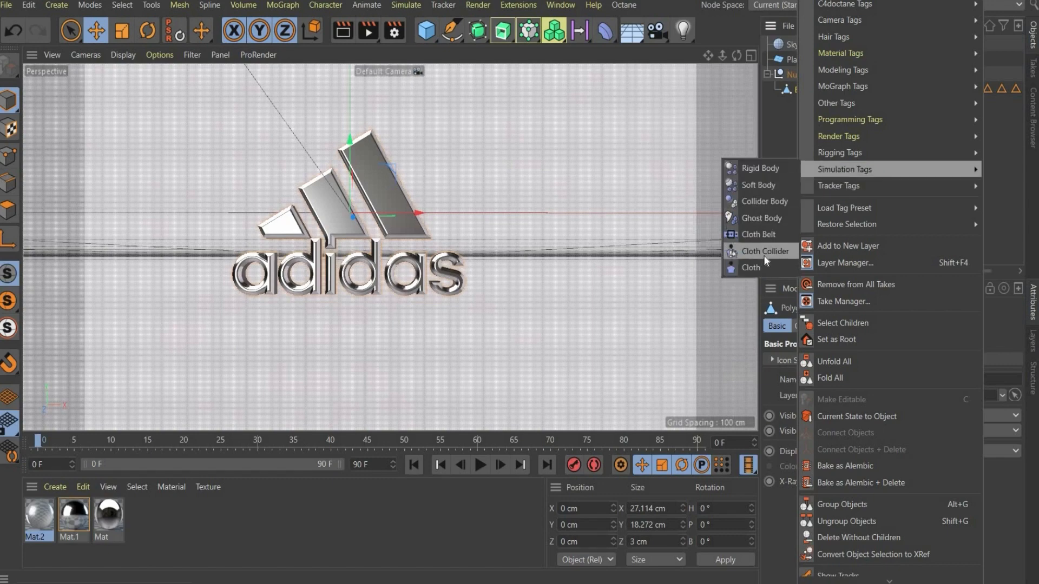
click(766, 251)
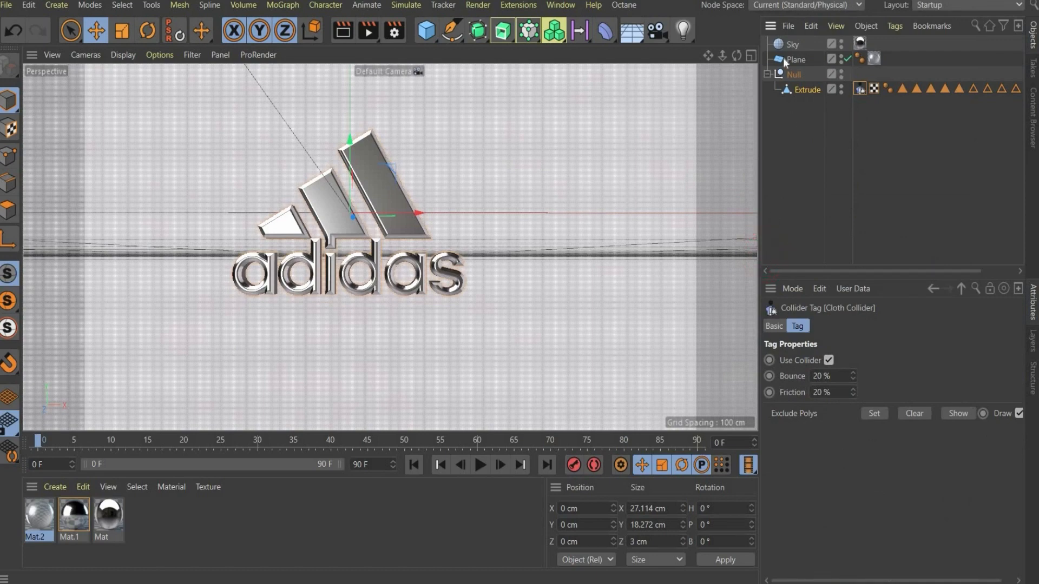
Make the Plane editable and give it a Cloth simulation tag.
click(795, 58)
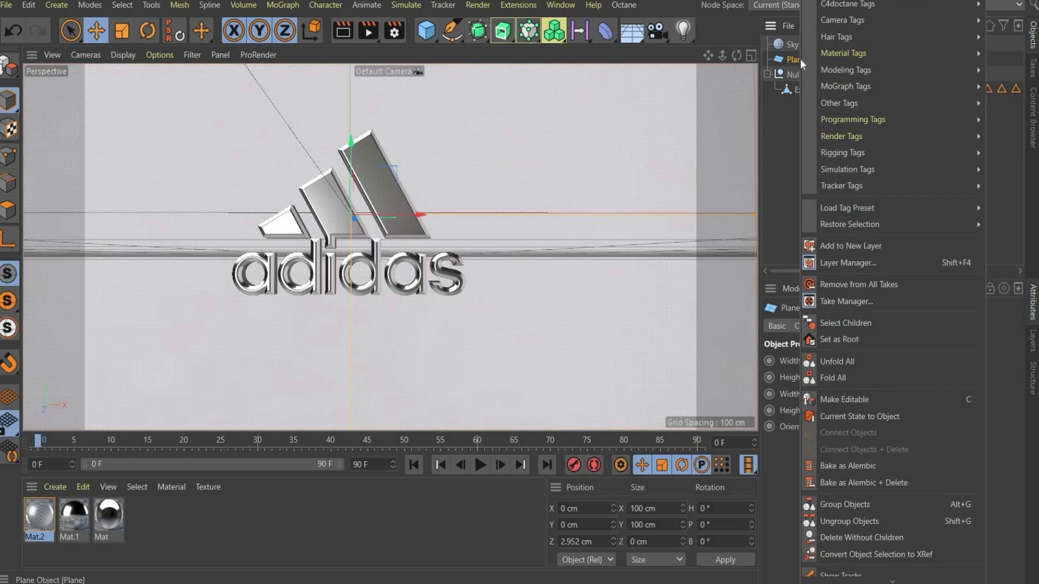
mouse_move(863, 434)
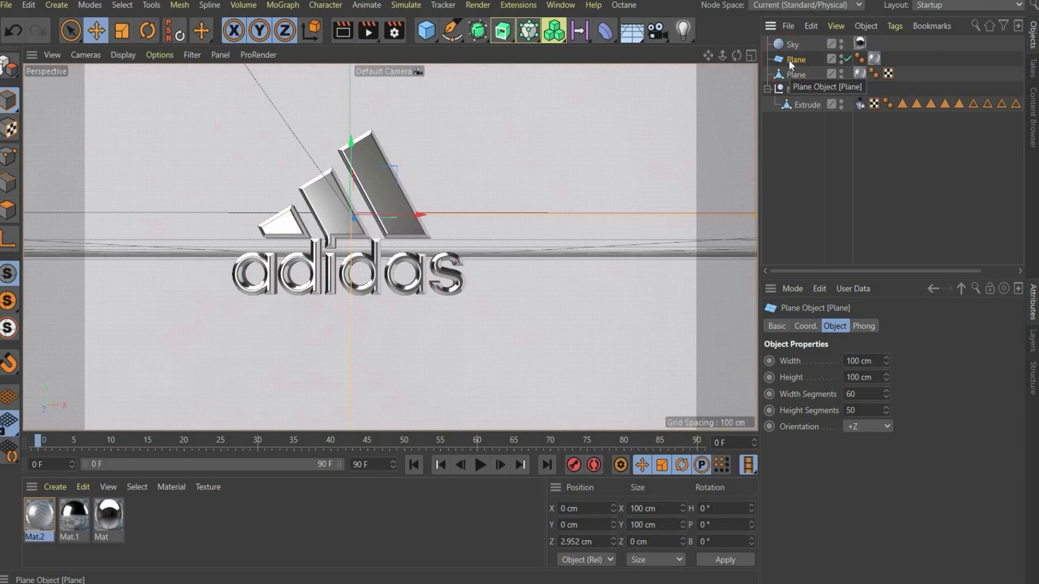
click(797, 58)
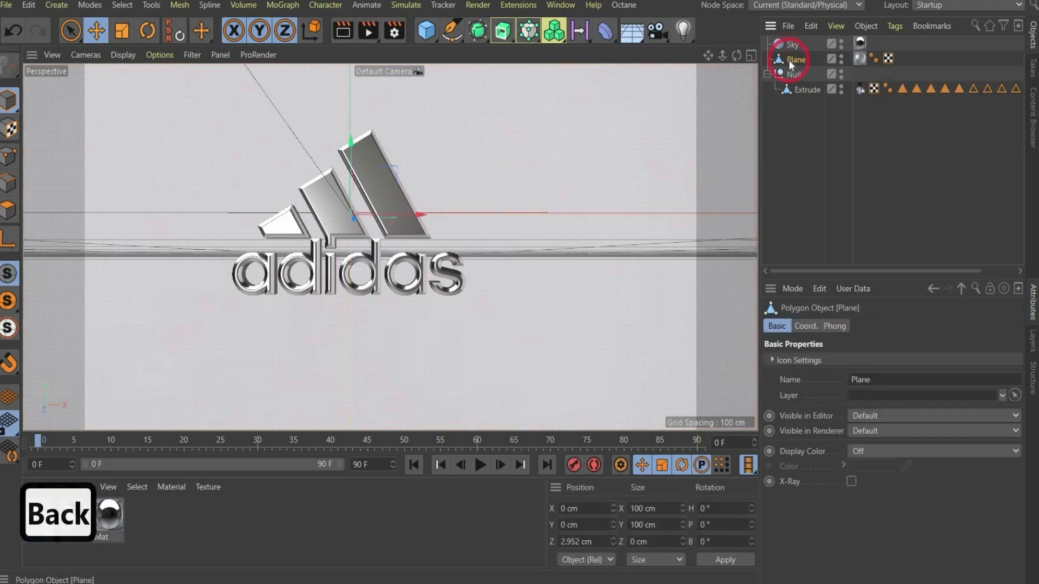
right_click(797, 59)
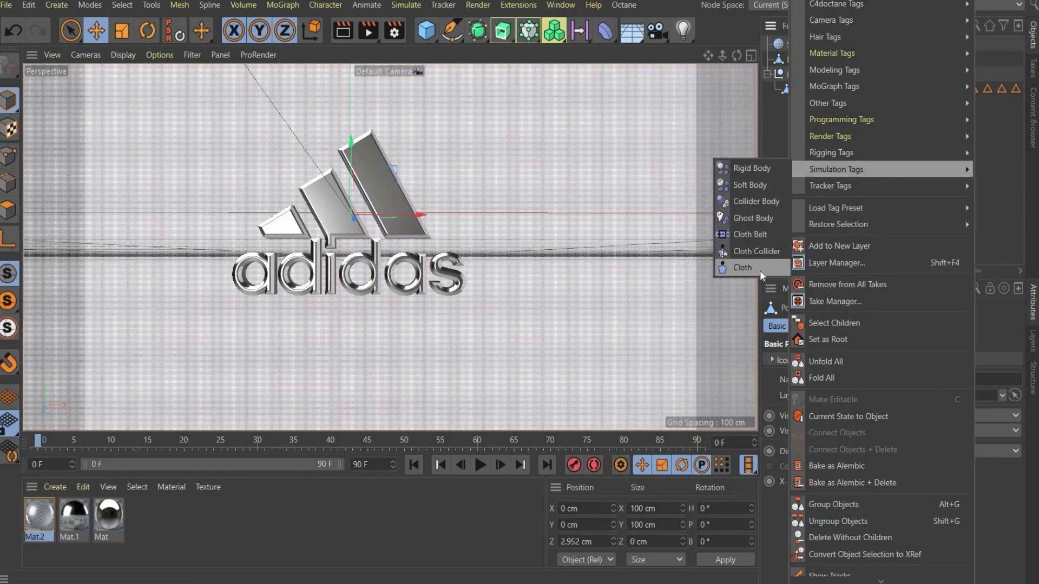
click(743, 268)
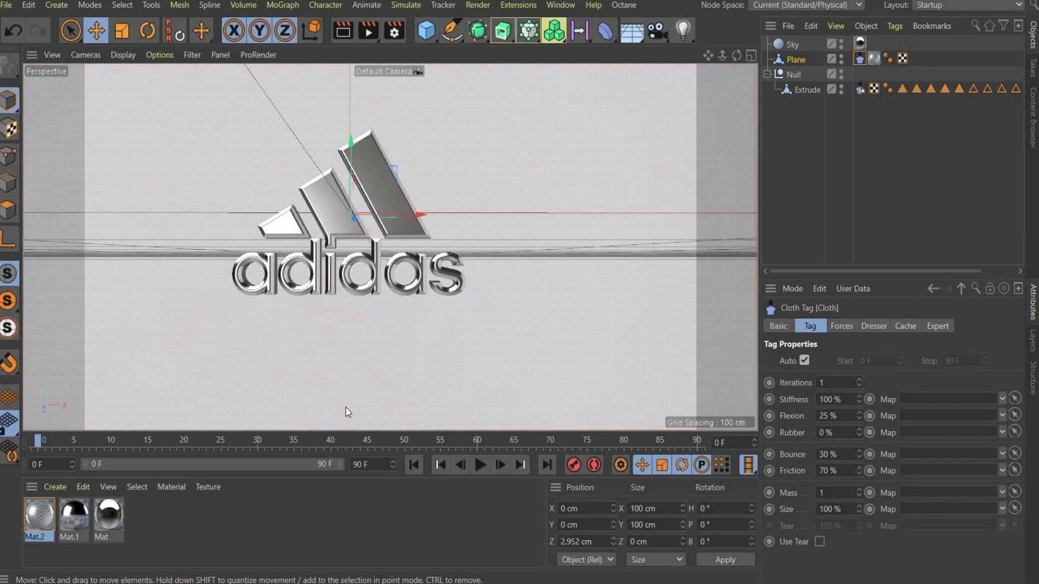
mouse_move(349, 443)
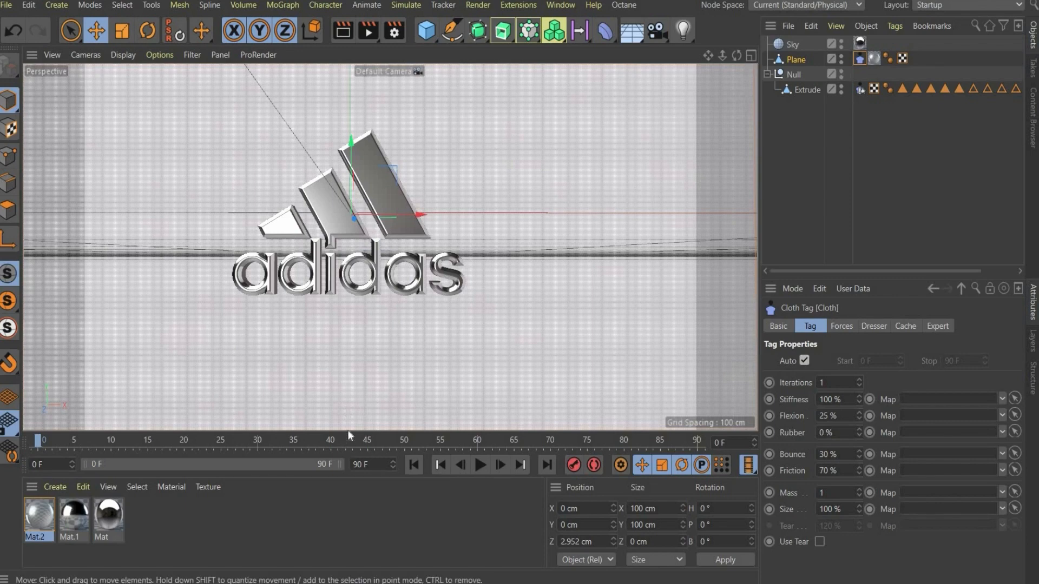
mouse_move(302, 424)
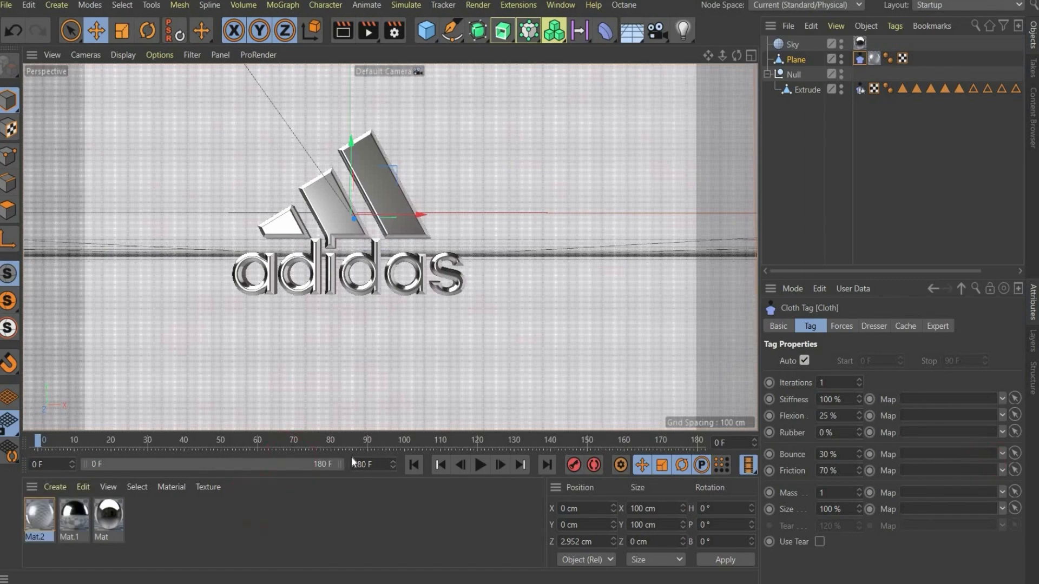
Extend the timeline to 180 frames and check the Extrude logo's coordinates at the origin.
click(391, 292)
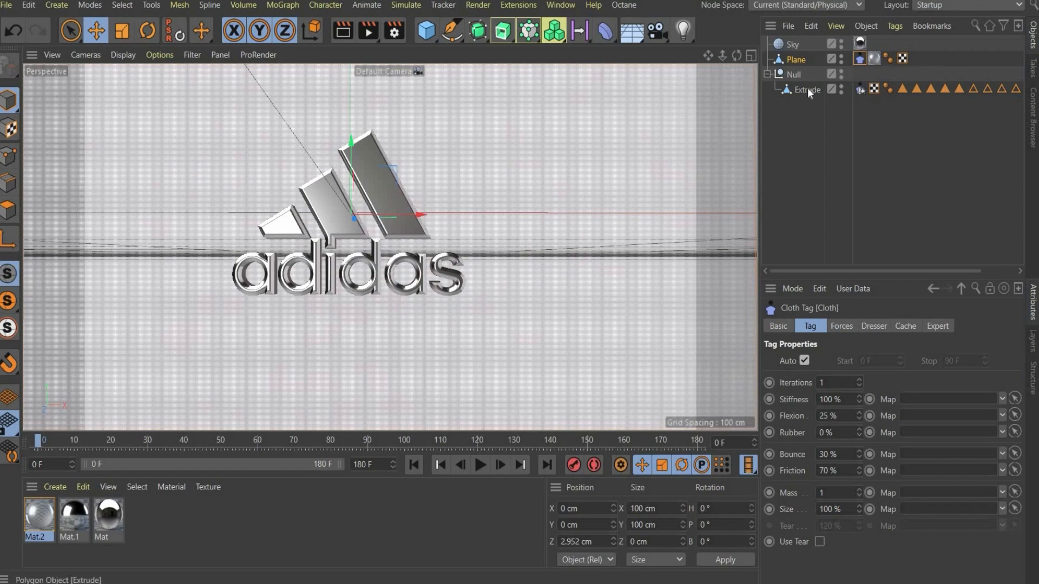
click(808, 90)
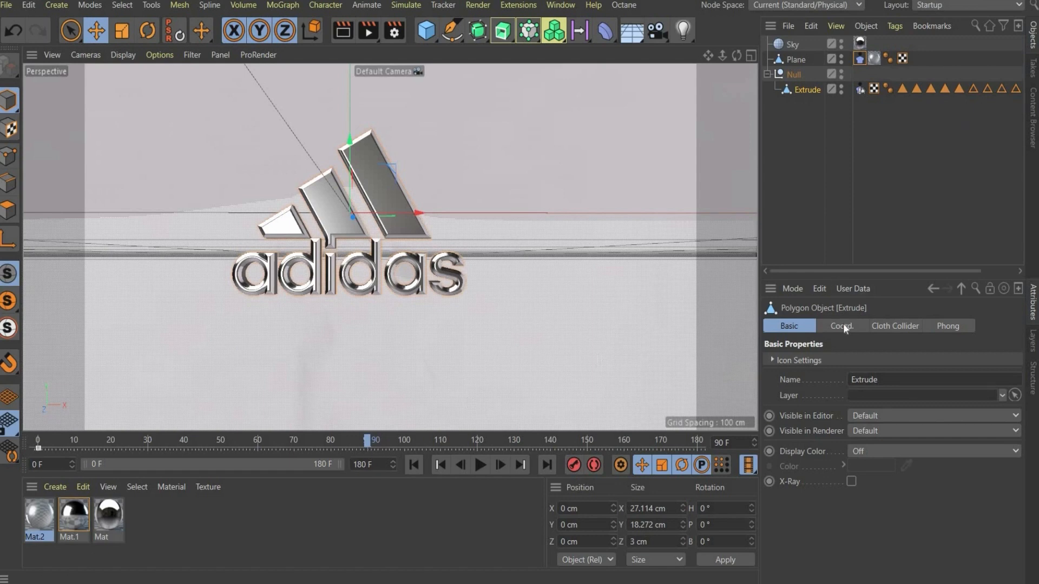
click(843, 326)
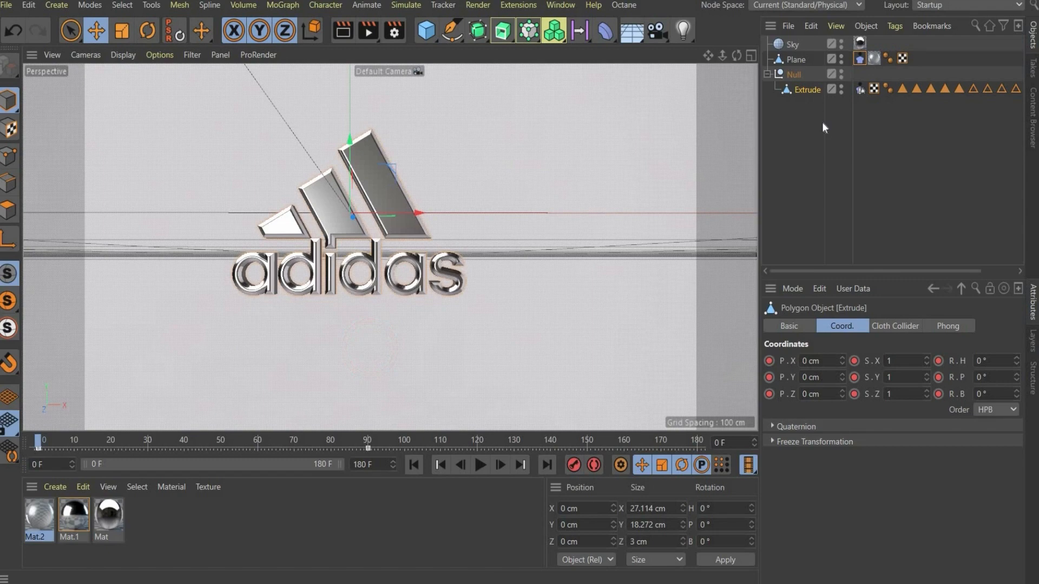
mouse_move(919, 117)
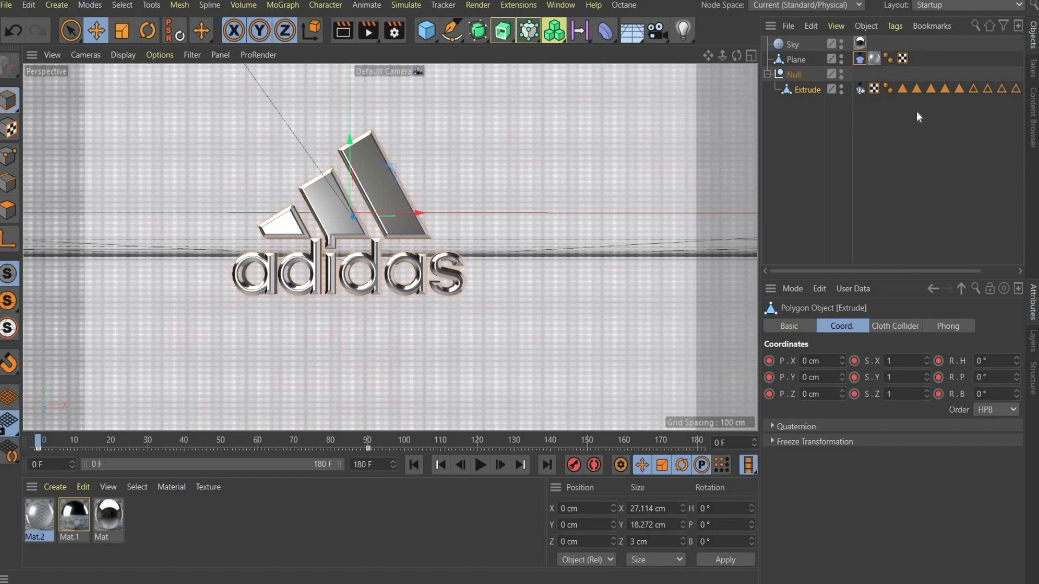
Review the Plane's cloth forces and the logo collider's bounce and friction settings.
click(860, 59)
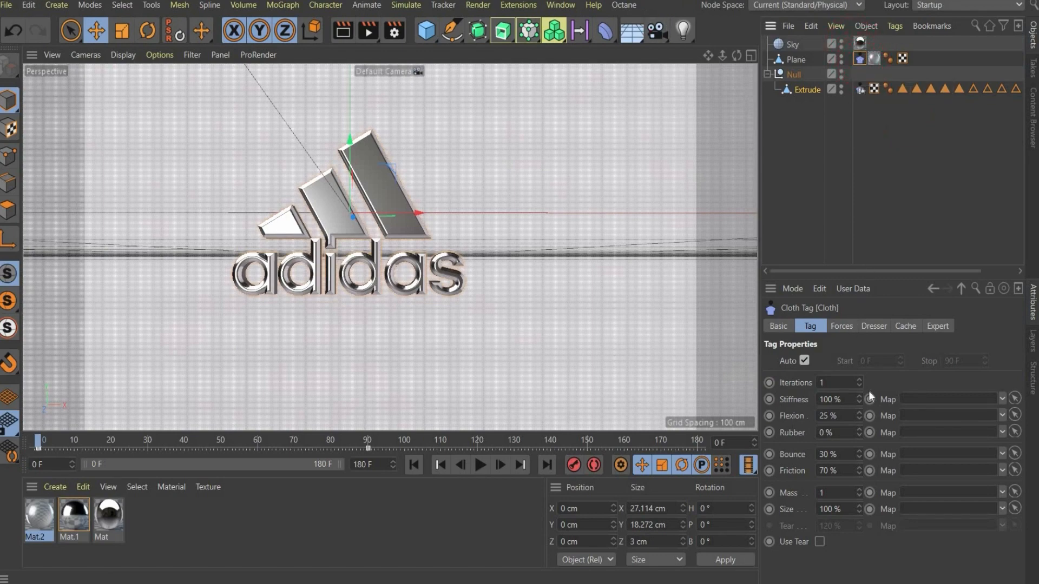
click(842, 326)
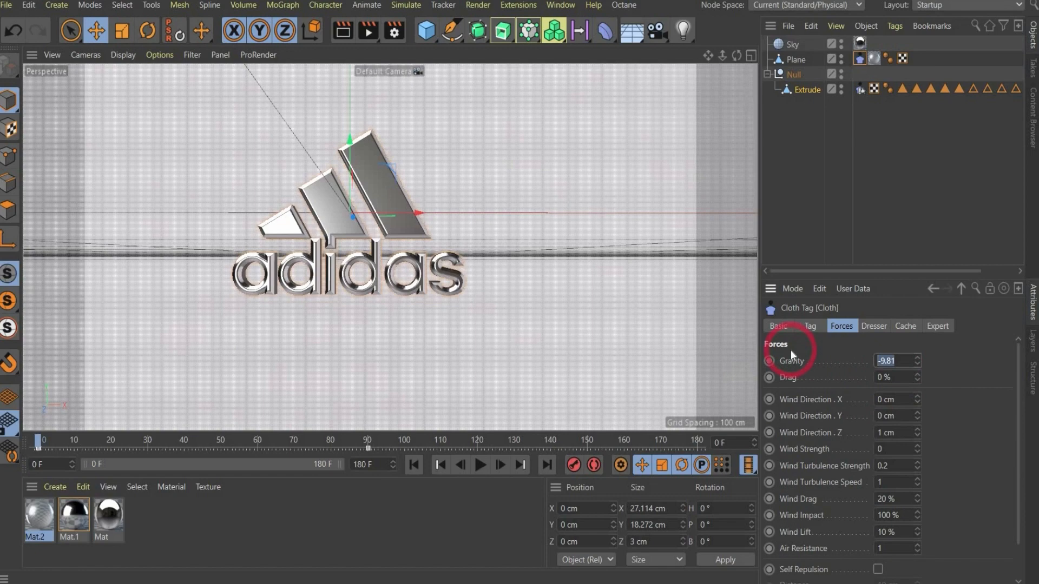
click(859, 89)
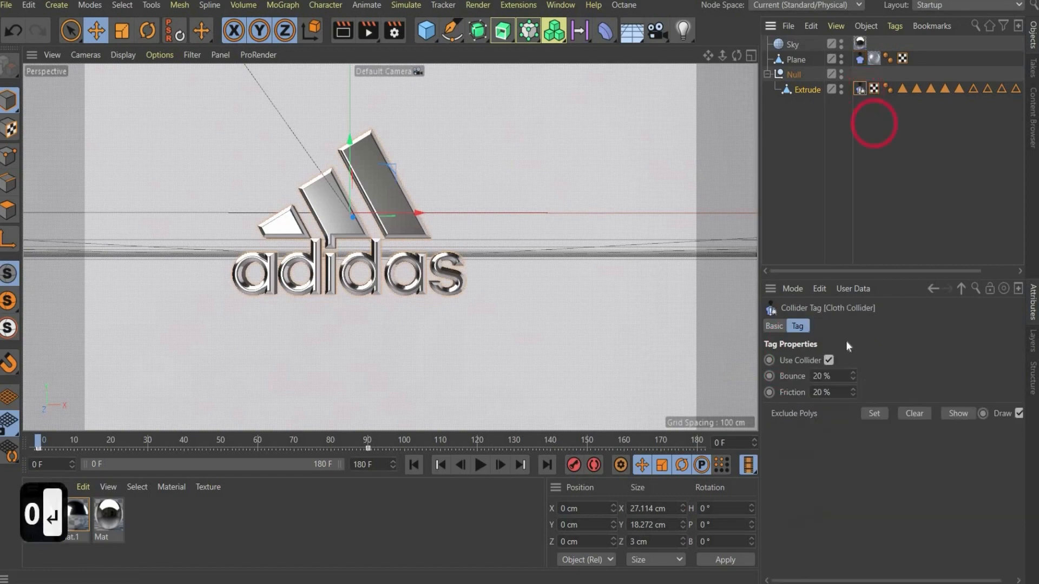
click(773, 326)
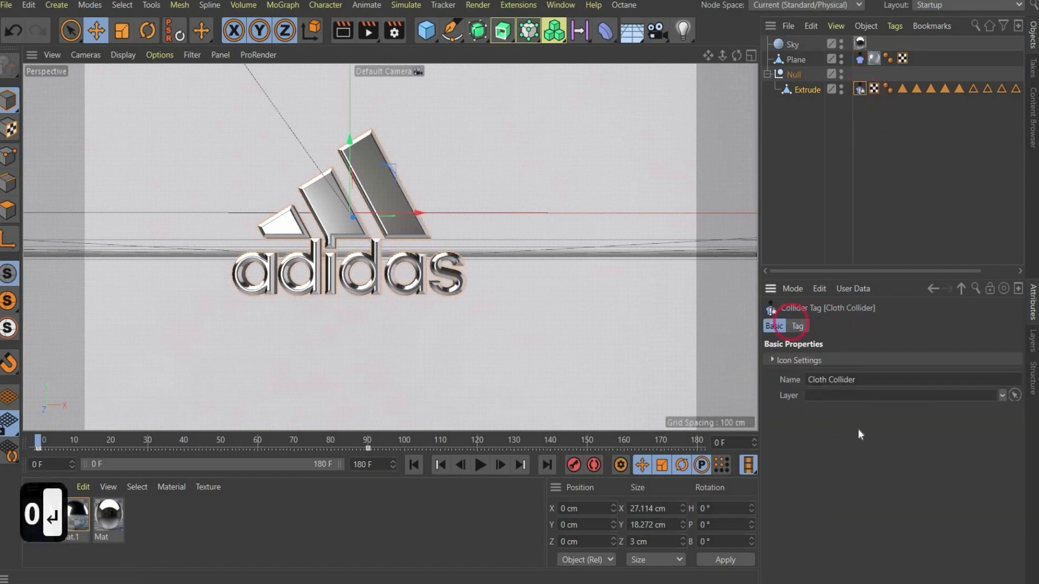
click(798, 326)
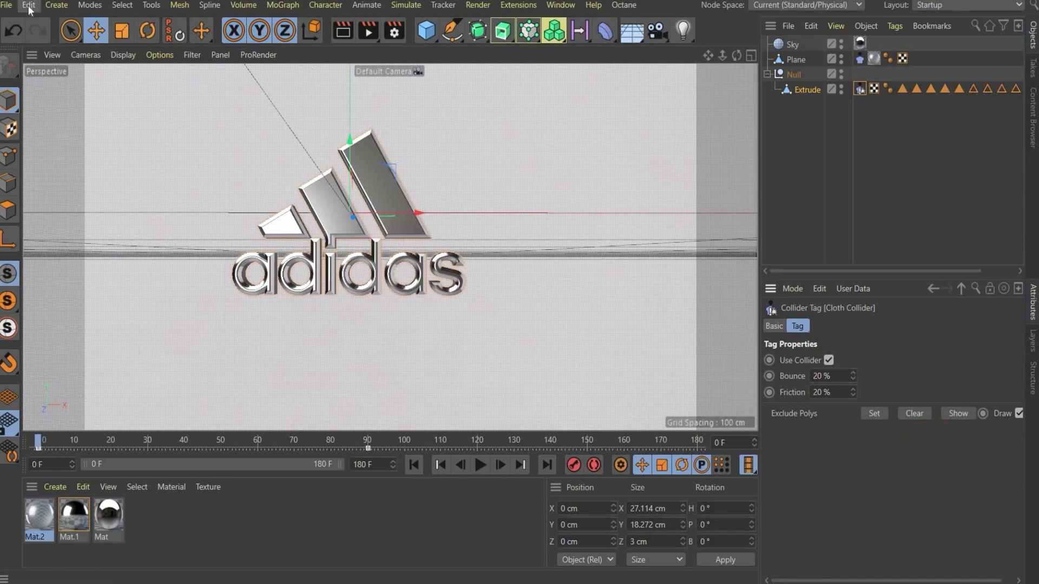
Set the project's Dynamics gravity to 0 cm, then search Commander for 'axis cent'.
click(28, 5)
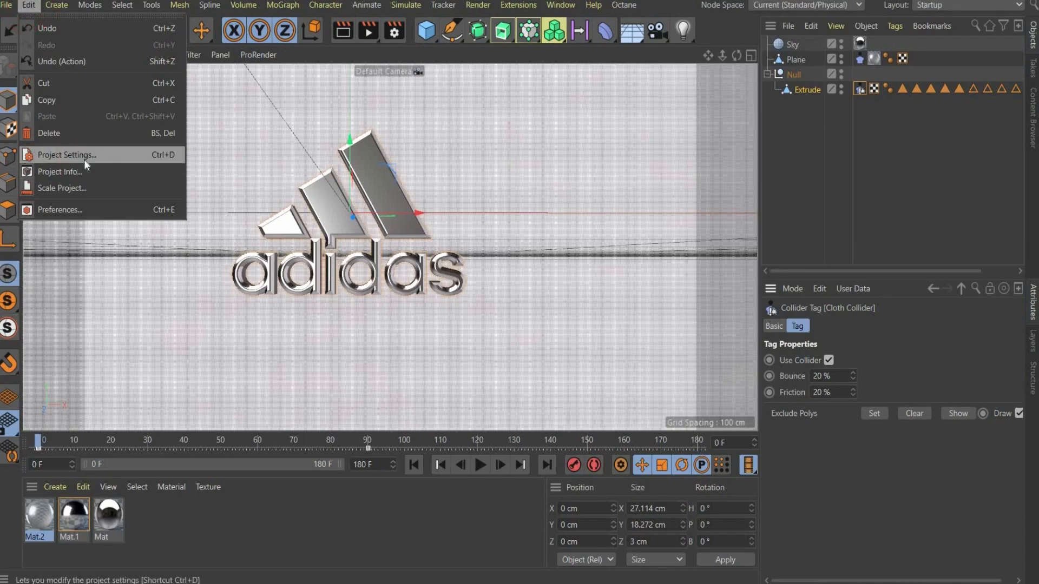
click(65, 155)
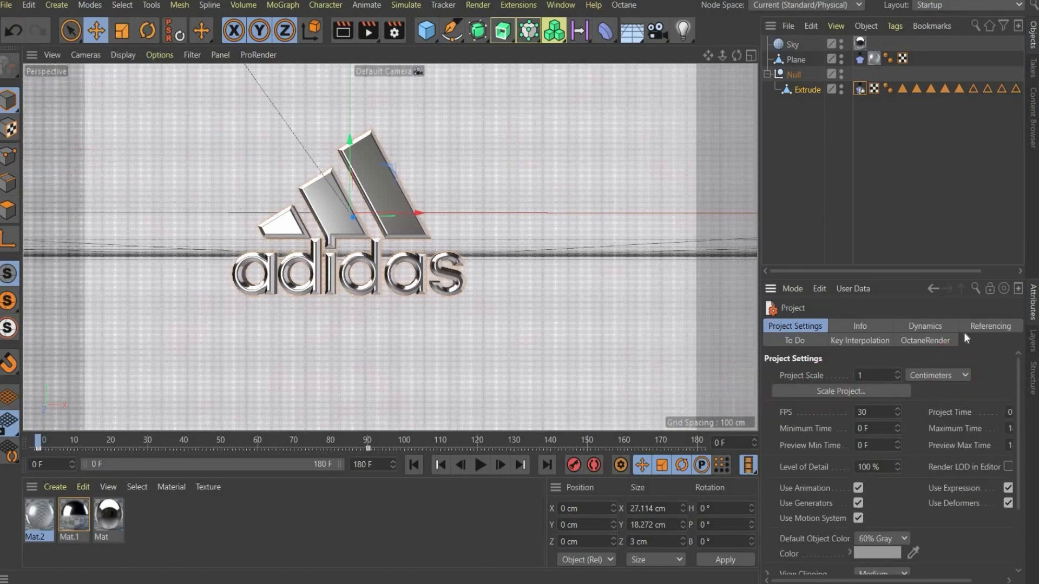
click(924, 326)
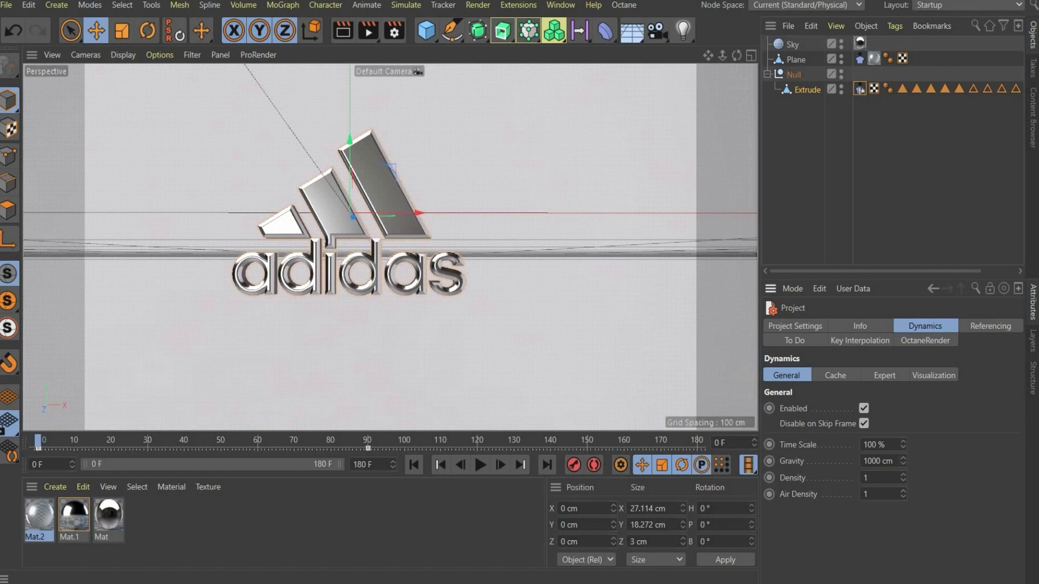
click(747, 464)
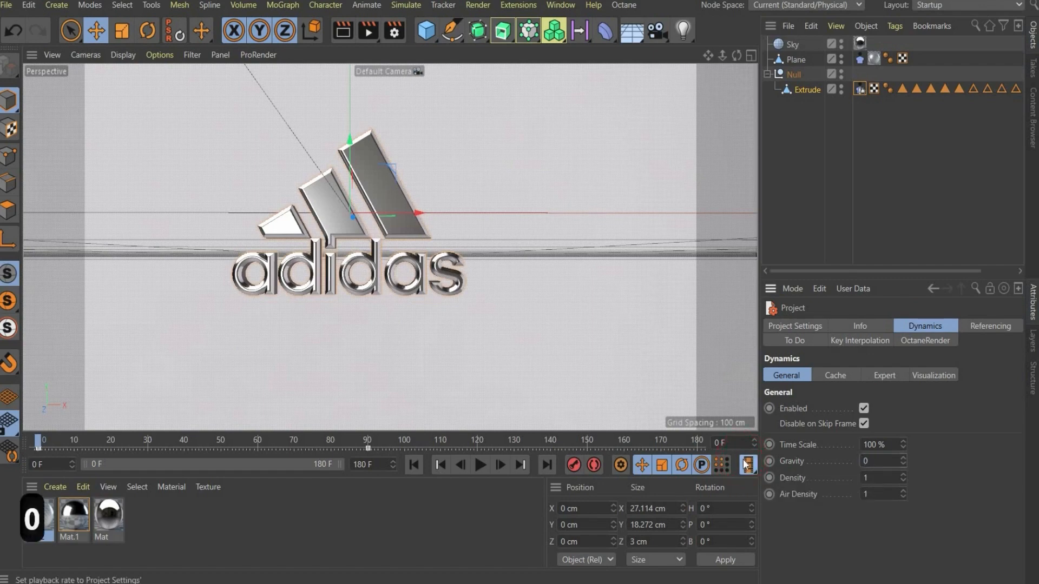
click(748, 465)
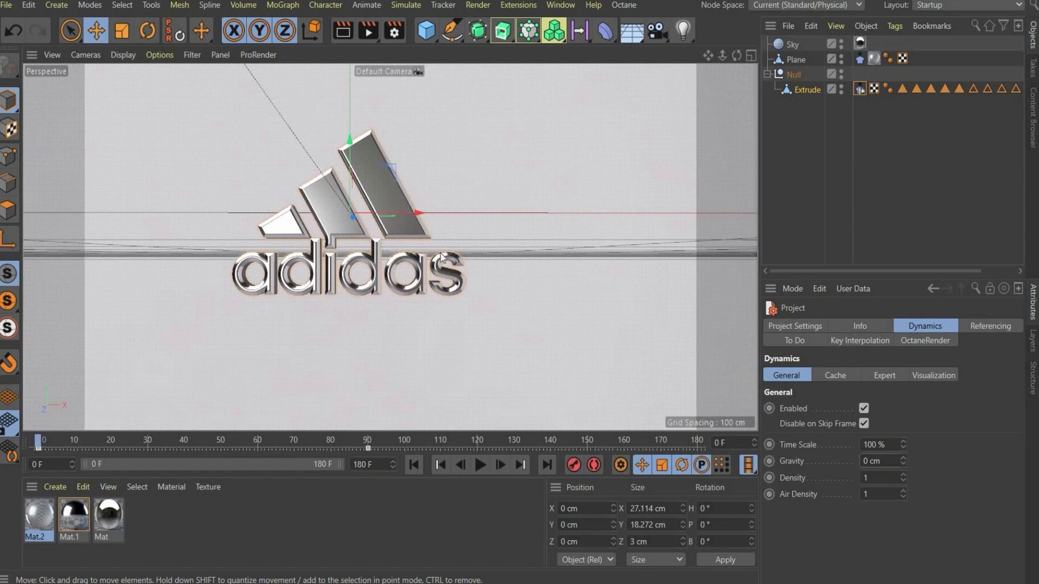
mouse_move(485, 263)
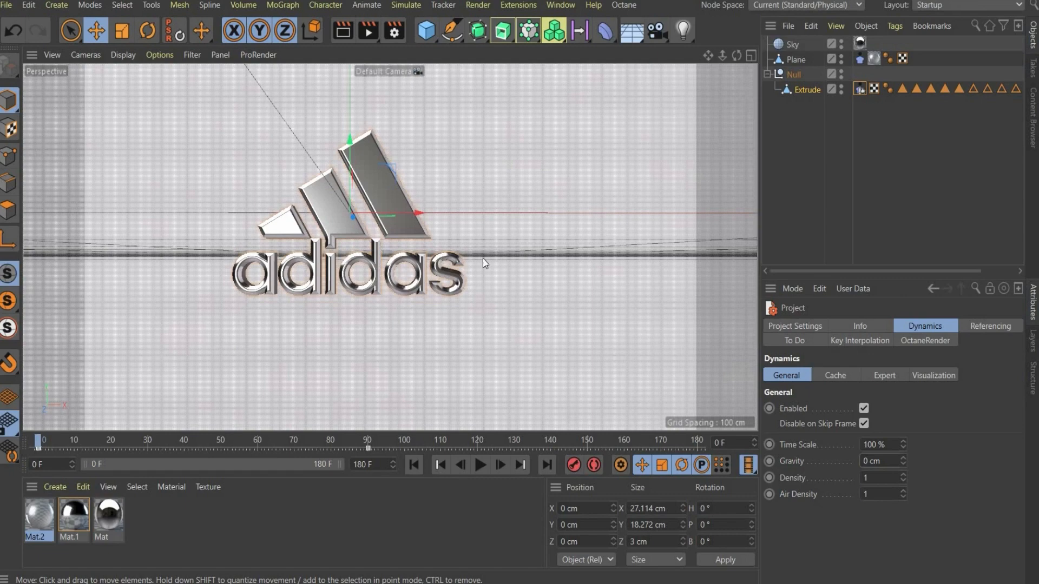
mouse_move(597, 115)
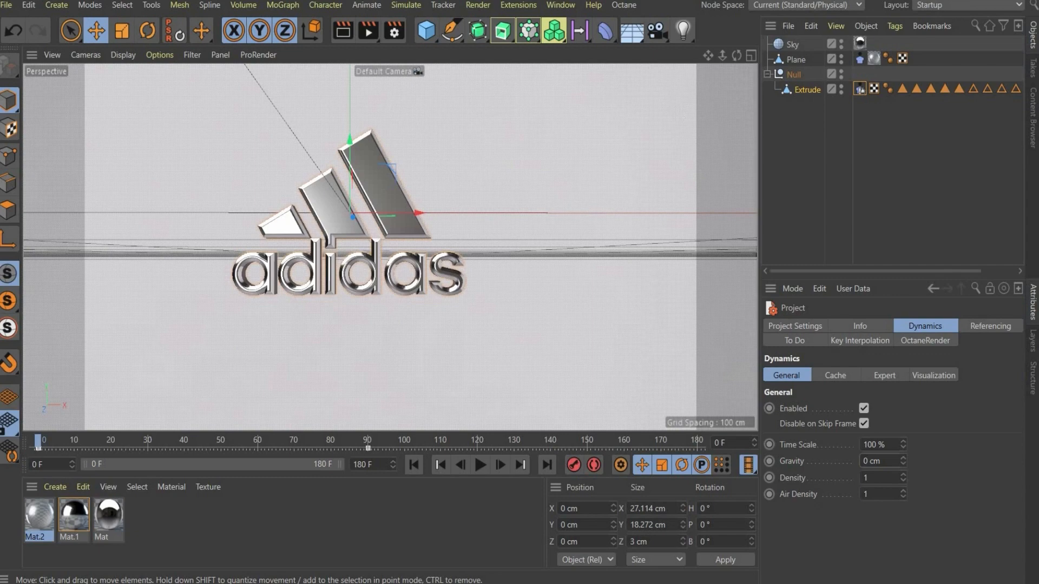
text(axis cent)
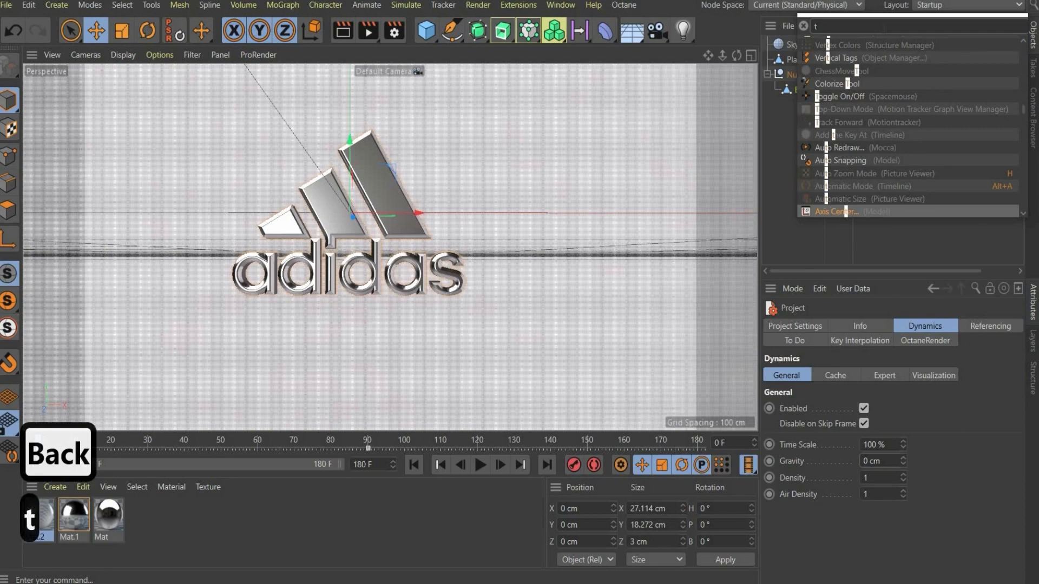
Add a Turbulence force via Commander and preview the cloth rippling in playback.
text(urb)
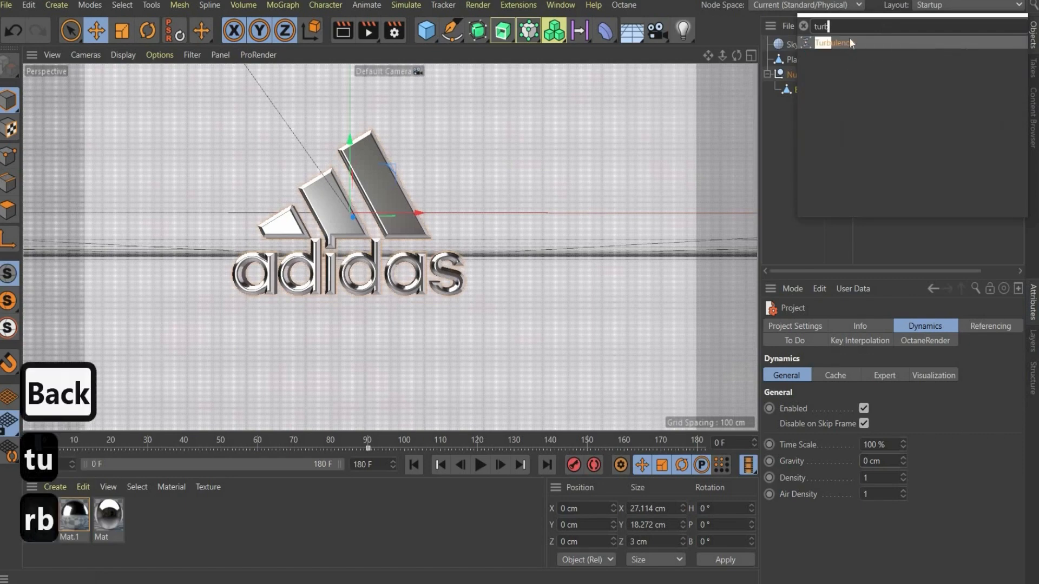
click(833, 43)
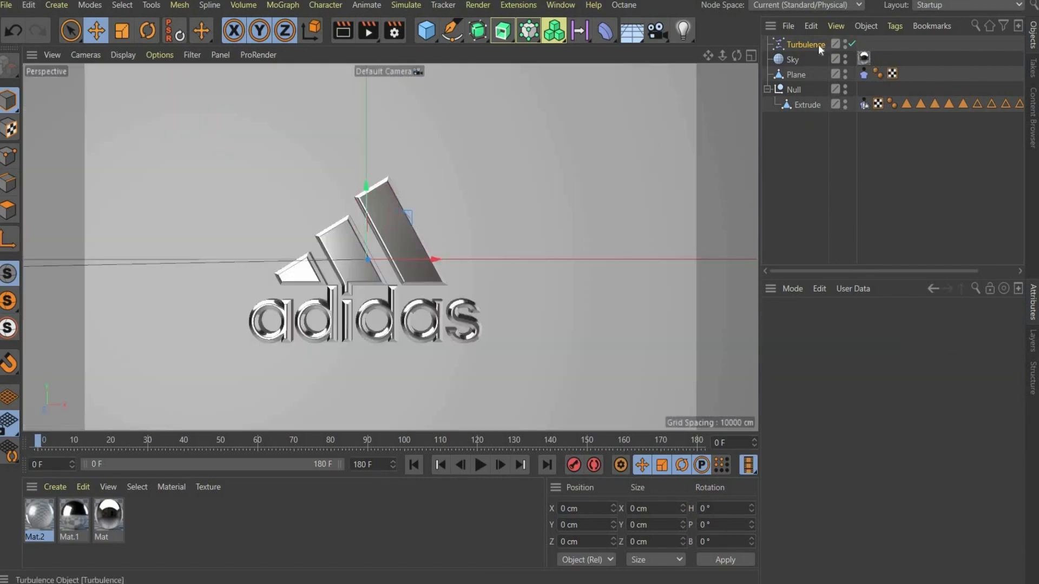
click(805, 43)
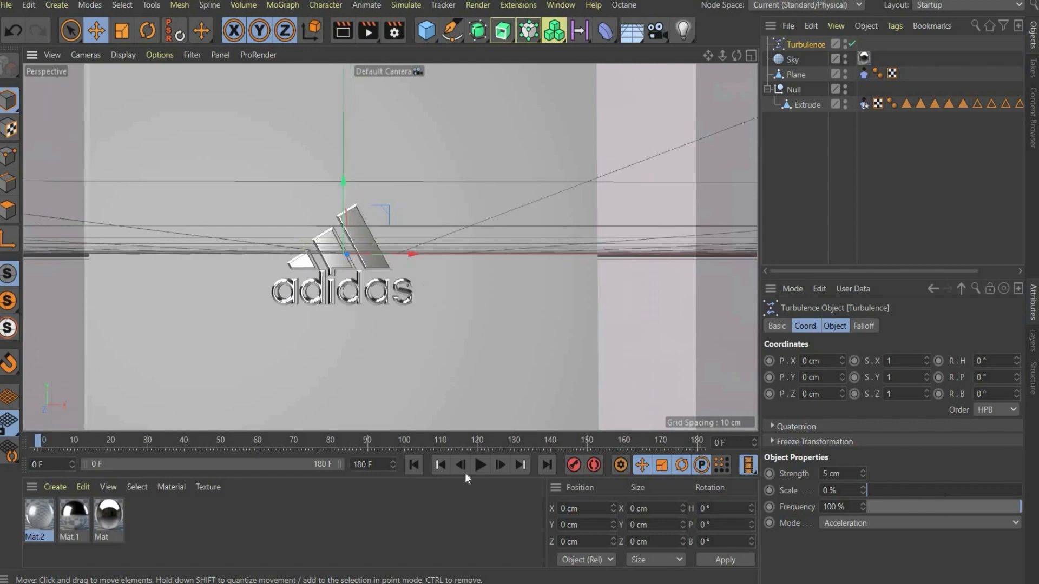
click(481, 465)
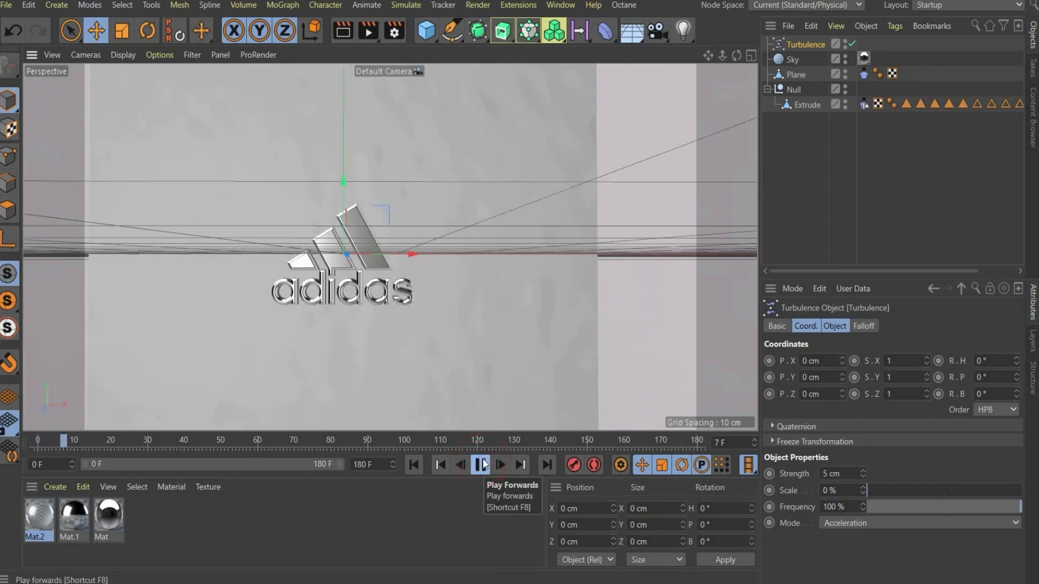
click(480, 464)
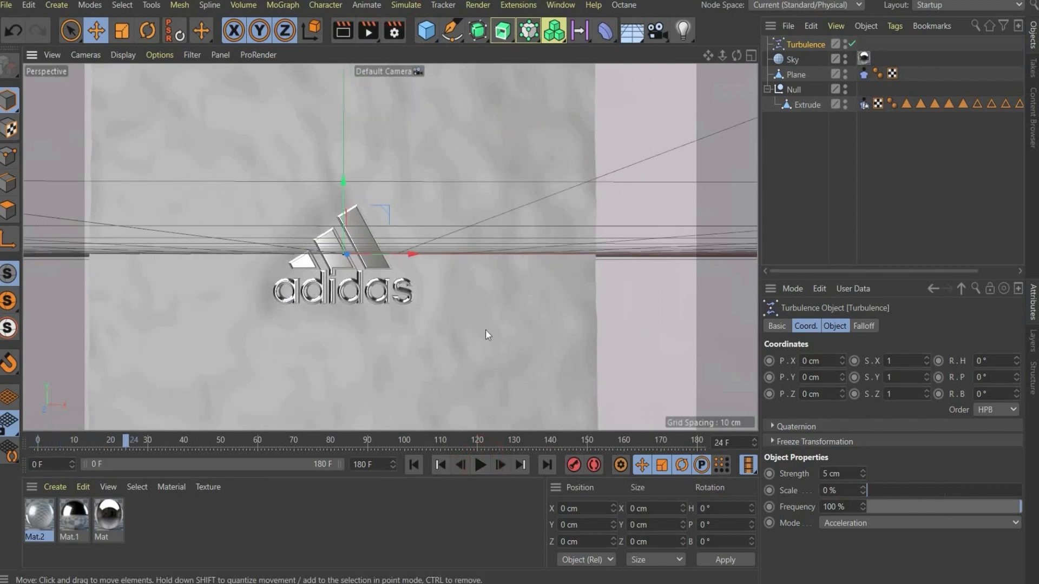
mouse_move(430, 76)
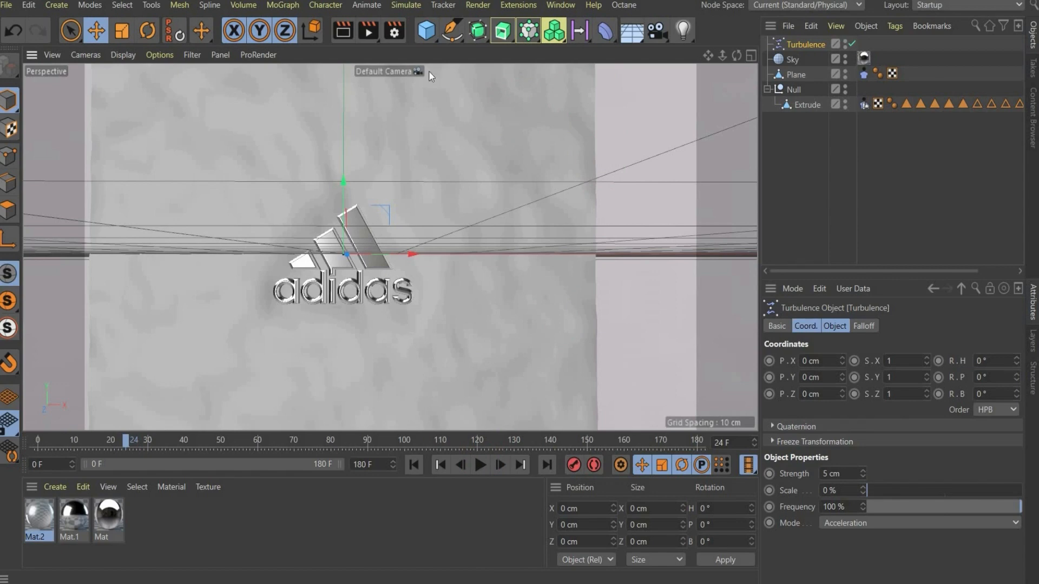
mouse_move(396, 444)
text(att)
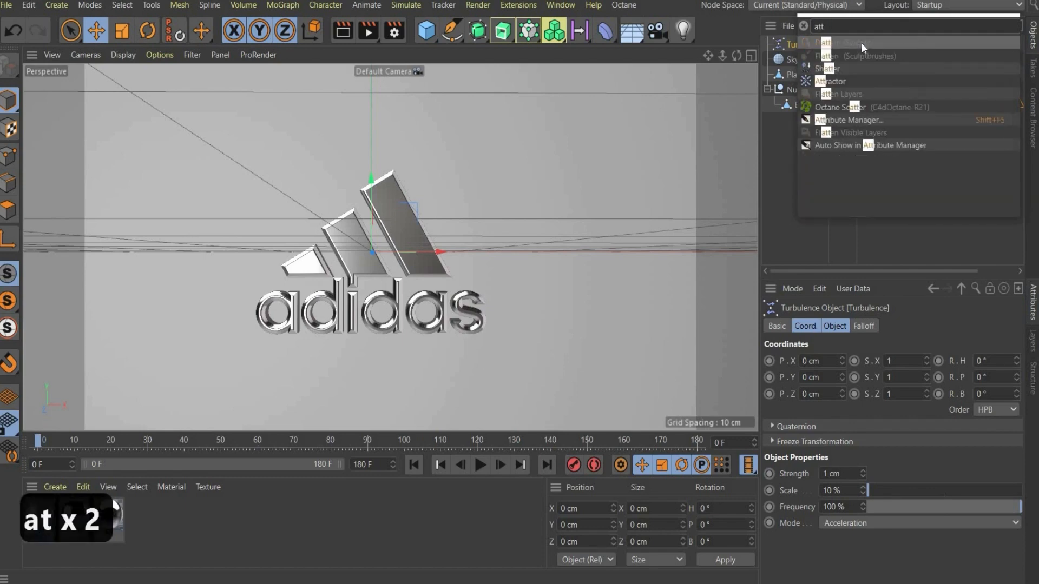
Add an Attractor under the Null with strength 2, 10 cm speed limit and Force mode.
click(830, 81)
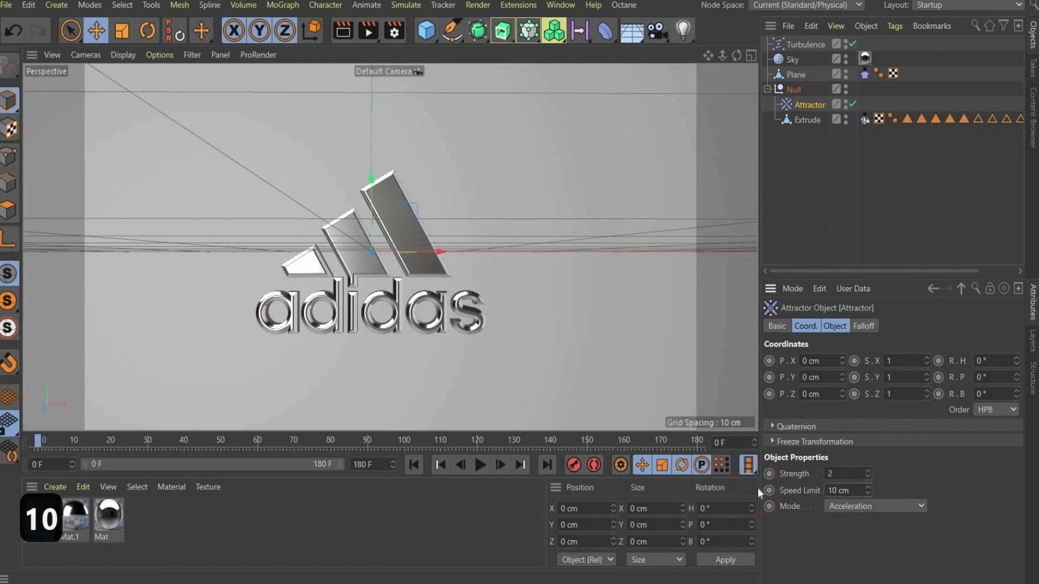
click(874, 506)
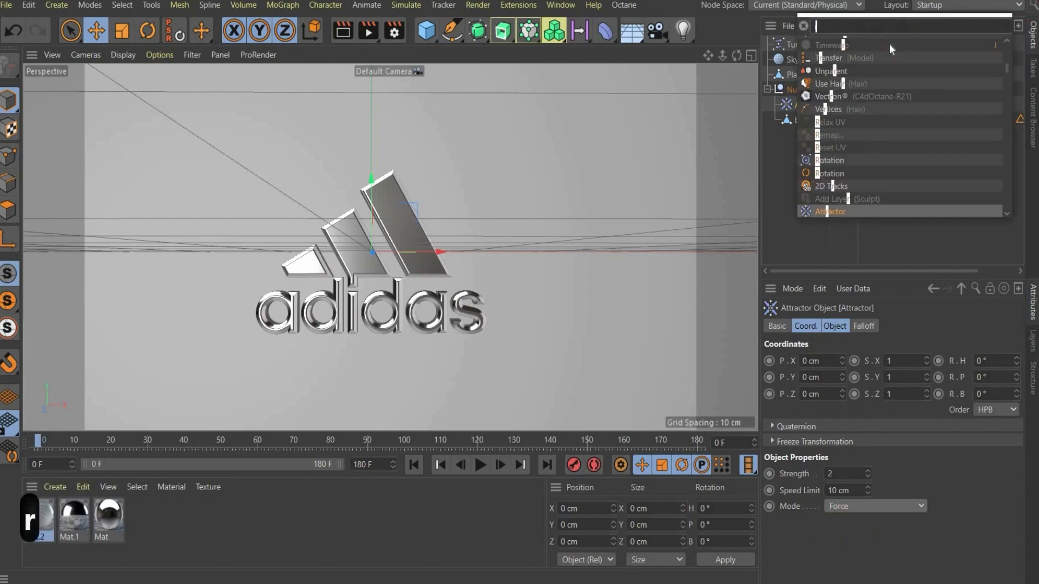
Add a Rotation force, play the swirling cloth simulation, and bring up the Plane's material settings.
click(828, 161)
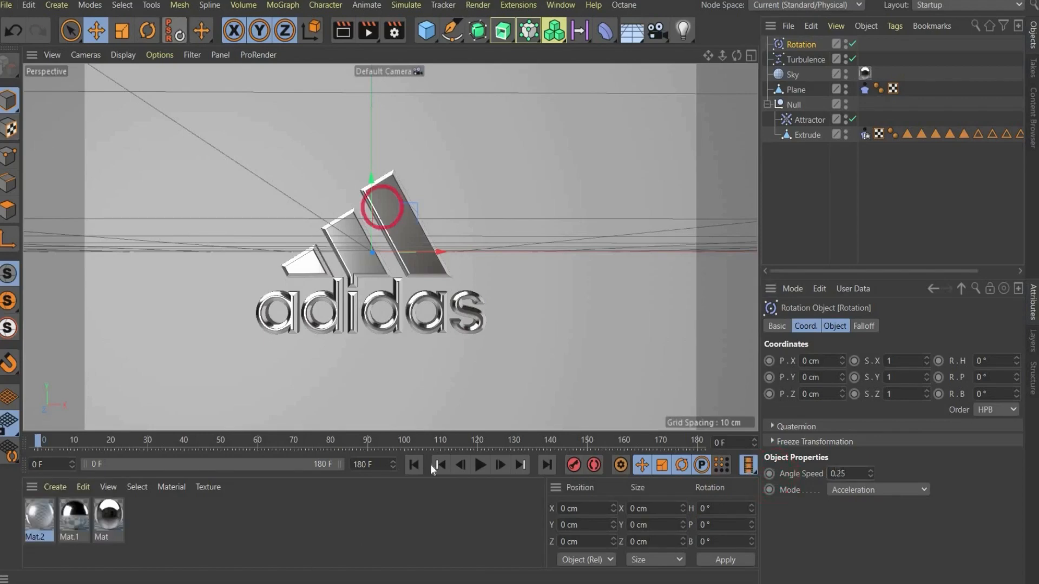
click(480, 465)
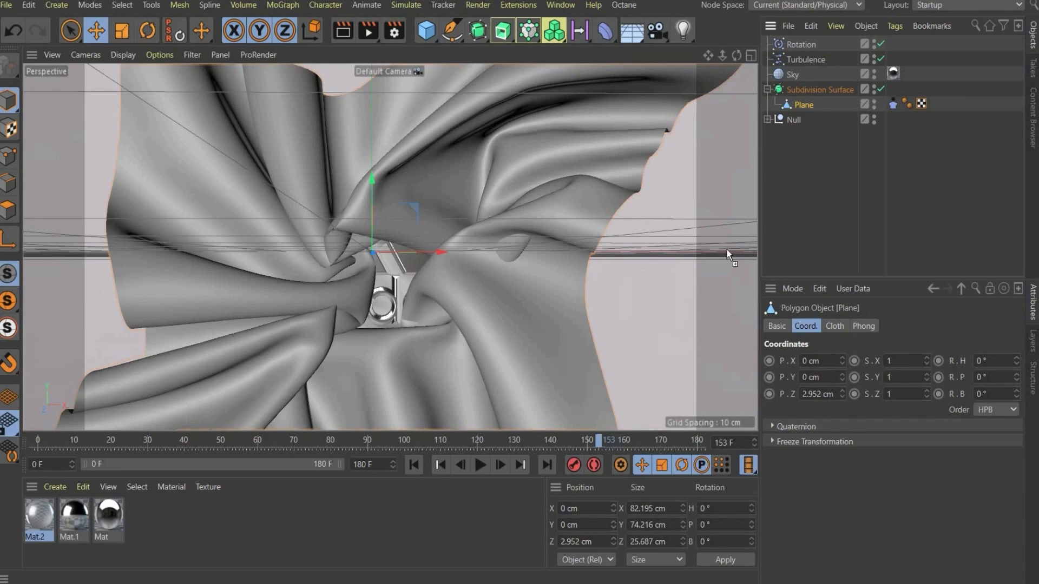
mouse_move(824, 108)
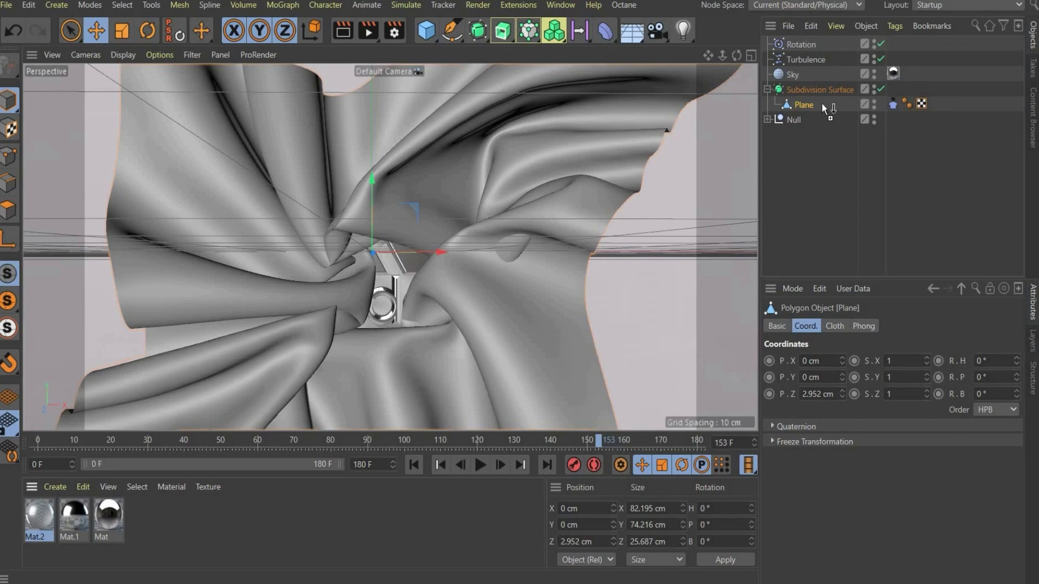
click(893, 104)
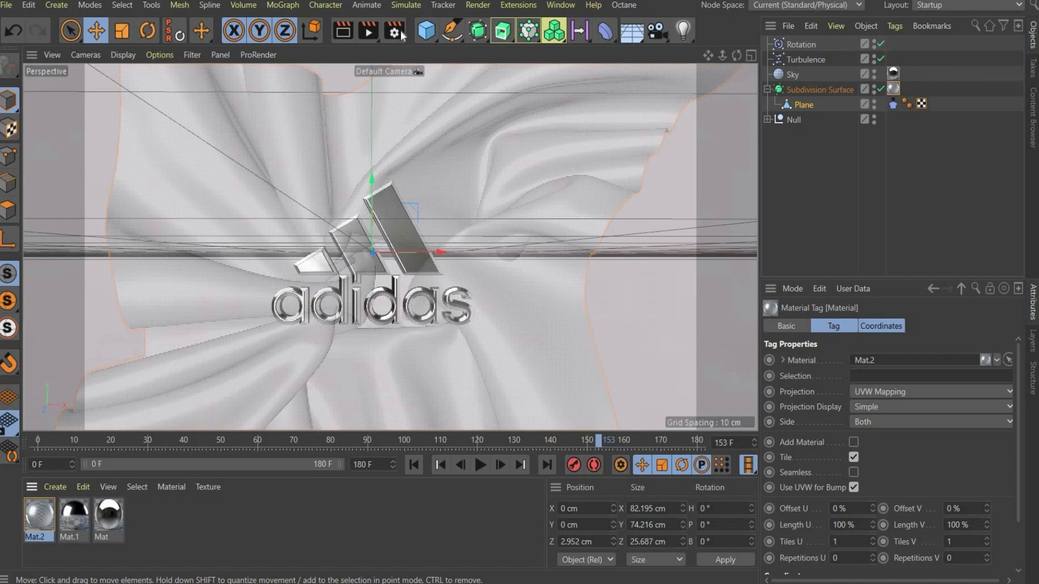
mouse_move(392, 31)
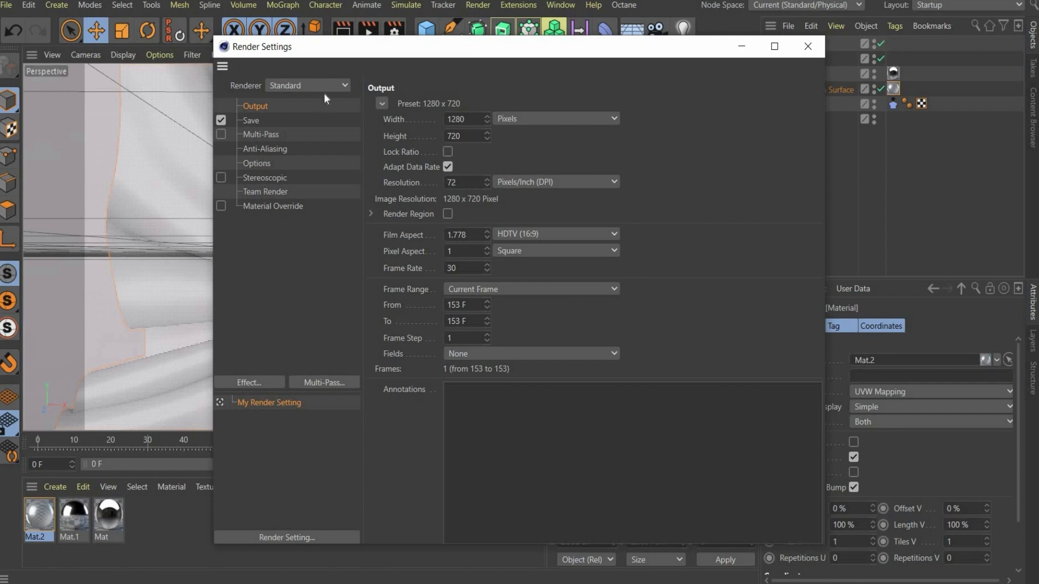
Set the Physical renderer at 1080 × 1080 for all frames, then return to frame 0.
click(307, 84)
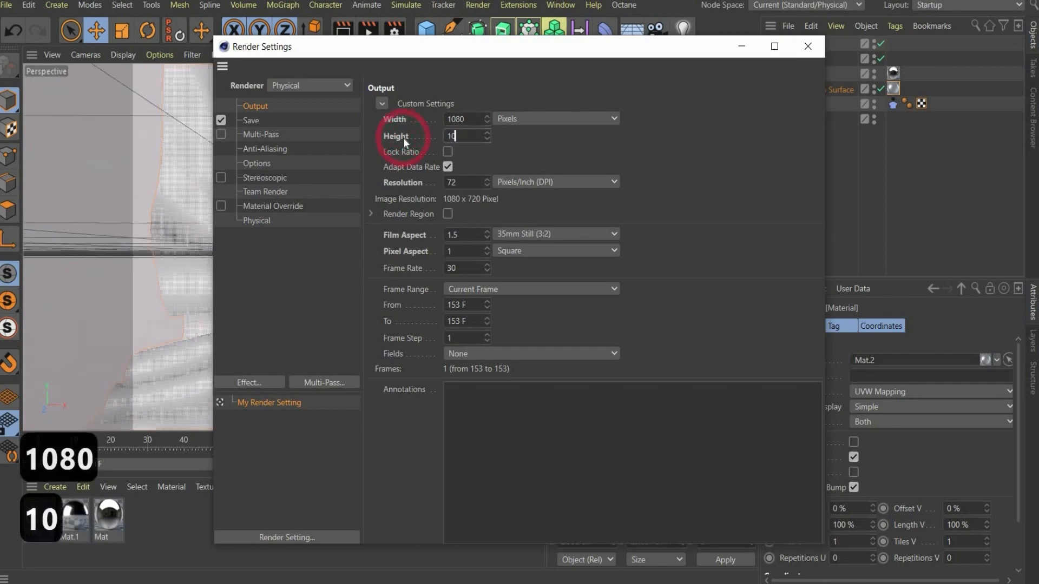
text(1080)
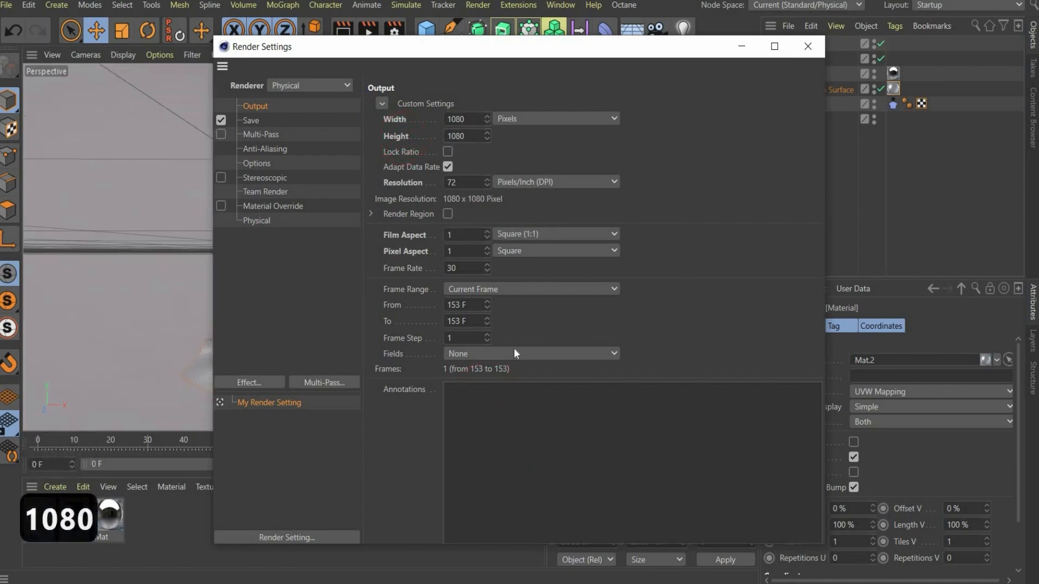
click(531, 289)
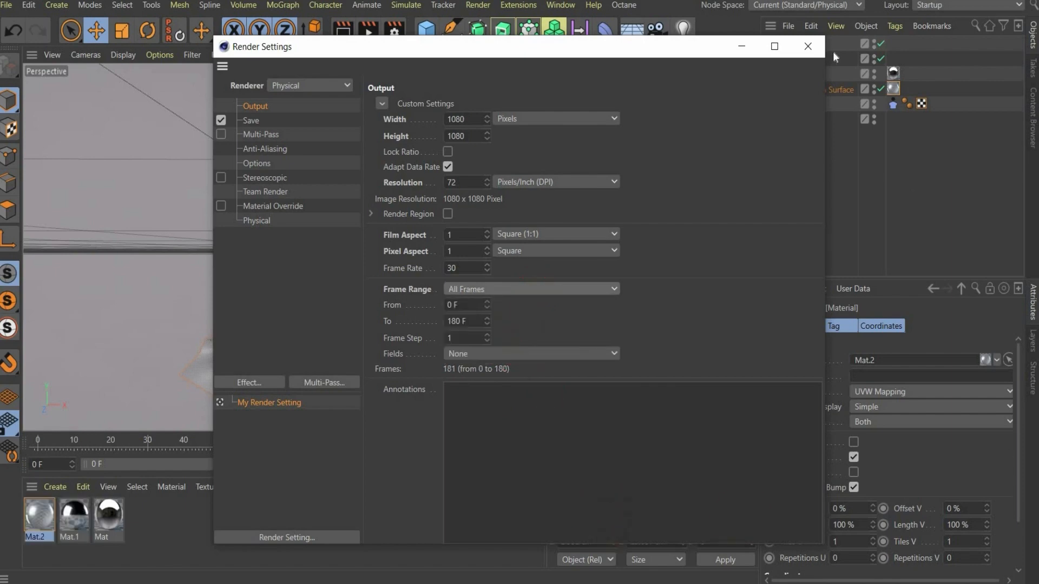
click(808, 46)
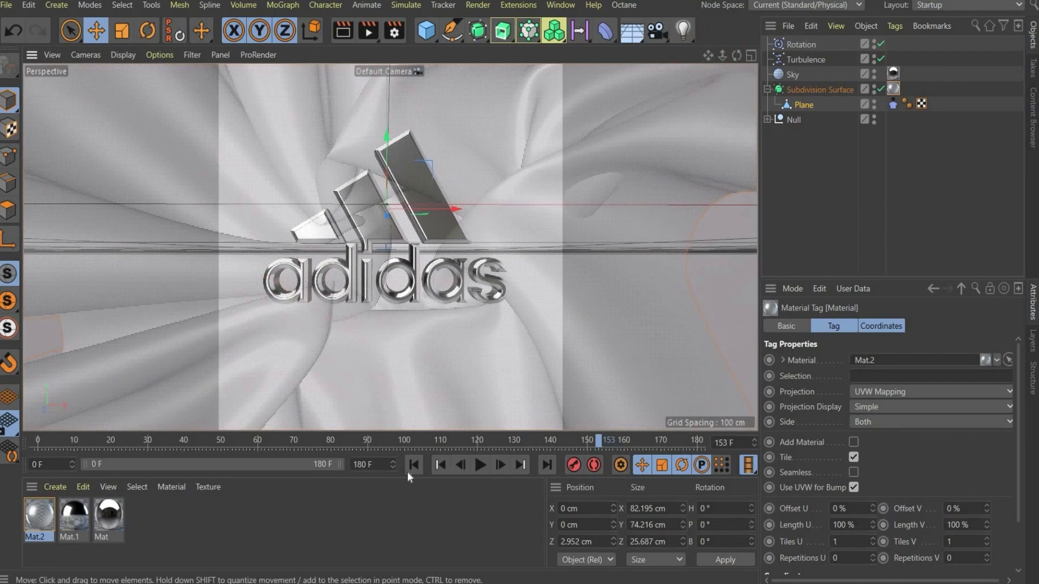
click(412, 464)
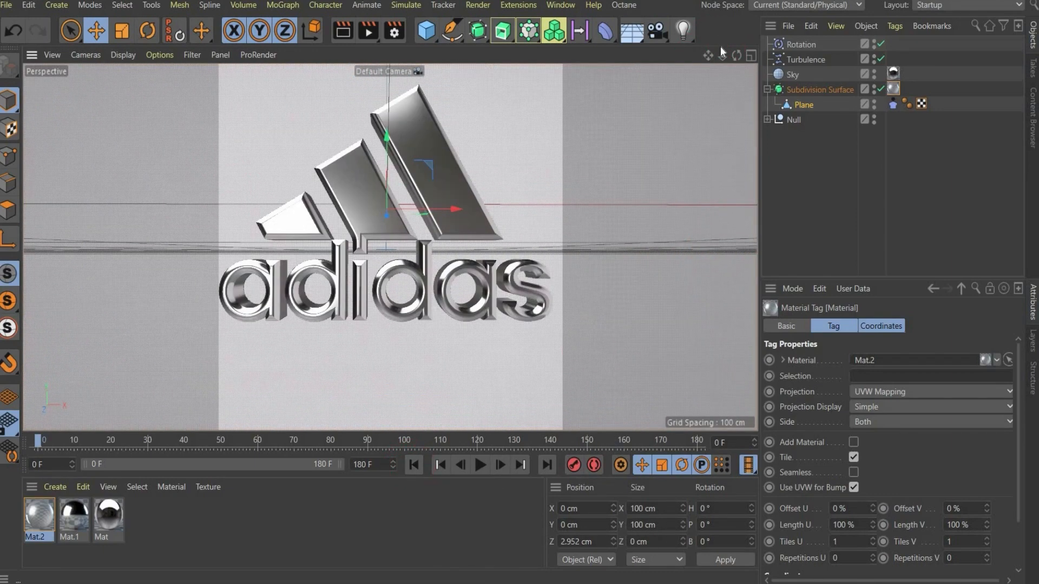